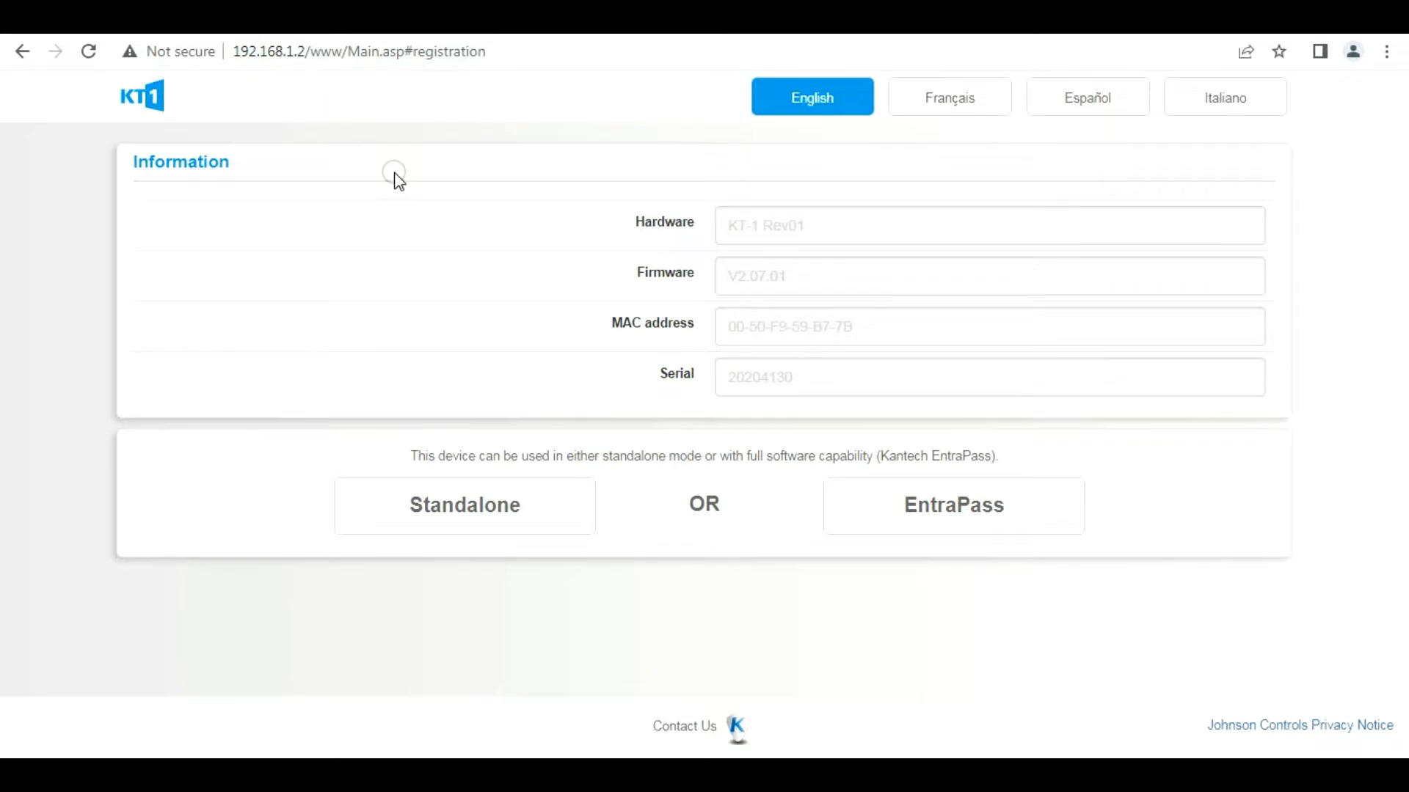
pyautogui.moveTo(160, 188)
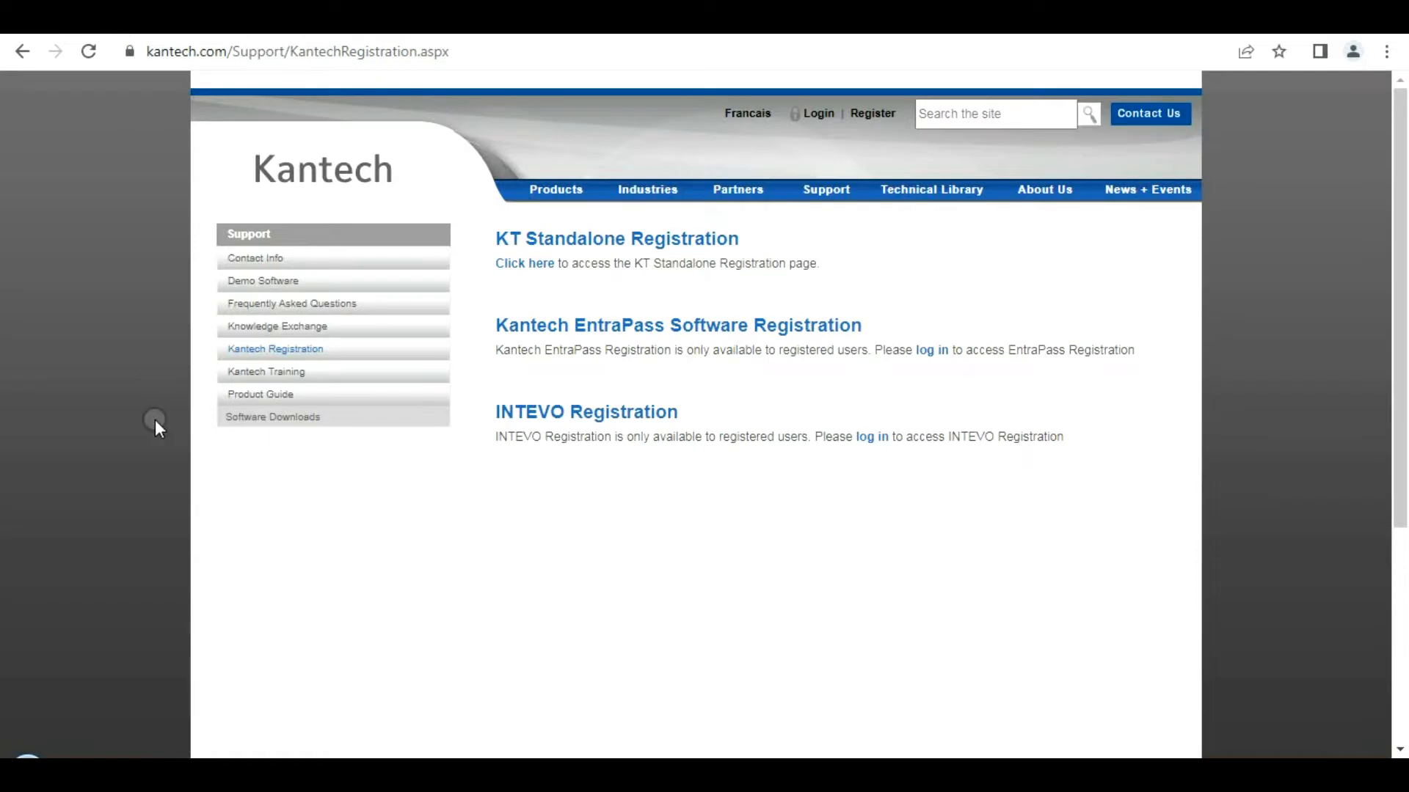
pyautogui.moveTo(911, 325)
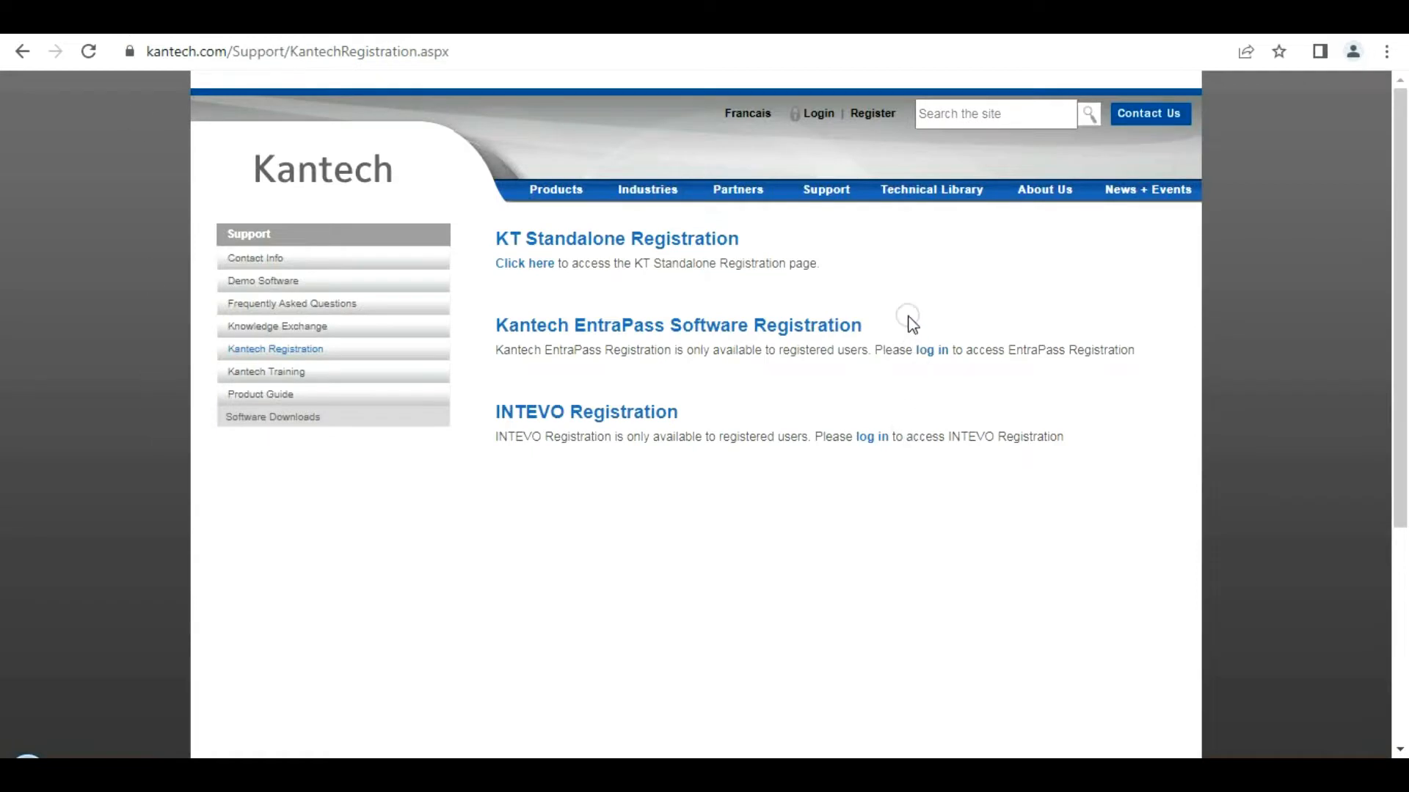
pyautogui.moveTo(825, 190)
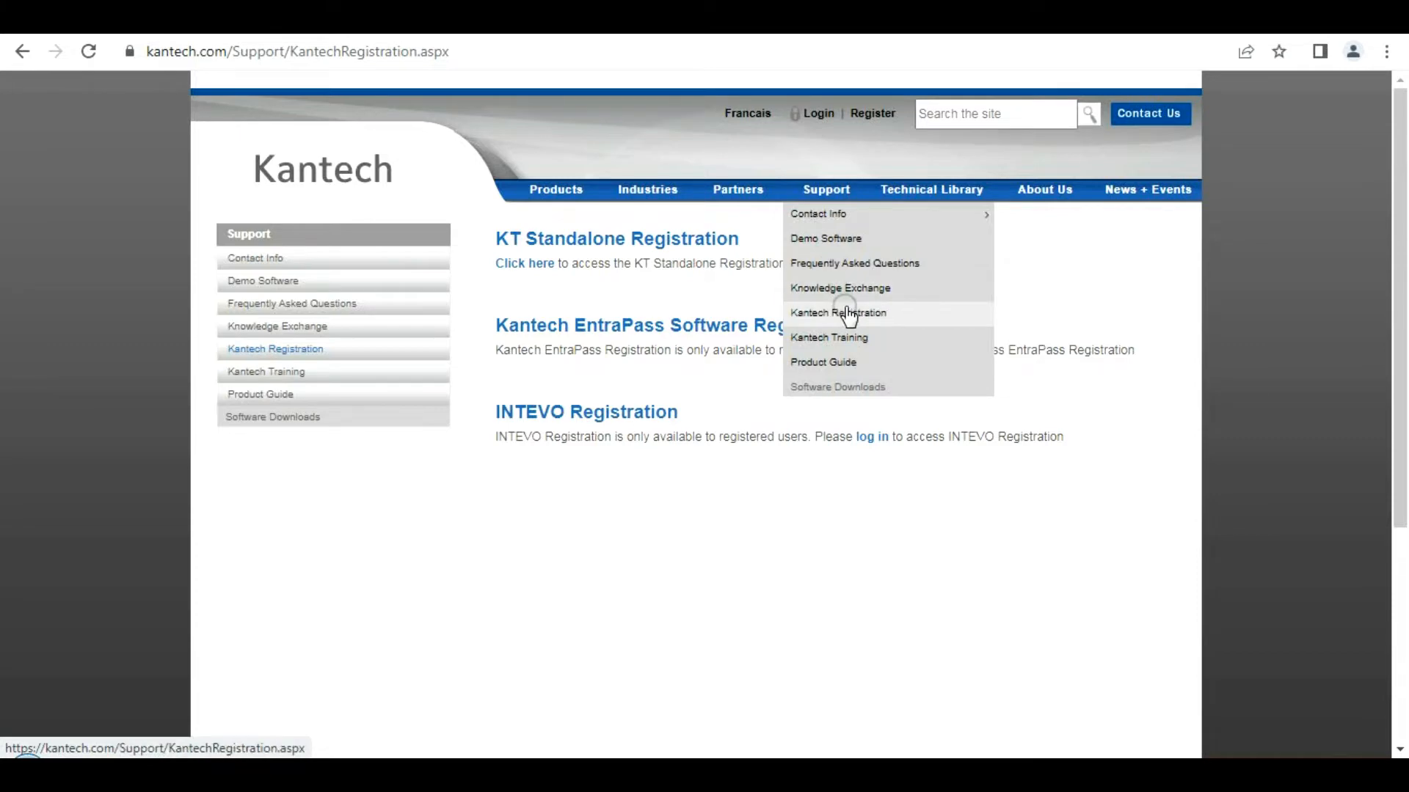
# Browse the Kantech standalone registration form, then return to the KT-1 page at 192.168.1.2.
pyautogui.click(837, 313)
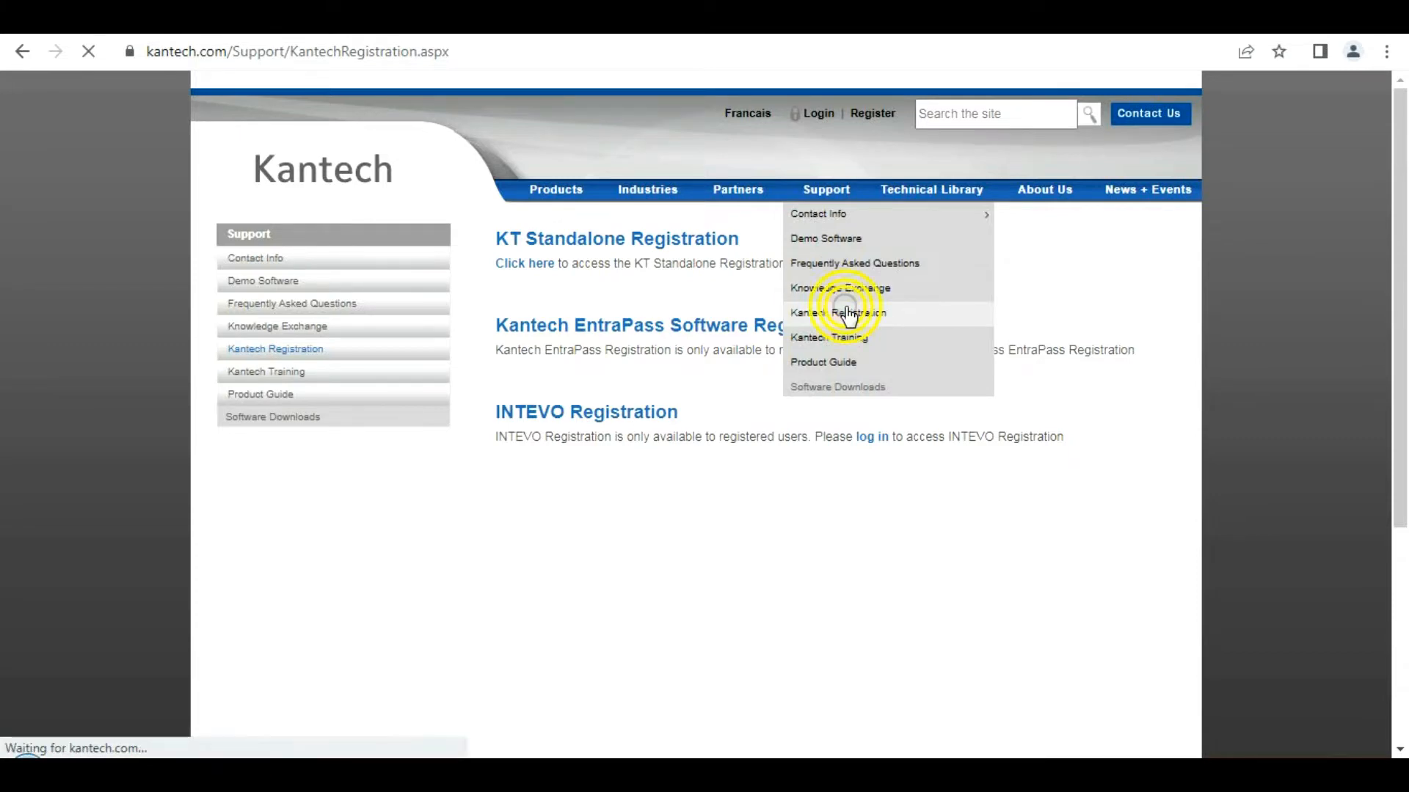
pyautogui.click(835, 312)
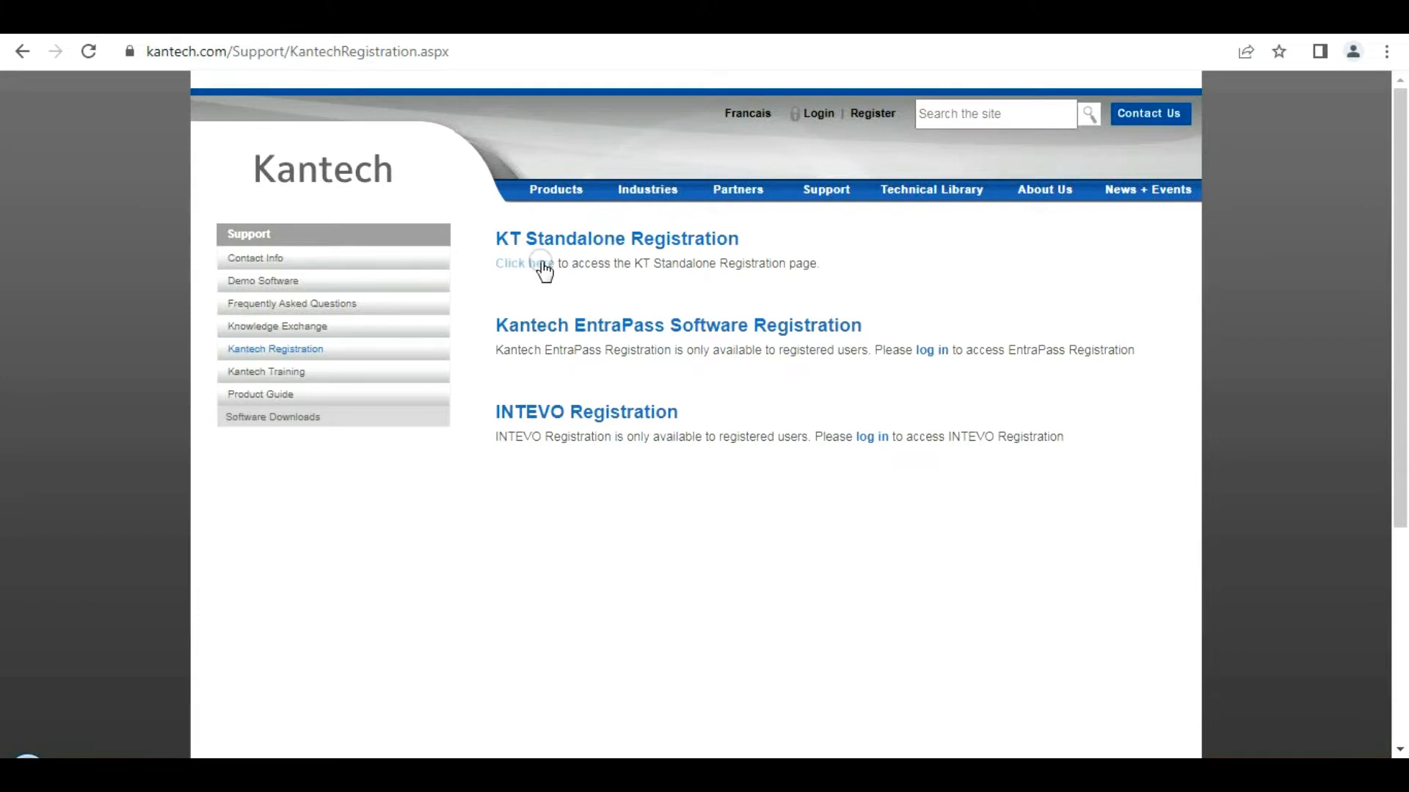
pyautogui.click(512, 263)
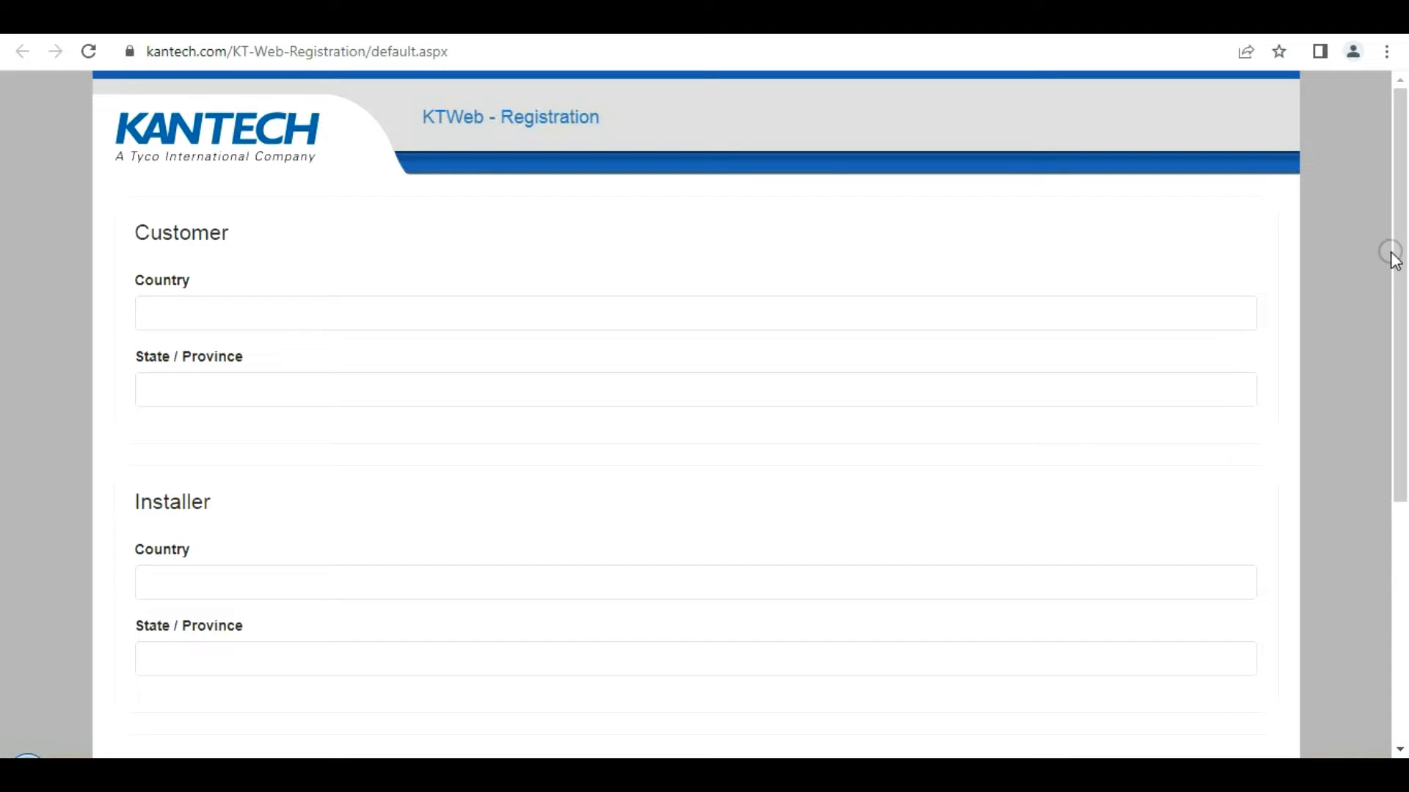
pyautogui.scroll(-3)
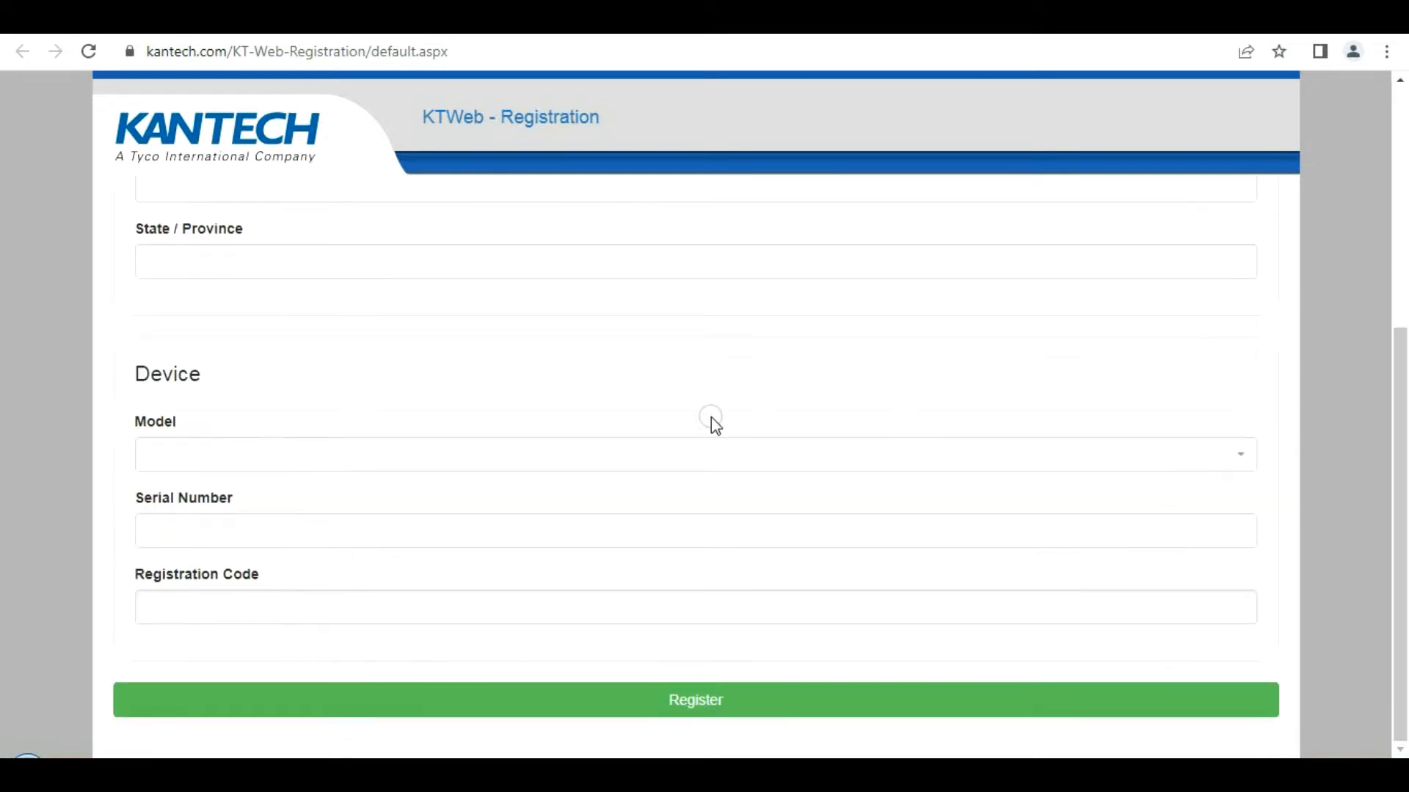
pyautogui.click(256, 529)
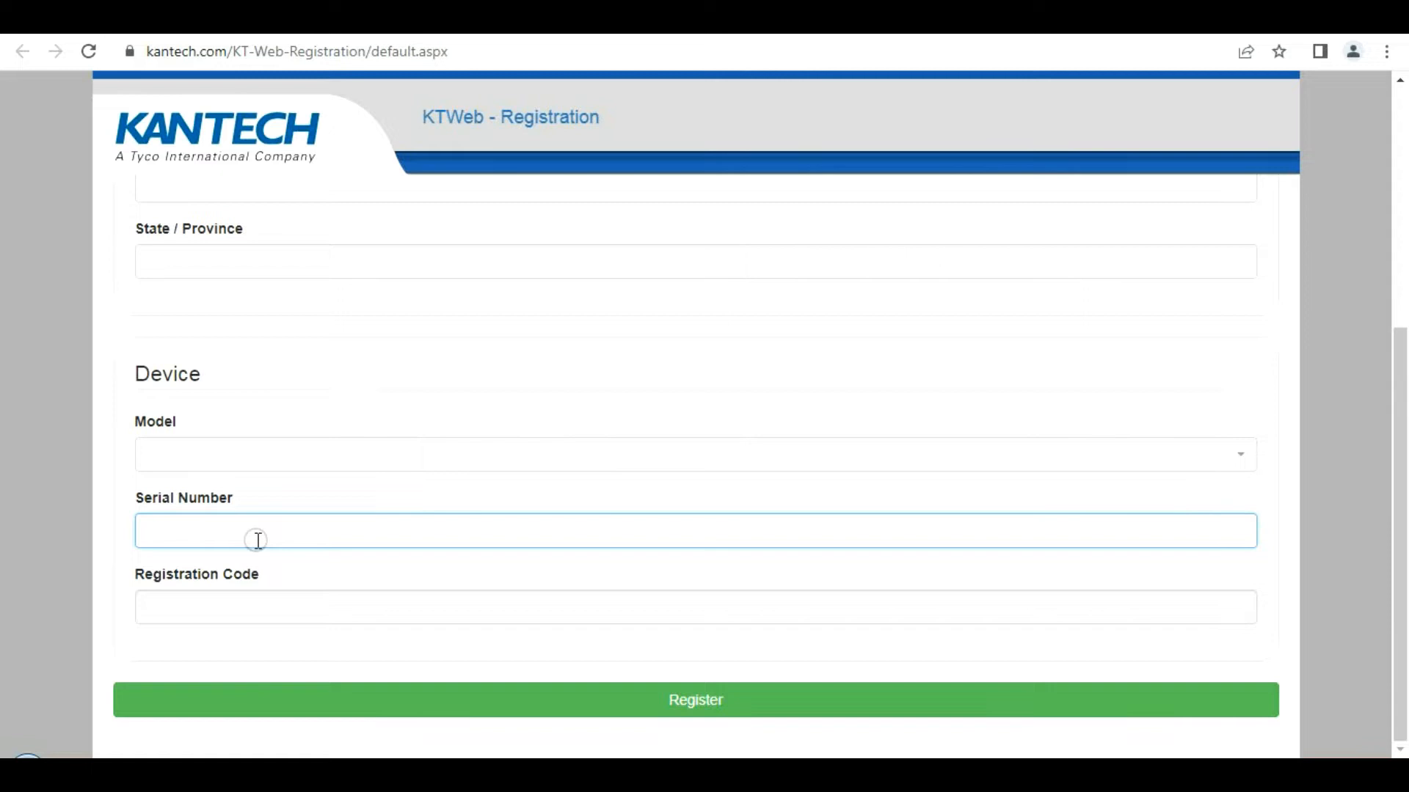
pyautogui.moveTo(857, 189)
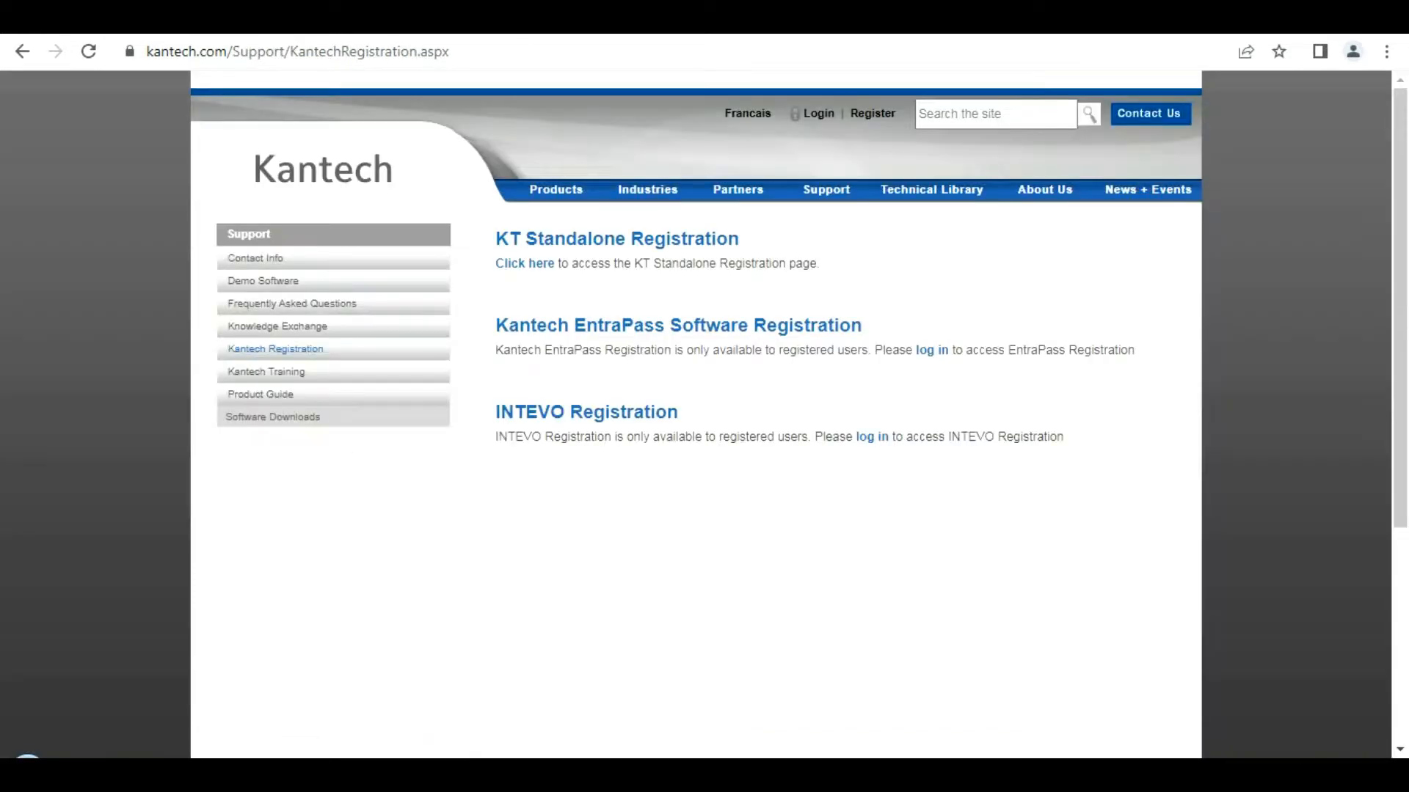
pyautogui.click(523, 263)
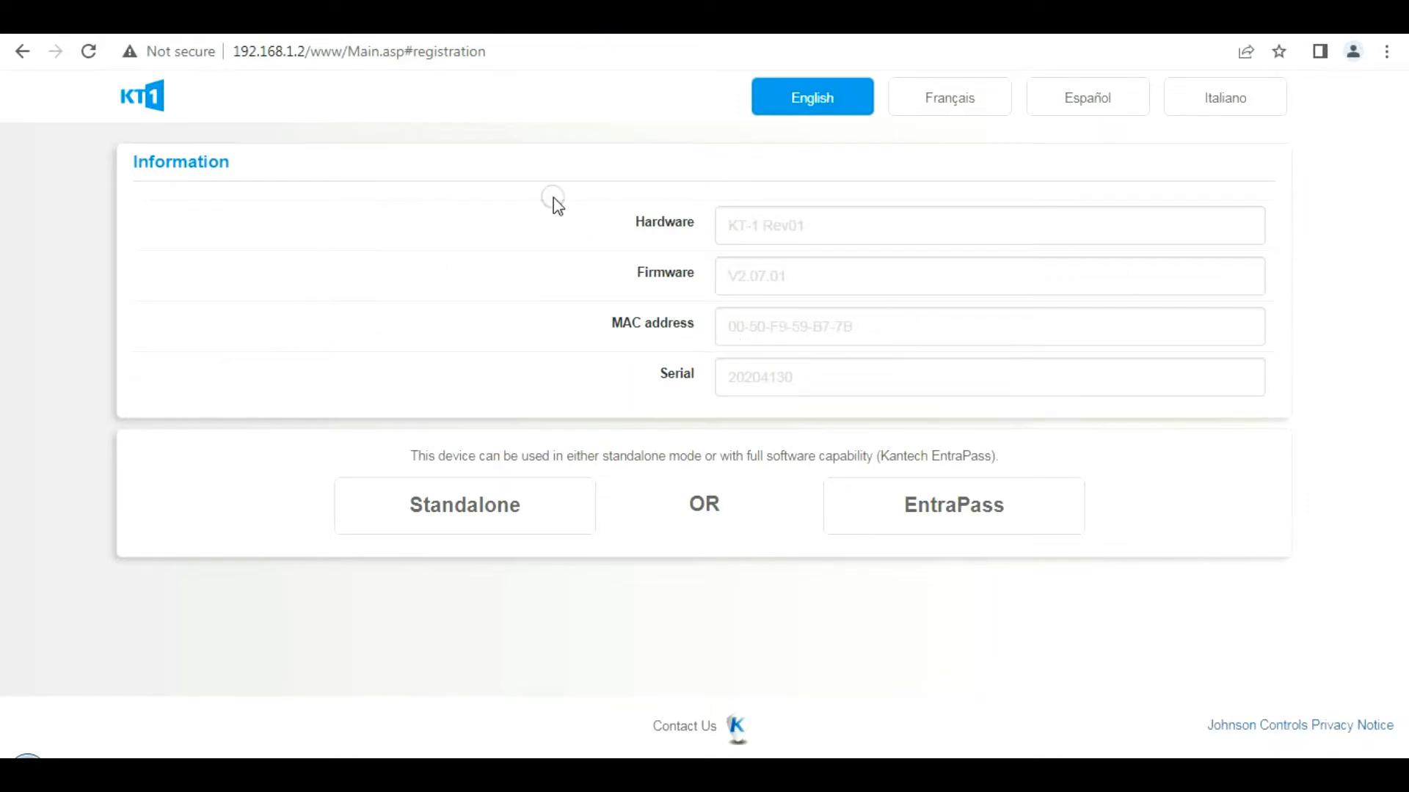
pyautogui.moveTo(480, 279)
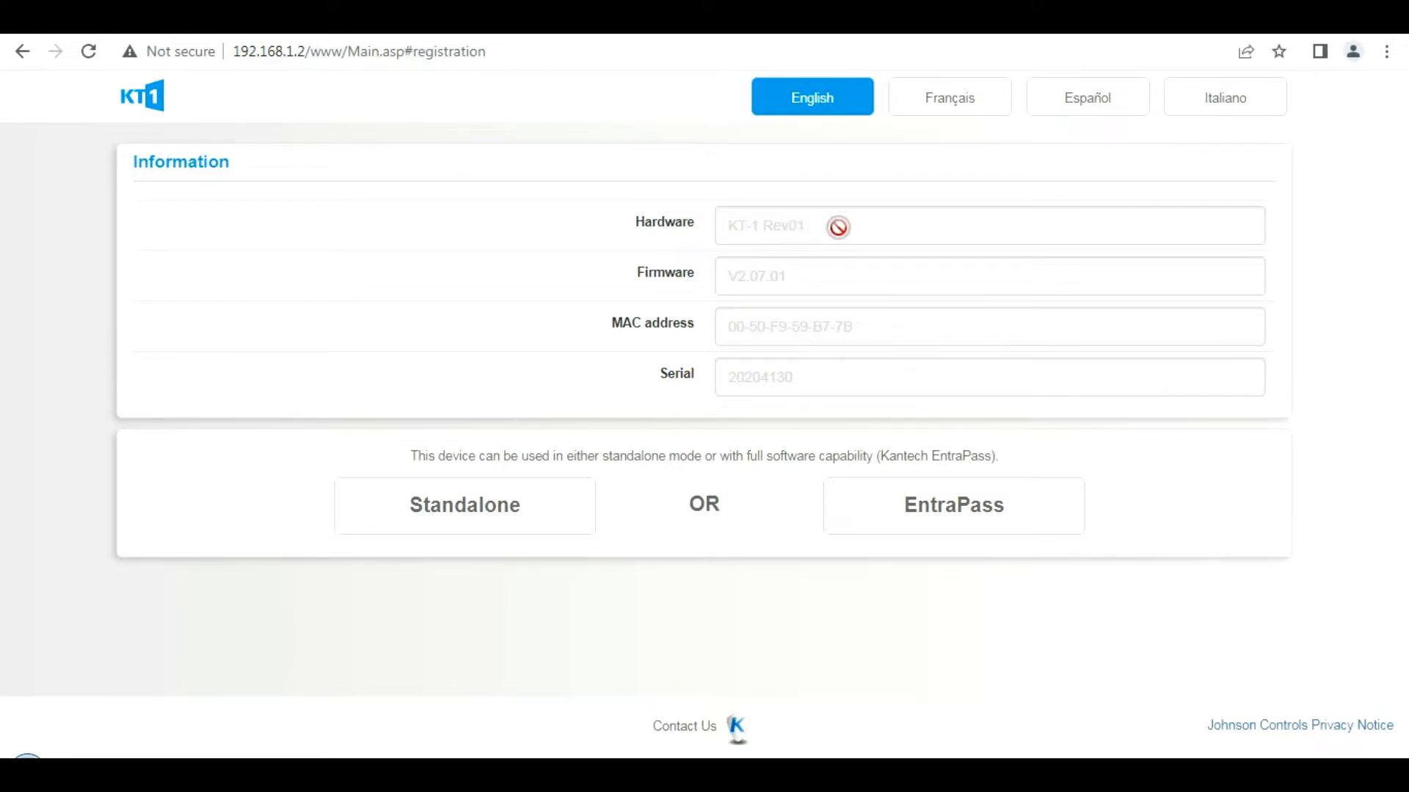
pyautogui.moveTo(819, 277)
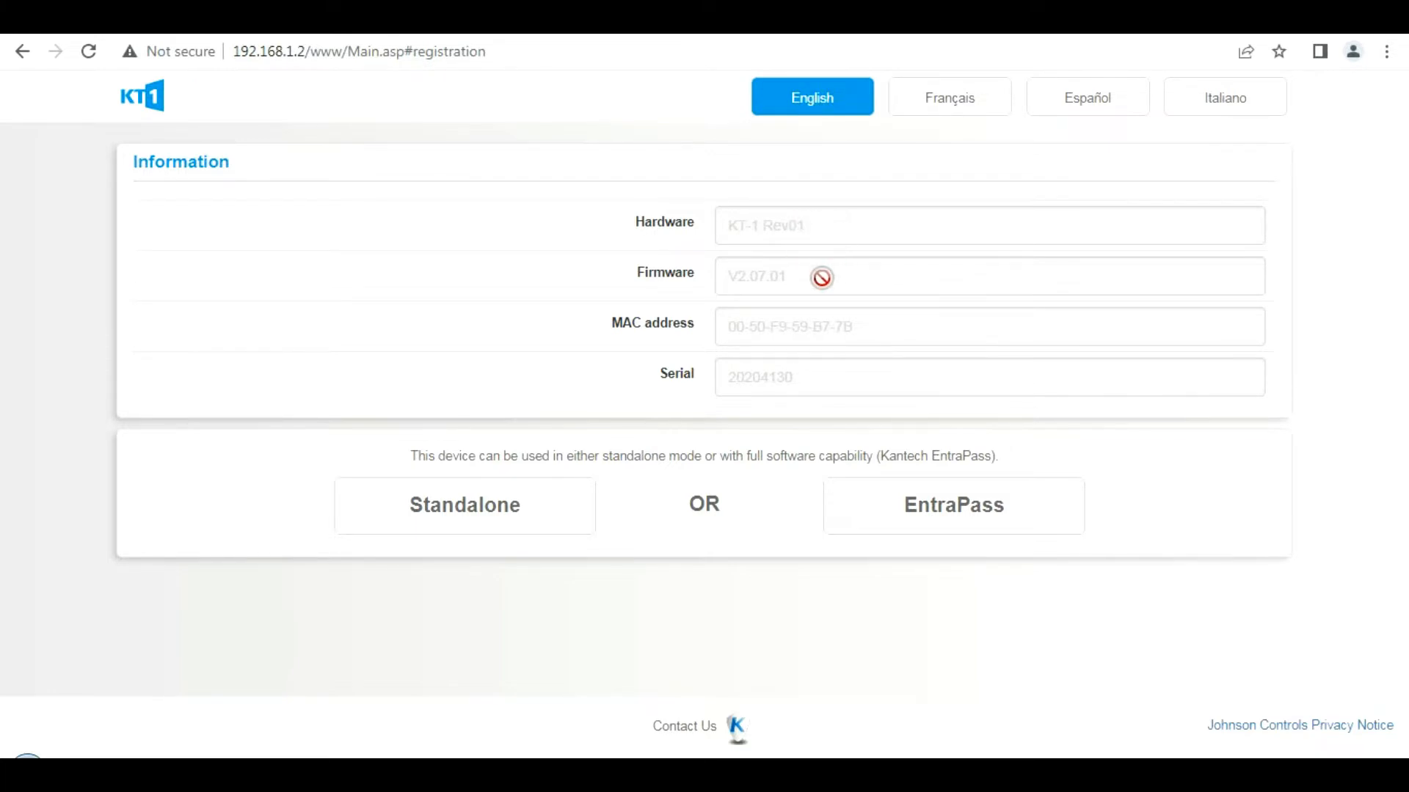
pyautogui.moveTo(822, 323)
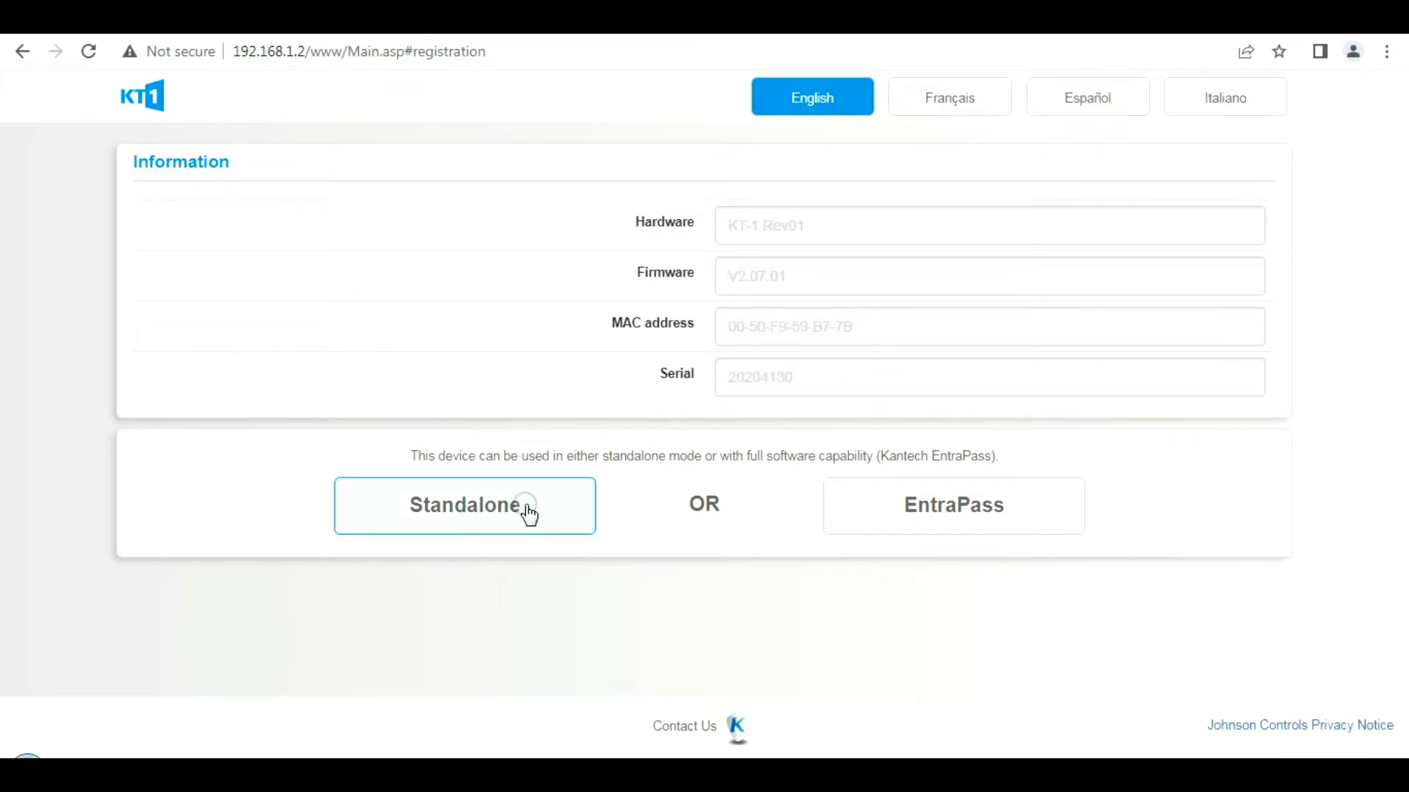
# Activate the controller for standalone use with an existing 16-character activation code.
pyautogui.click(464, 505)
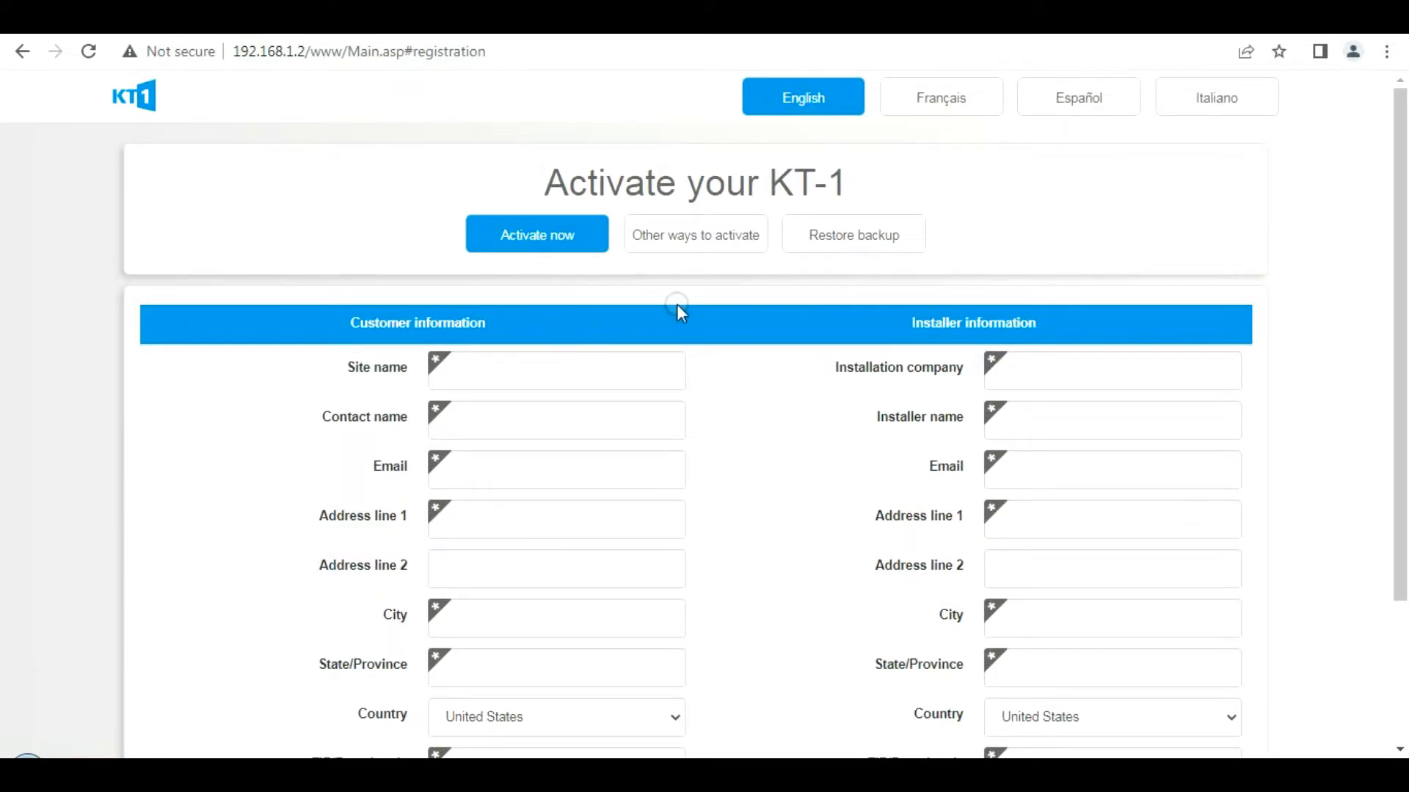
pyautogui.click(695, 235)
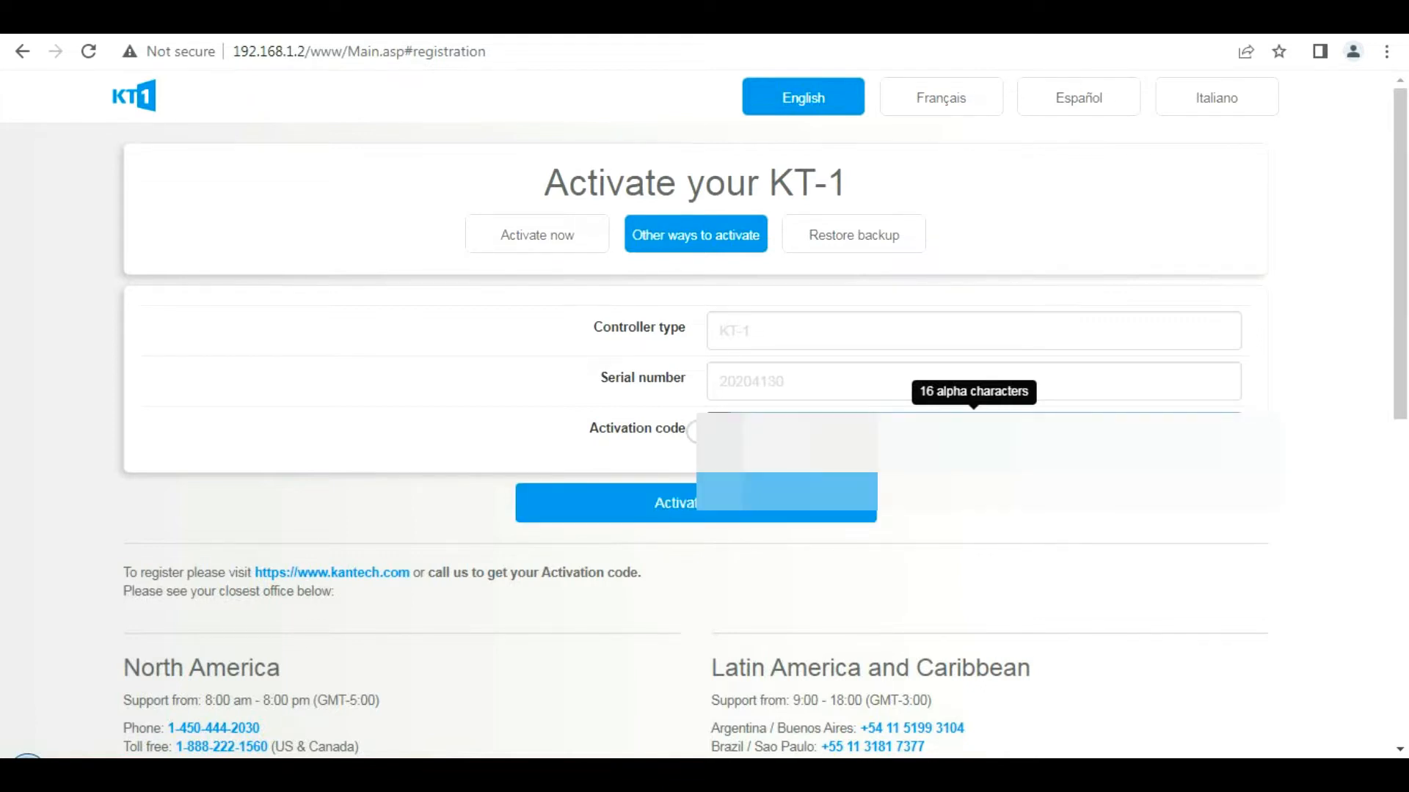
pyautogui.click(664, 502)
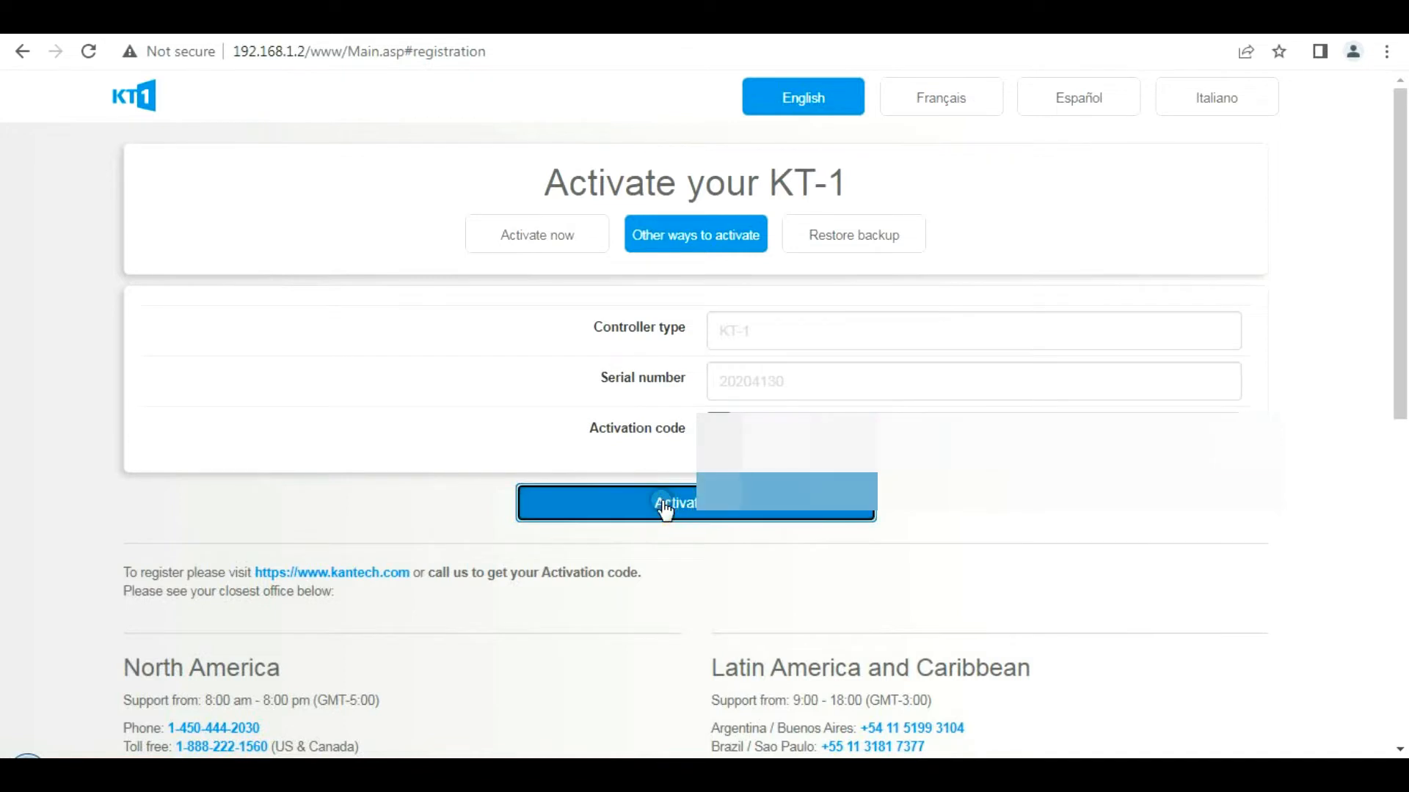
pyautogui.click(695, 501)
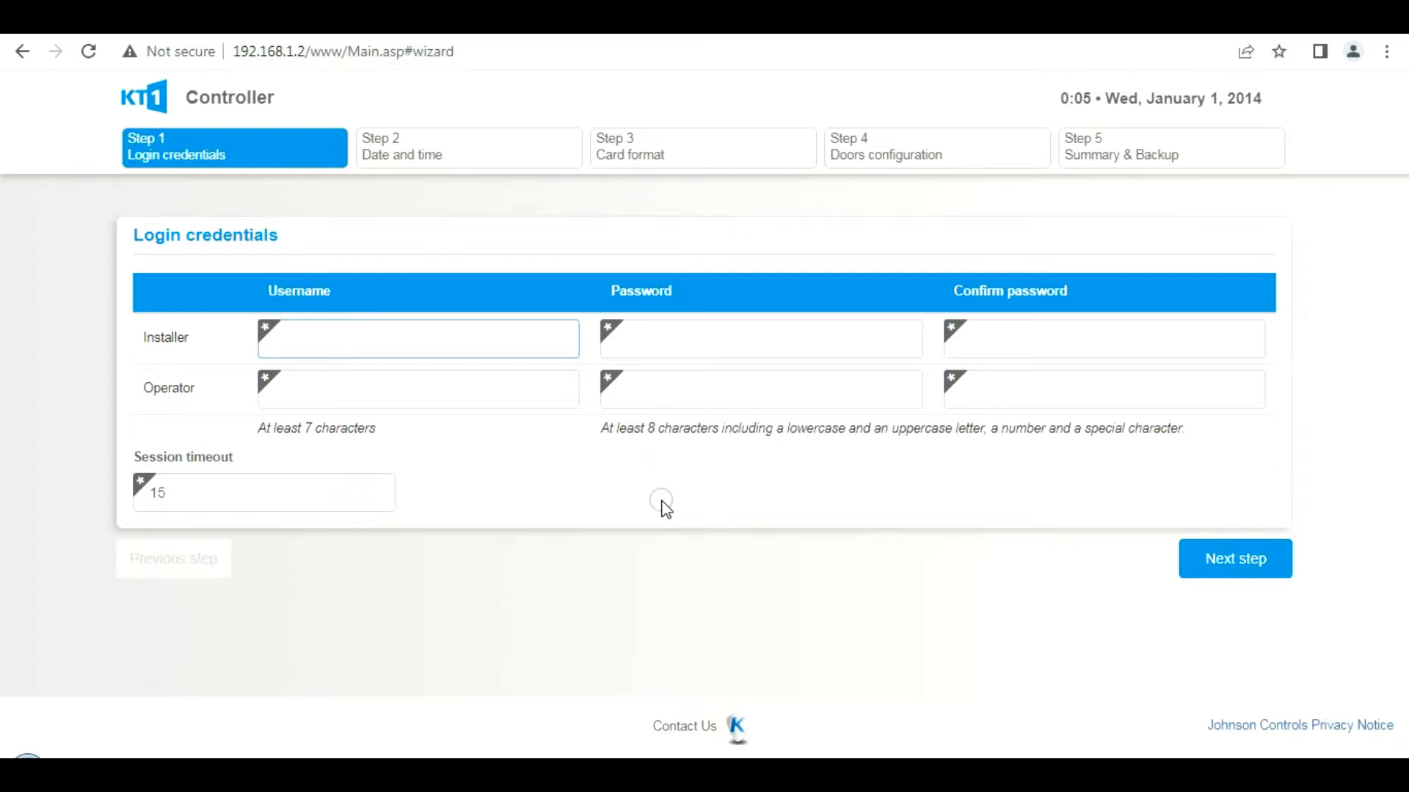
# Enter the Installer account username and its password.
pyautogui.write('In')
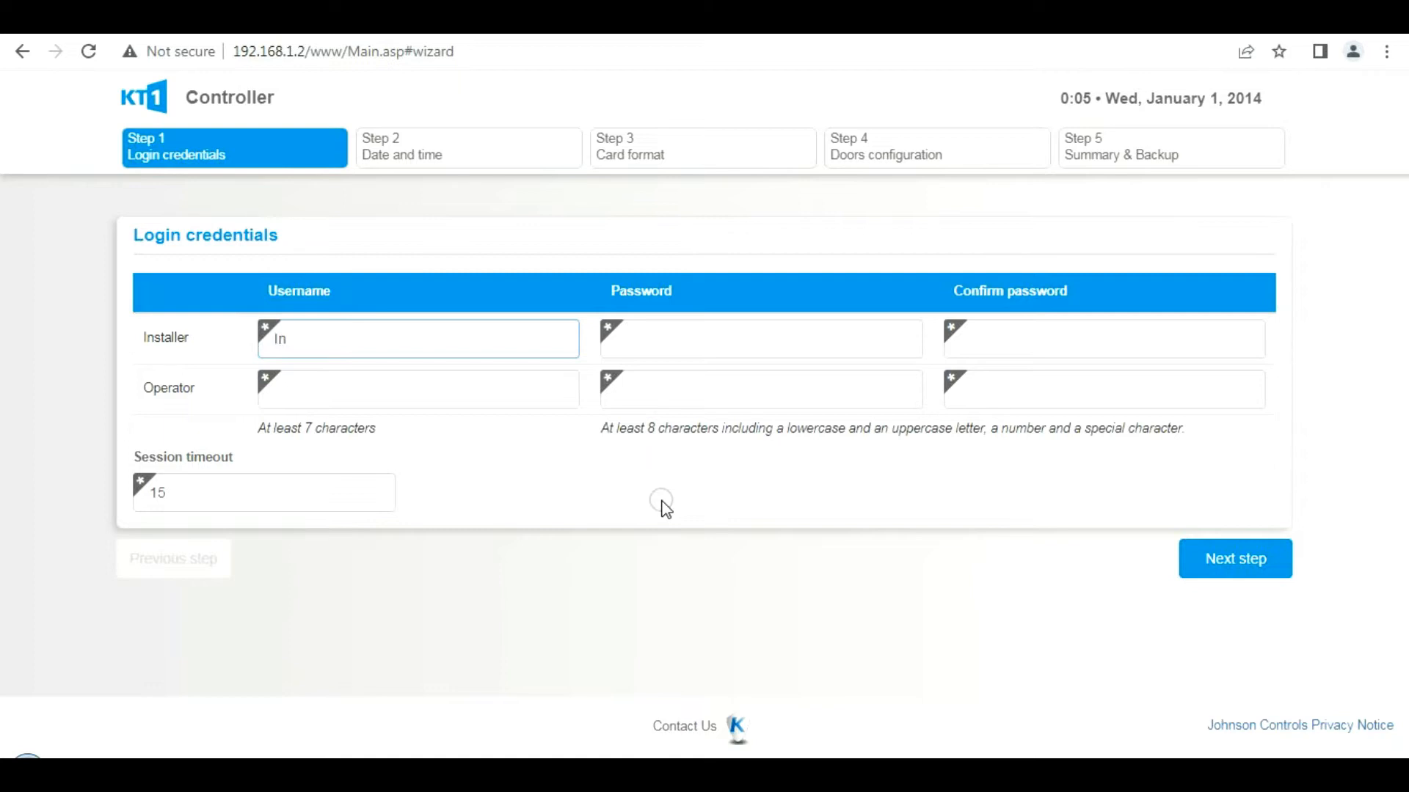
pyautogui.write('st')
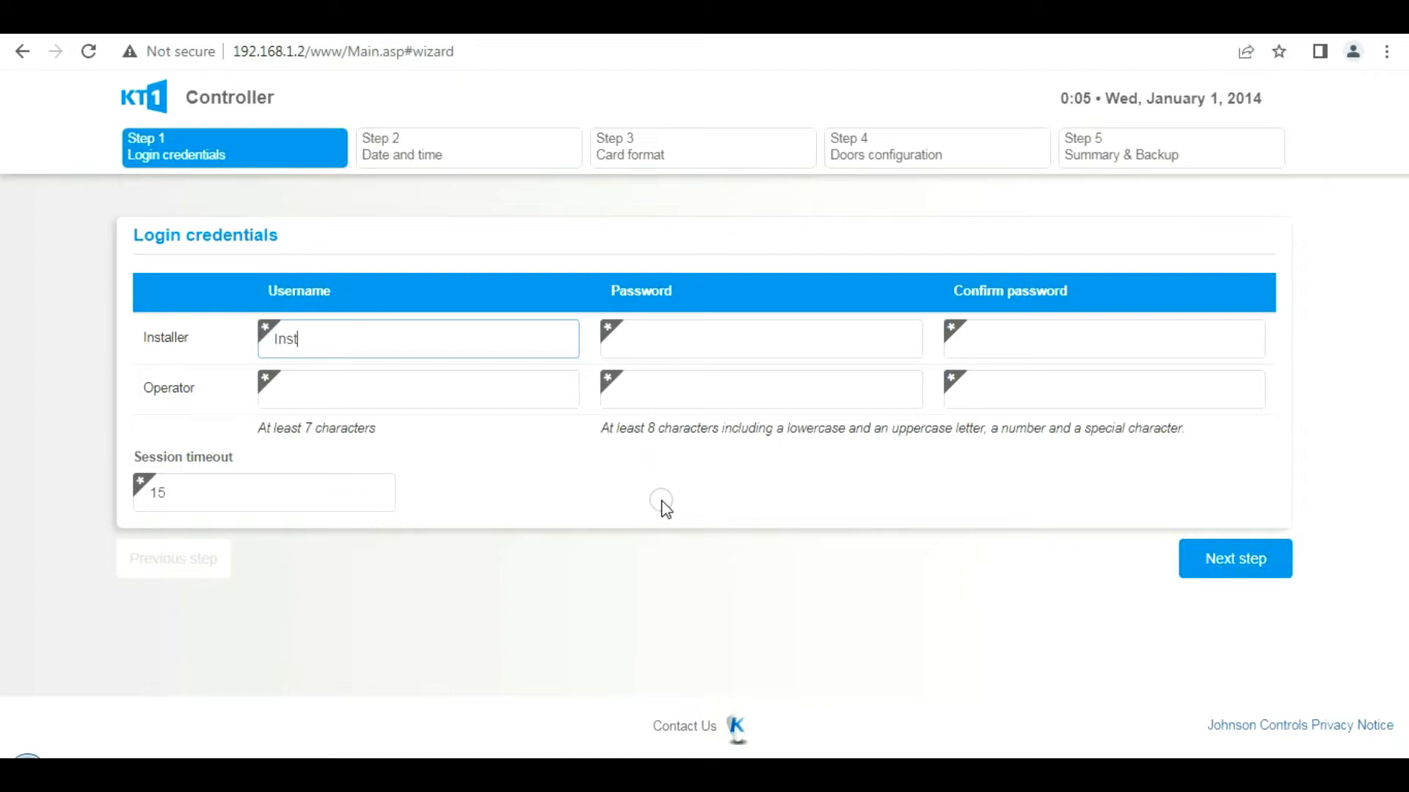
pyautogui.write('aller')
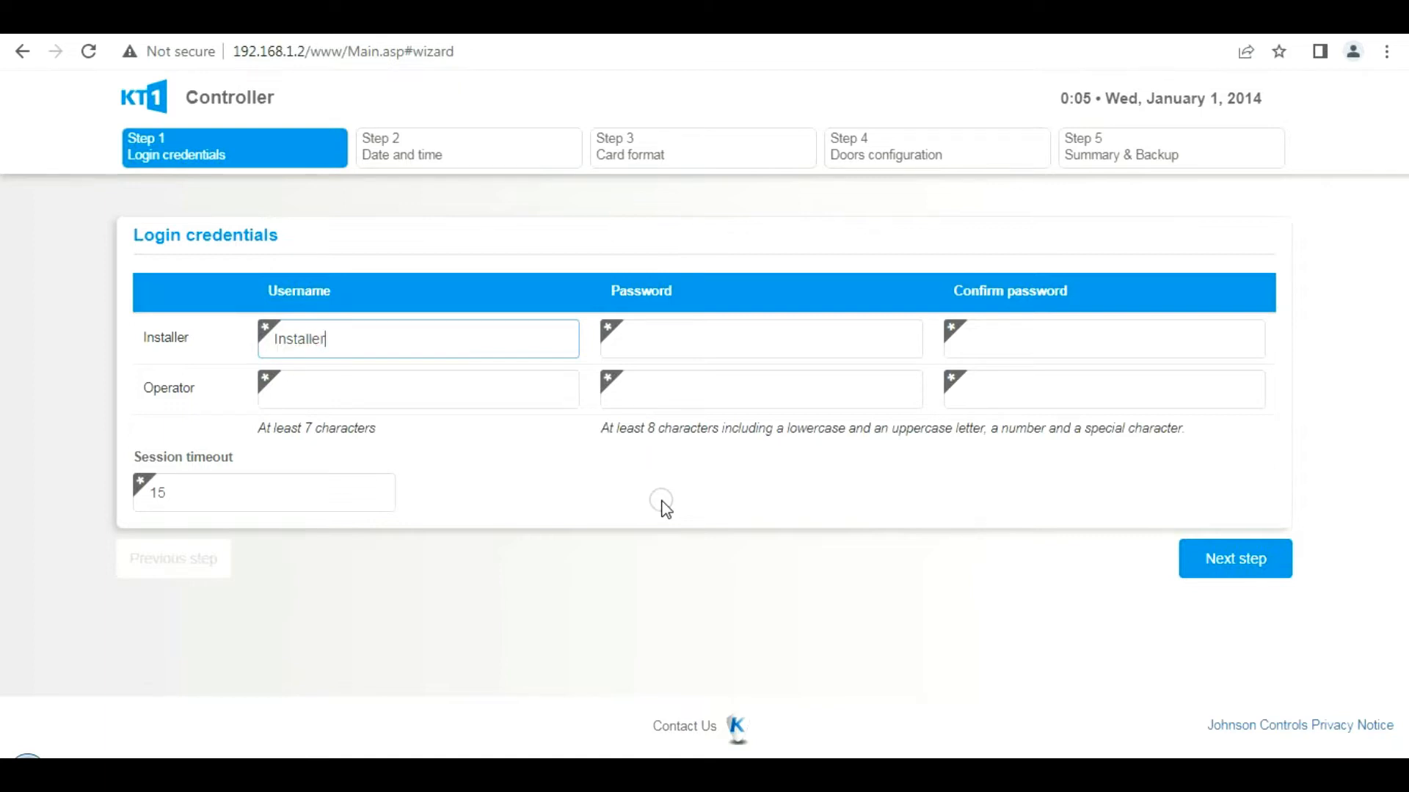
pyautogui.click(759, 339)
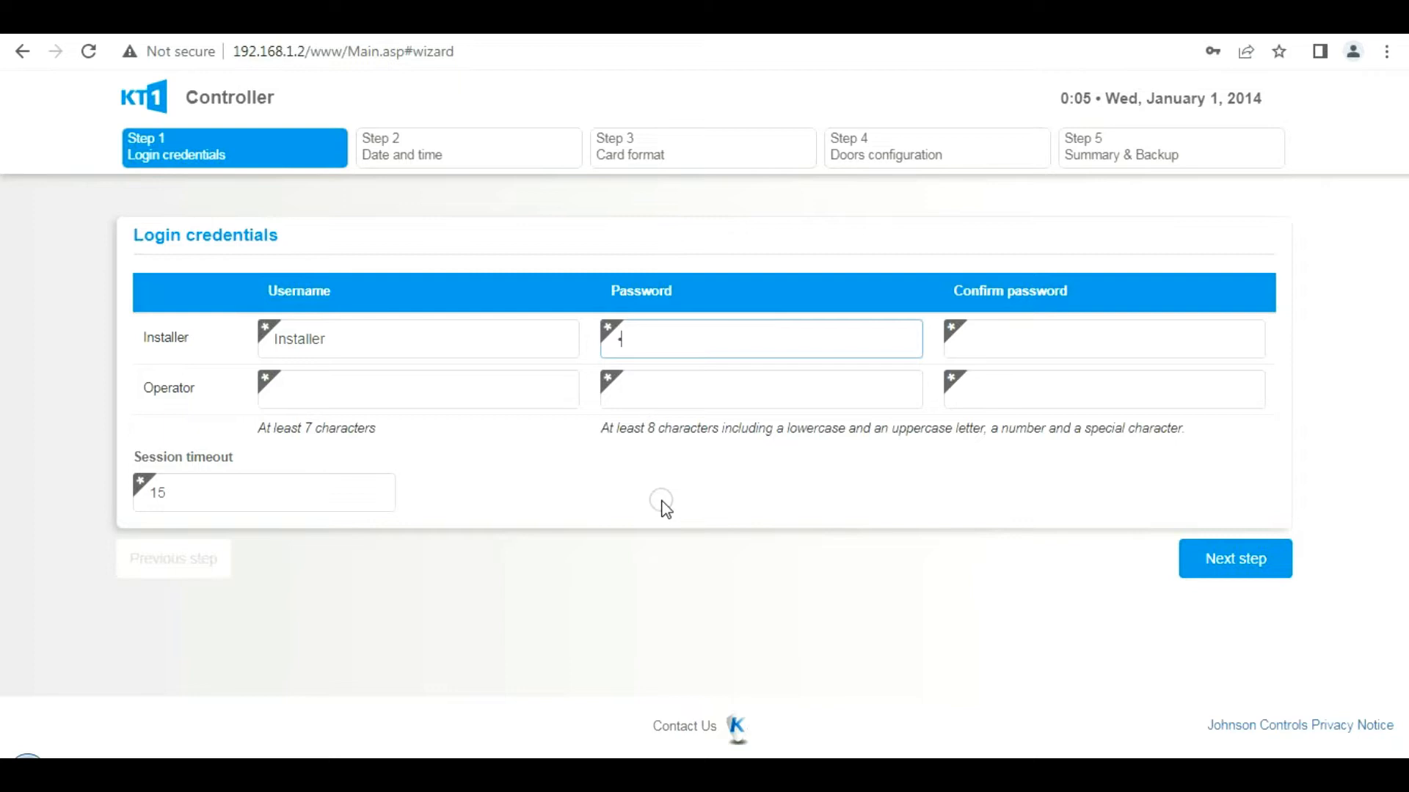
pyautogui.write('*')
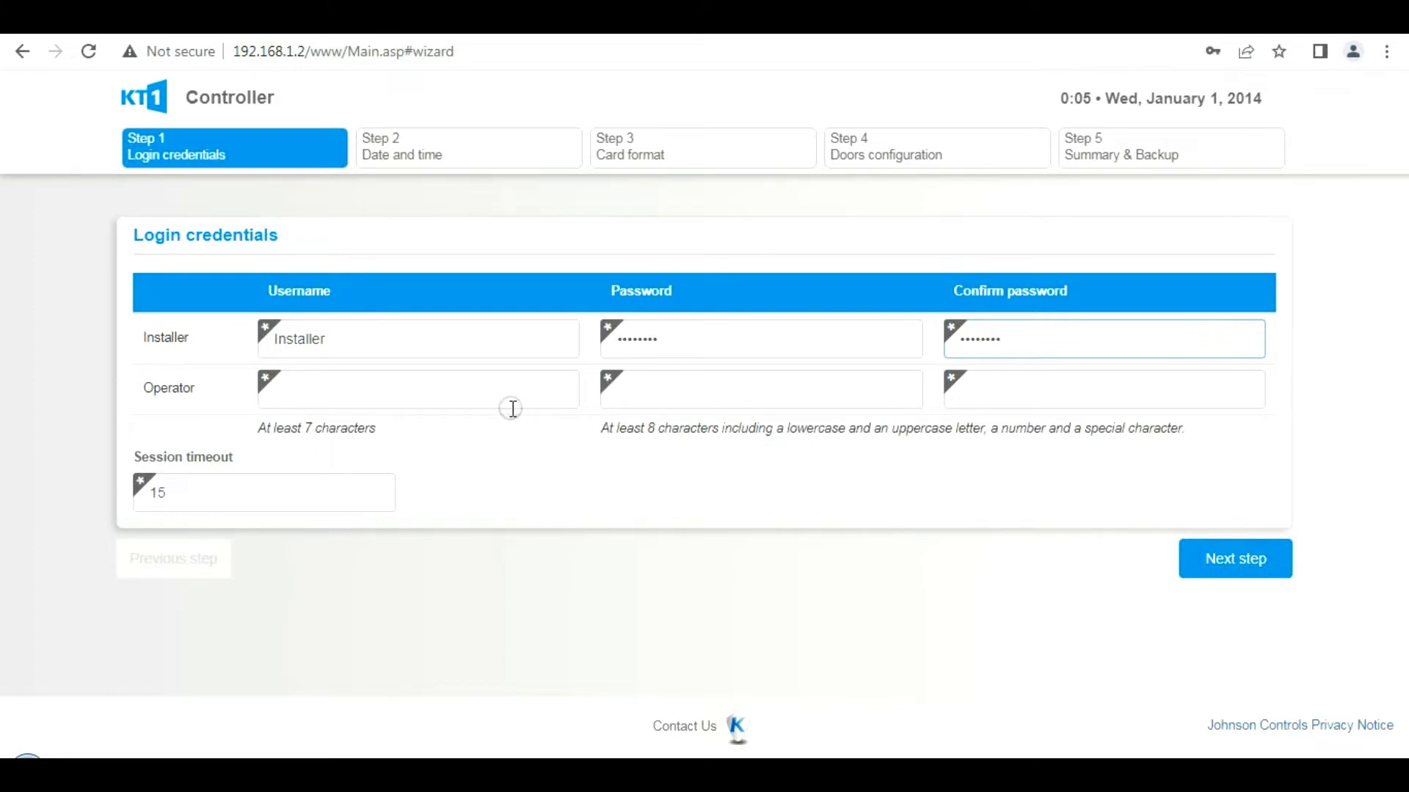
# Enter the Operator account username, password and matching confirmation.
pyautogui.write('O')
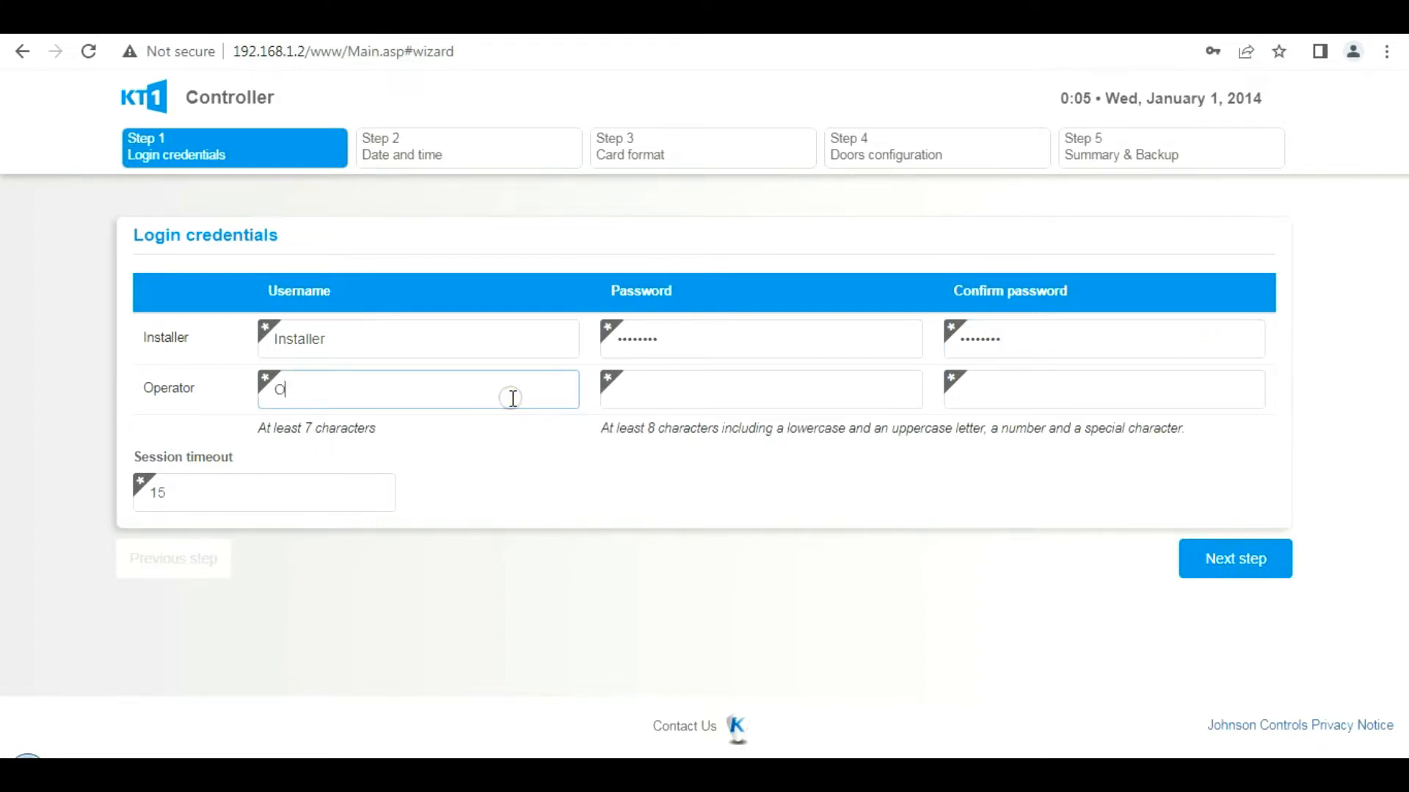
pyautogui.write('peraa')
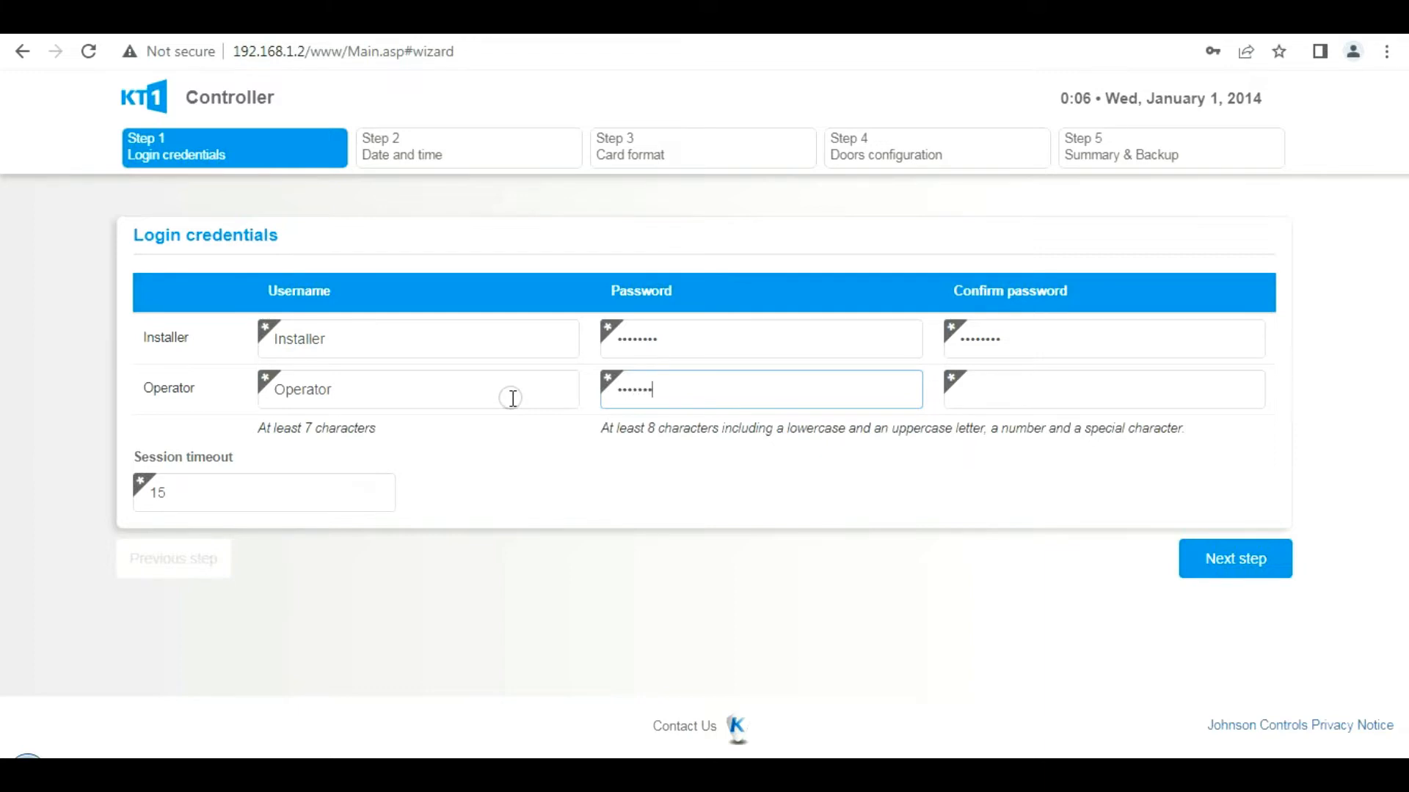
pyautogui.click(1103, 388)
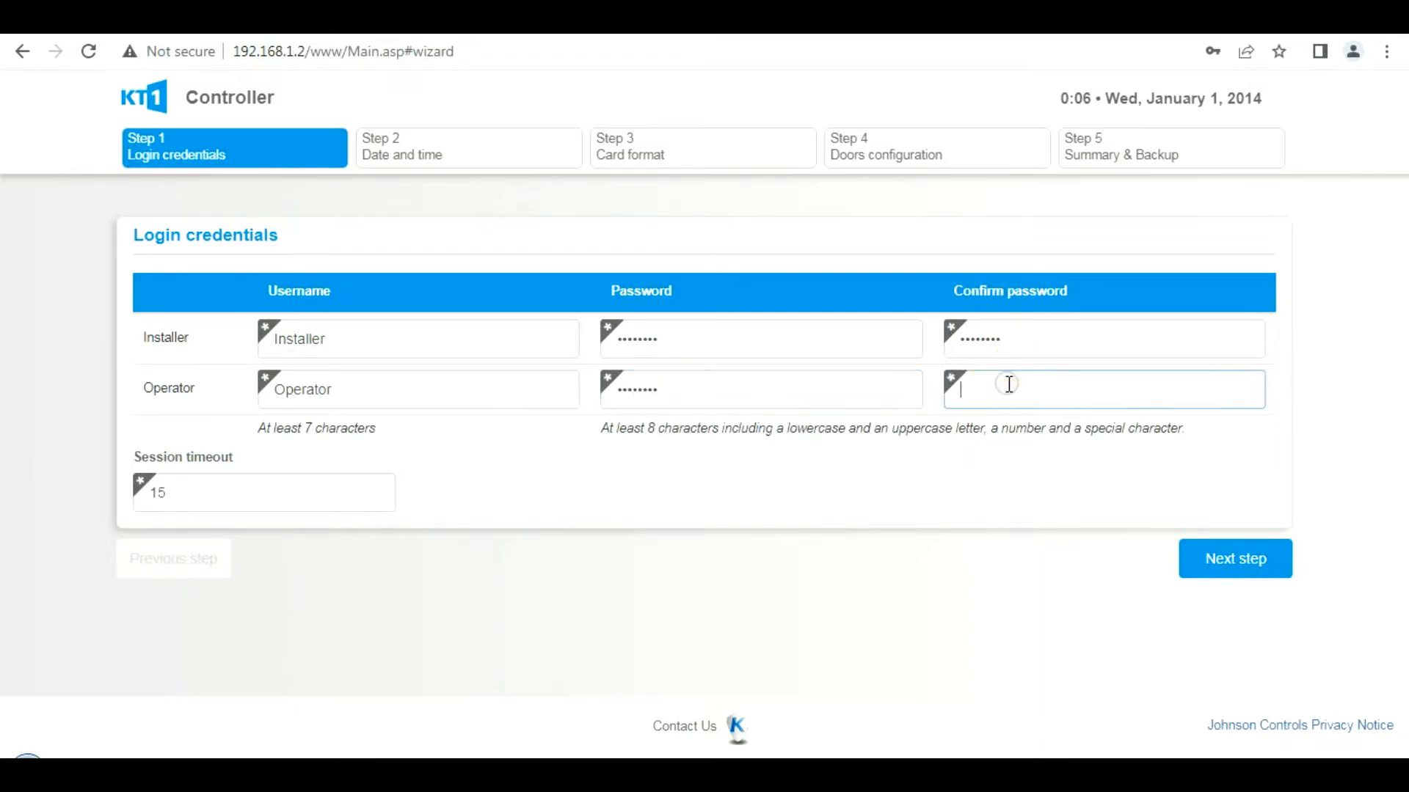
pyautogui.write('•')
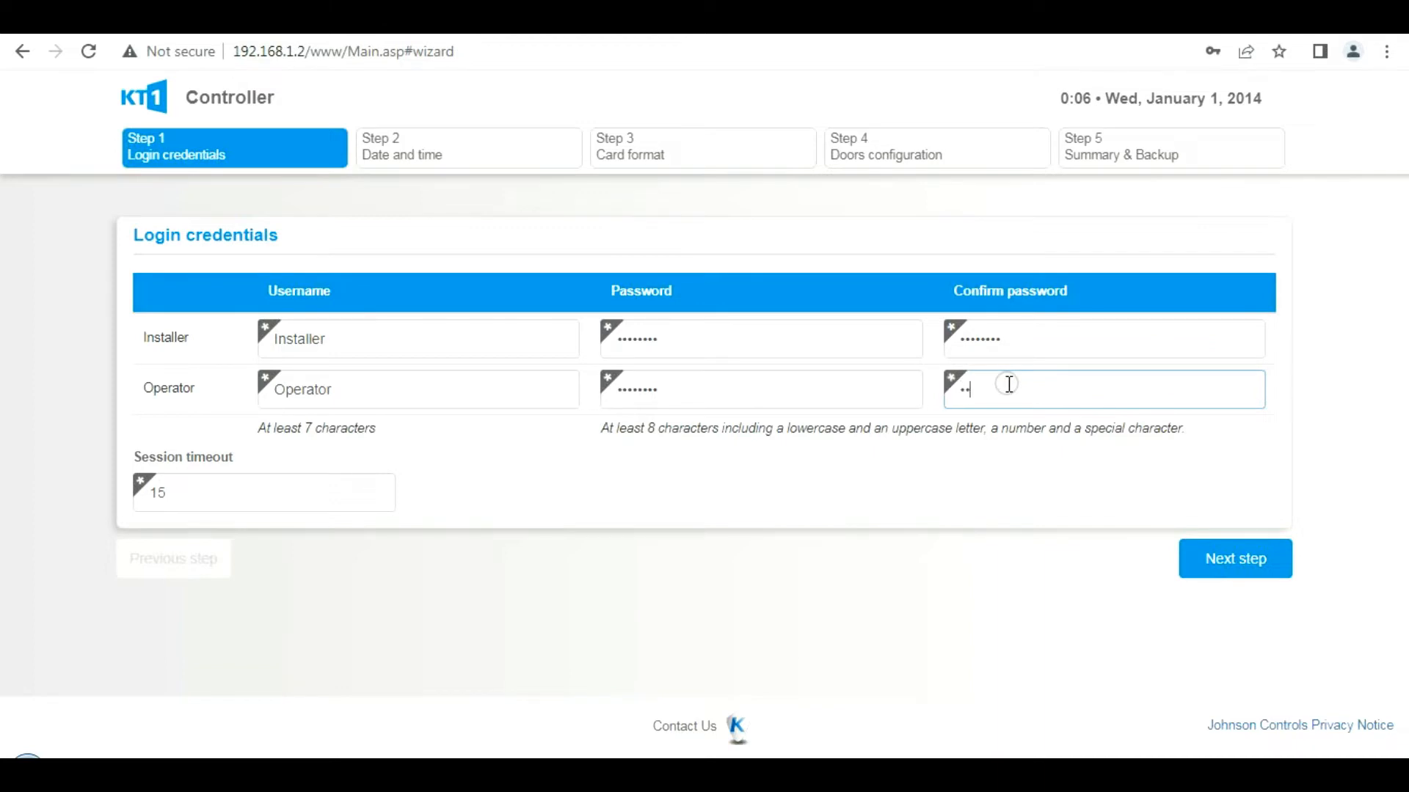
pyautogui.write('•••••••')
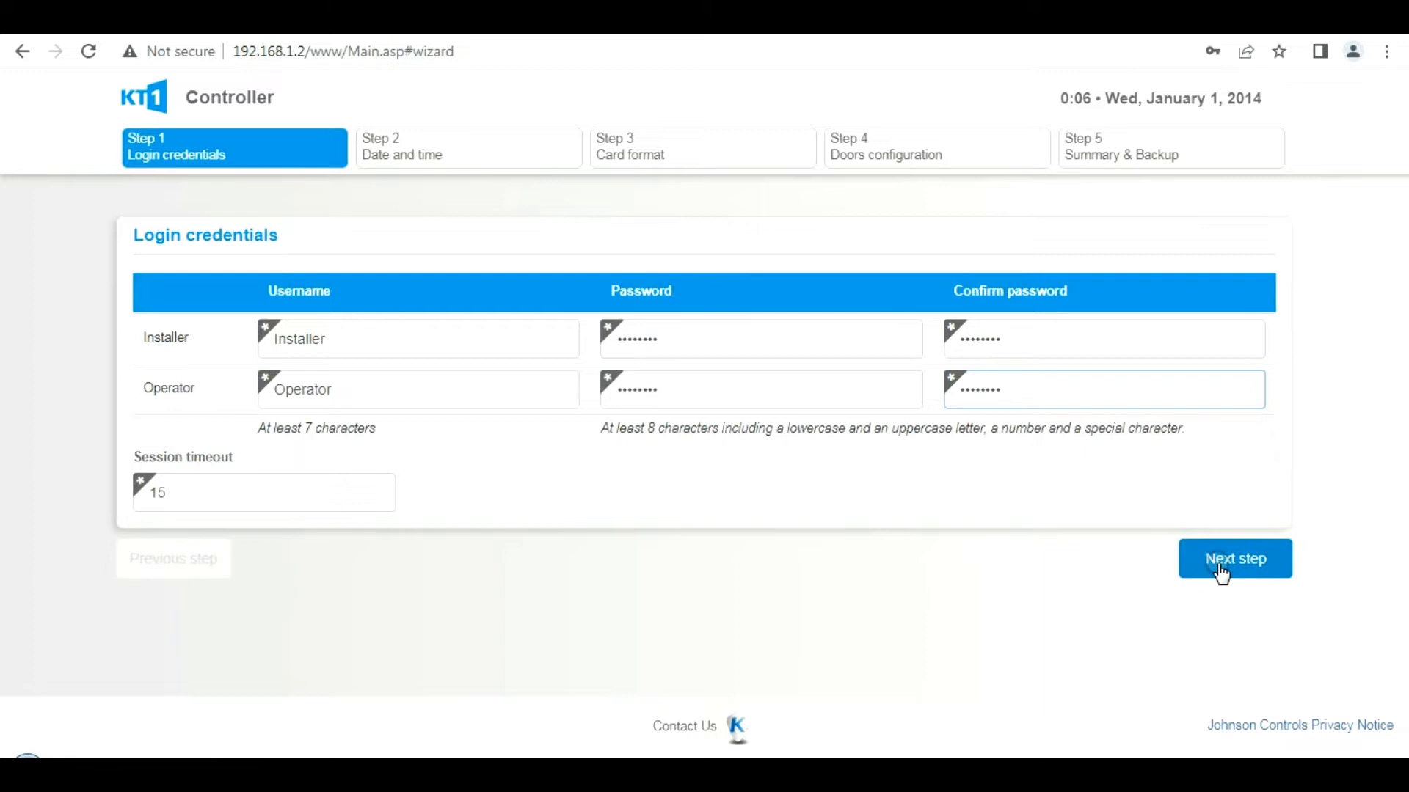
# Set dates to DD/MM/YYYY, auto-detect 16:49 Europe/London, and enable DST auto-adjust.
pyautogui.click(1234, 558)
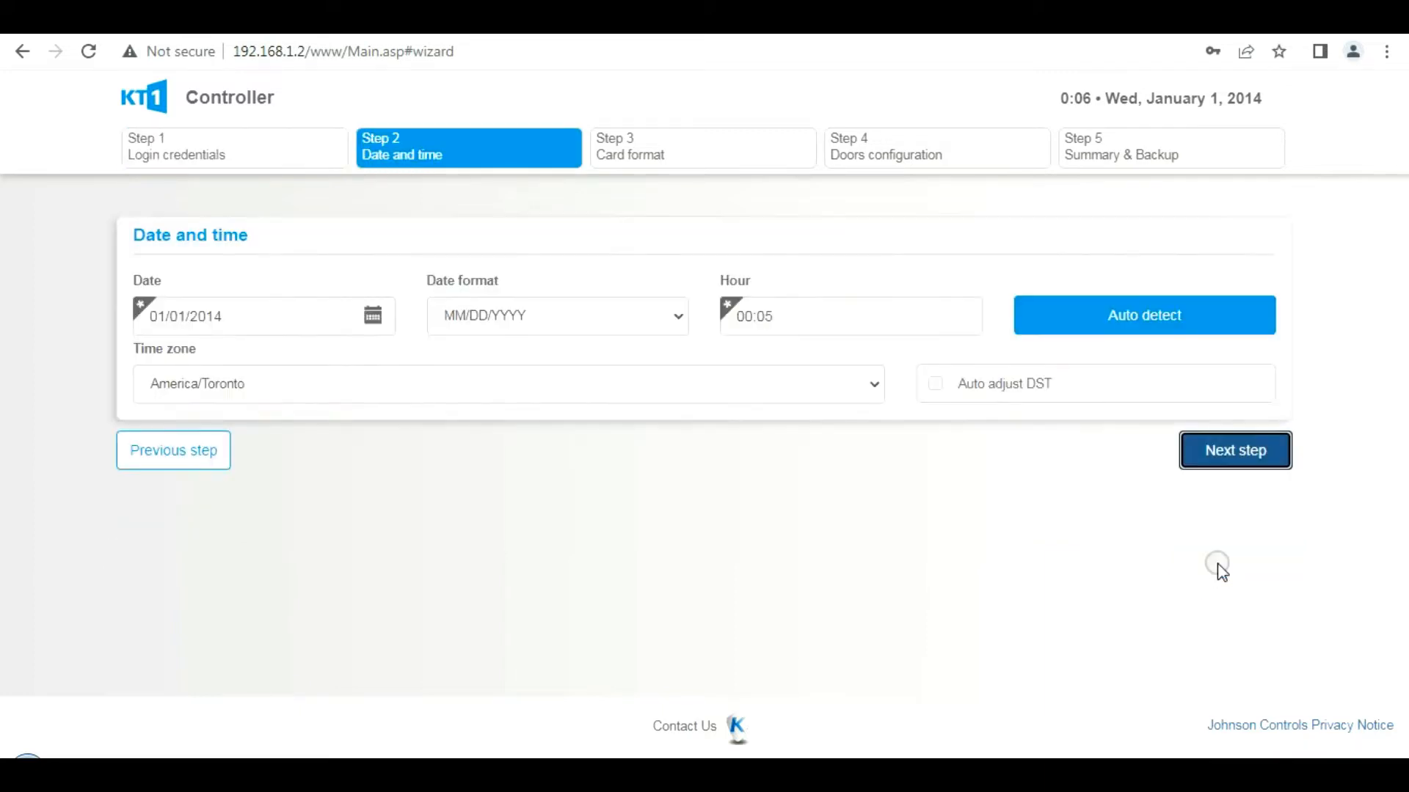
pyautogui.moveTo(1043, 524)
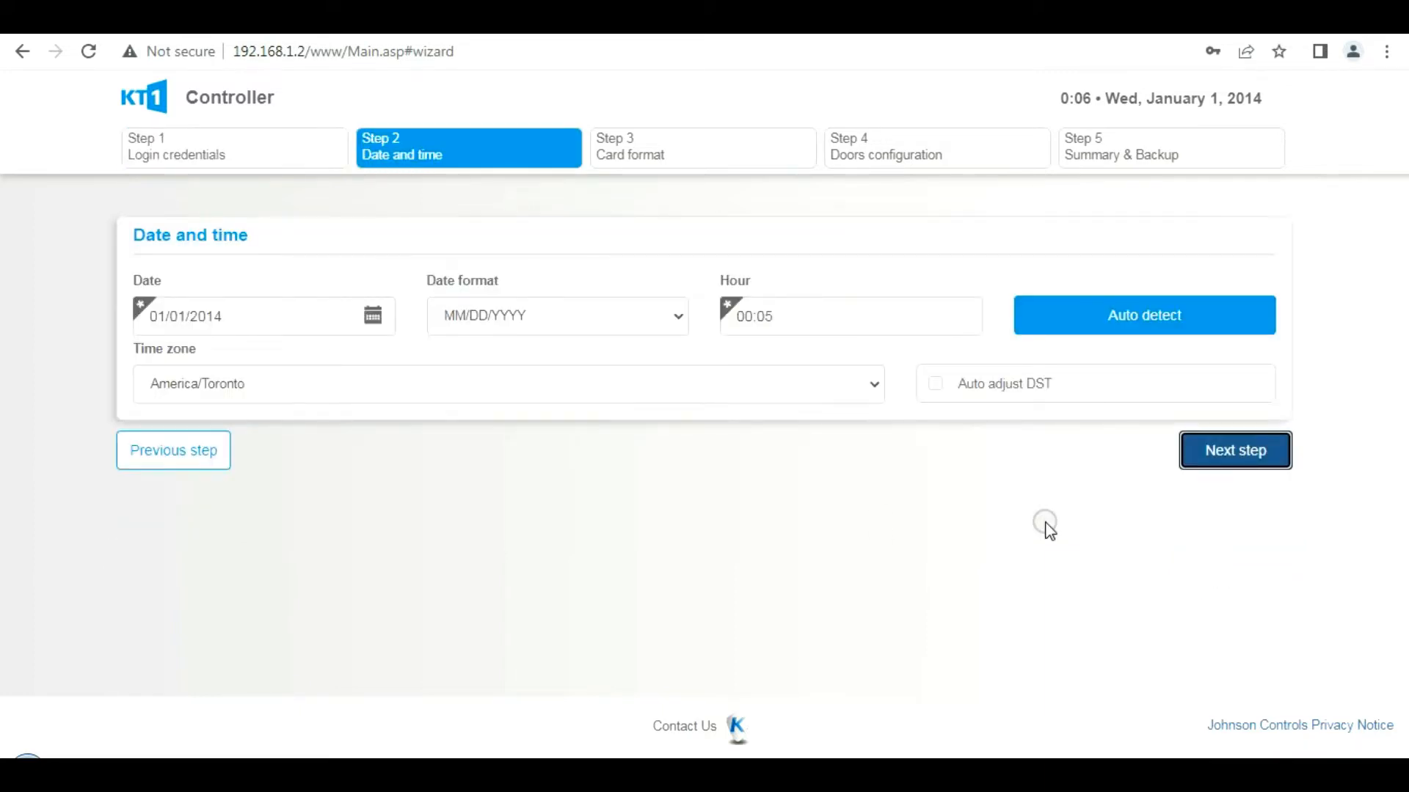
pyautogui.click(556, 315)
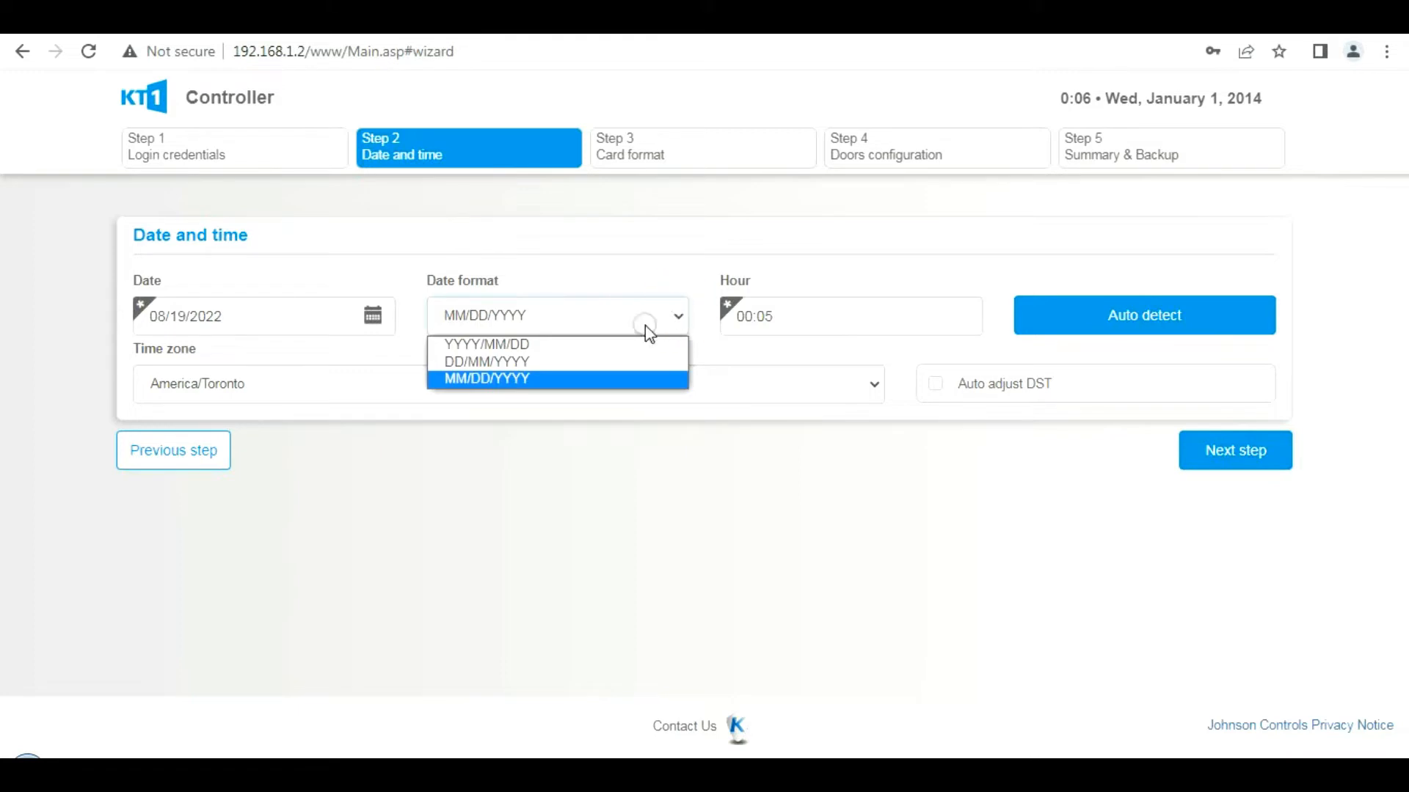
pyautogui.click(484, 361)
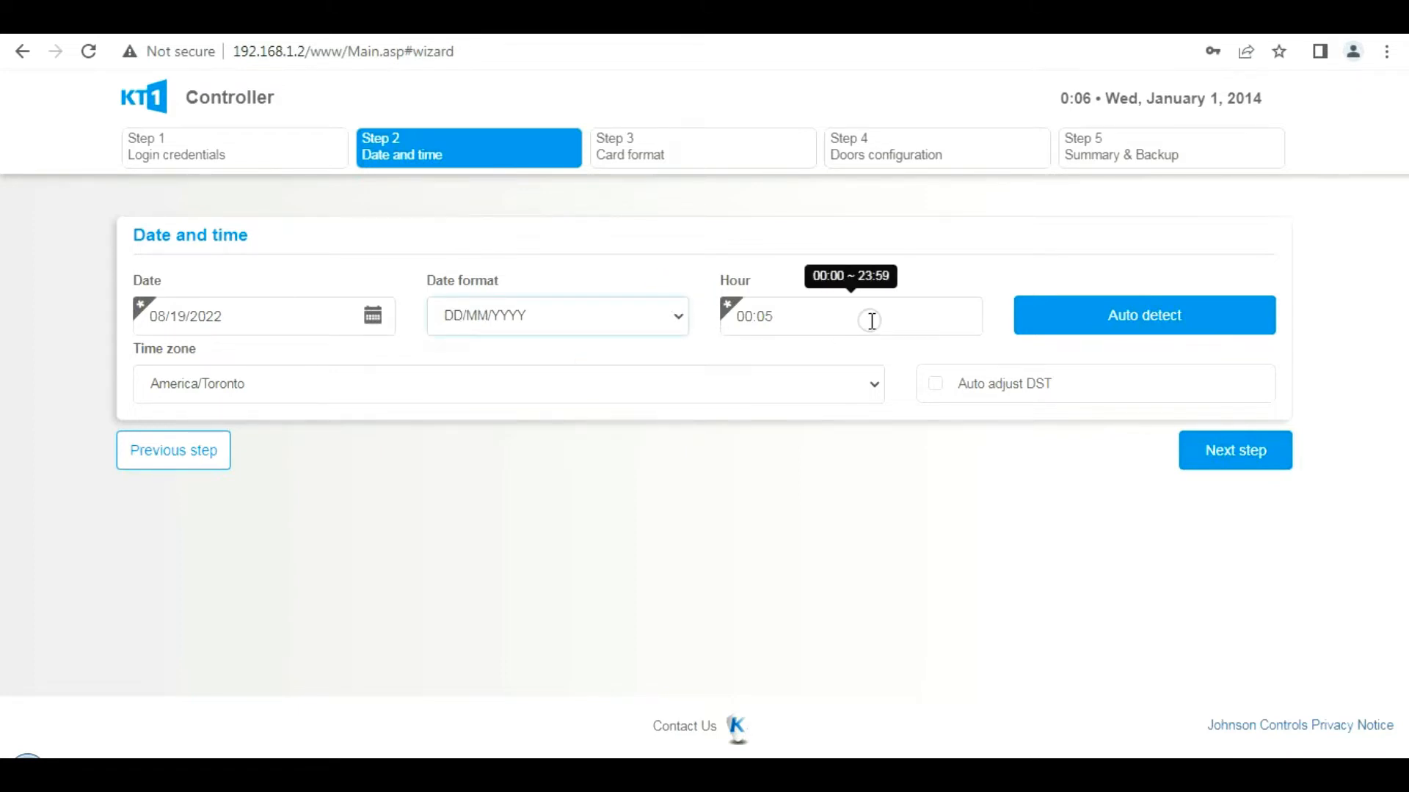
pyautogui.click(849, 316)
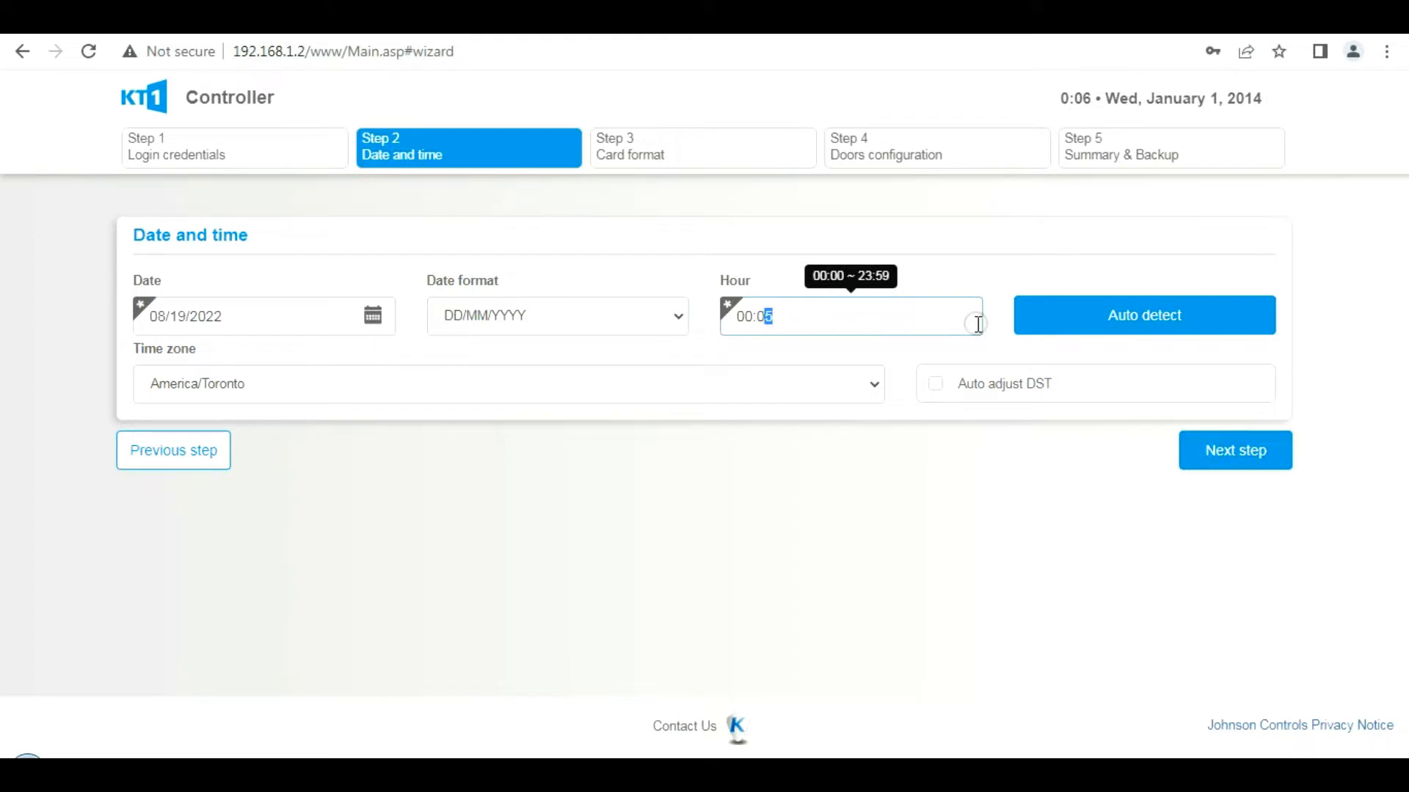
pyautogui.click(1143, 315)
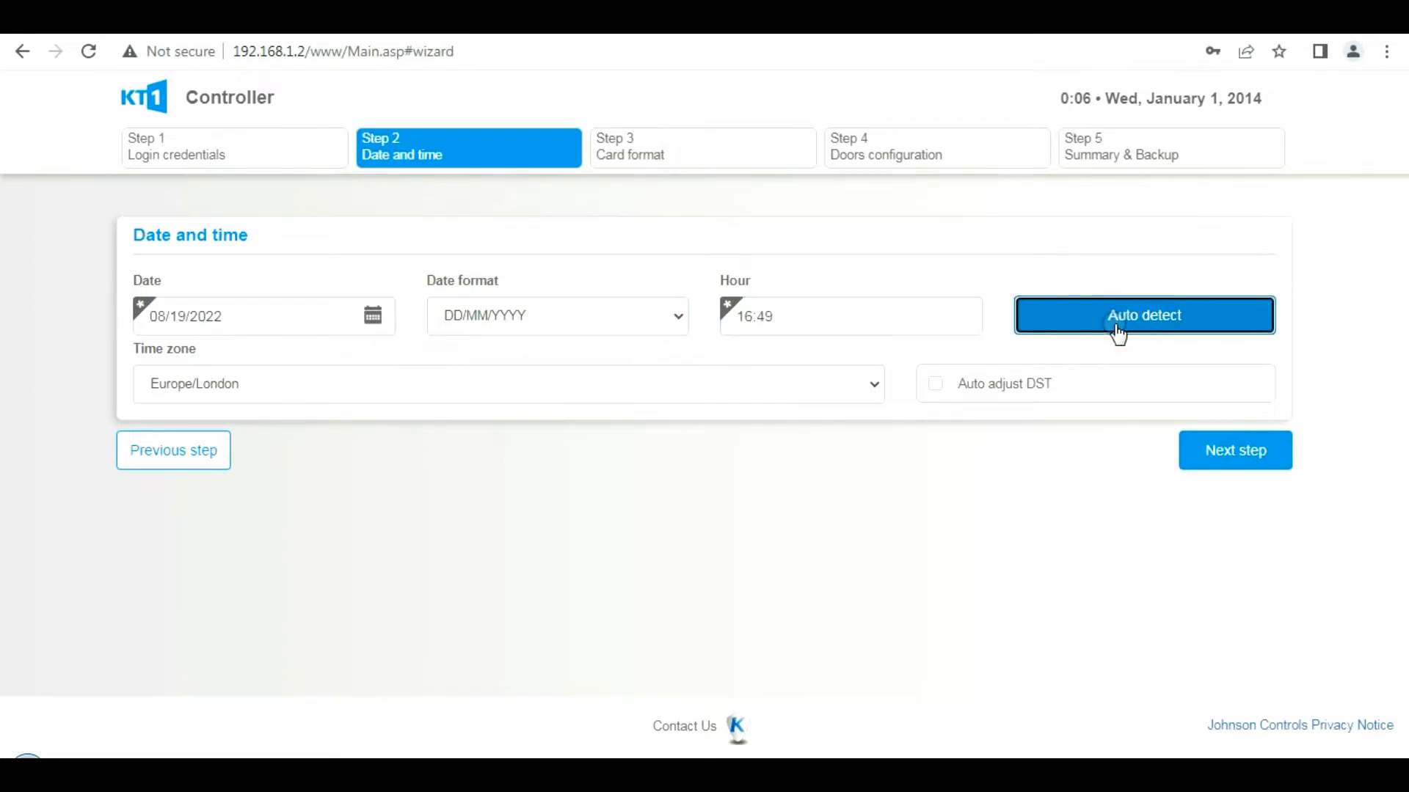
pyautogui.click(1143, 315)
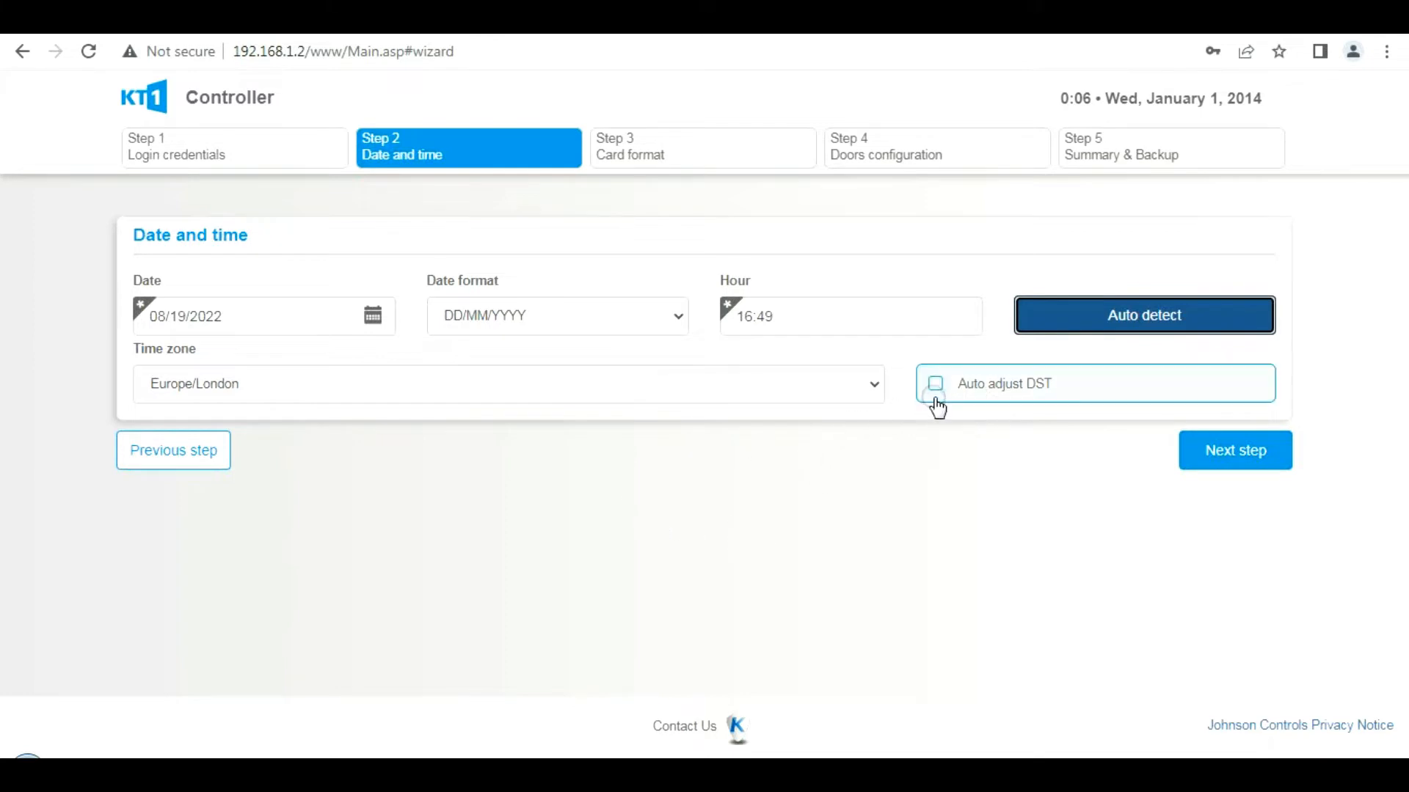
pyautogui.click(934, 383)
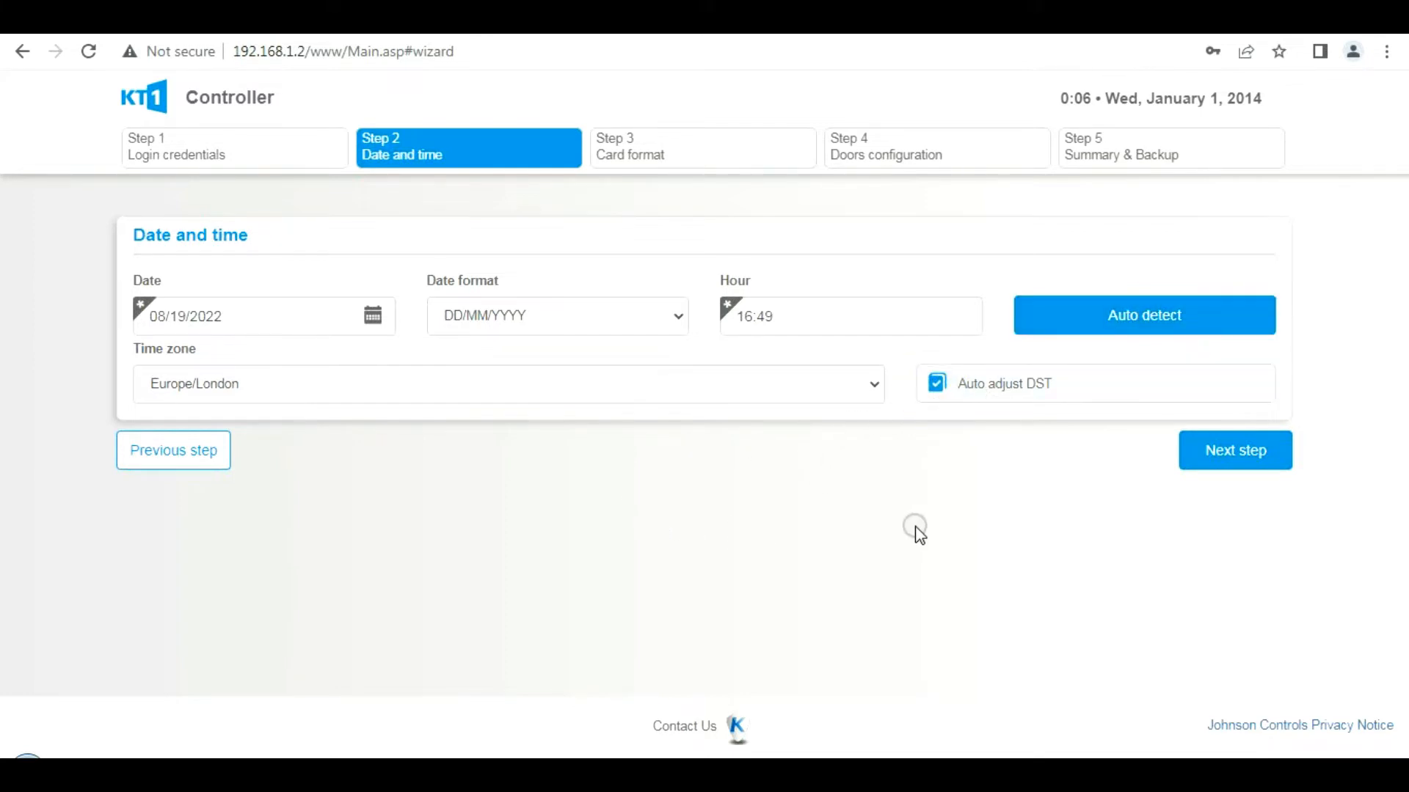
pyautogui.click(1234, 450)
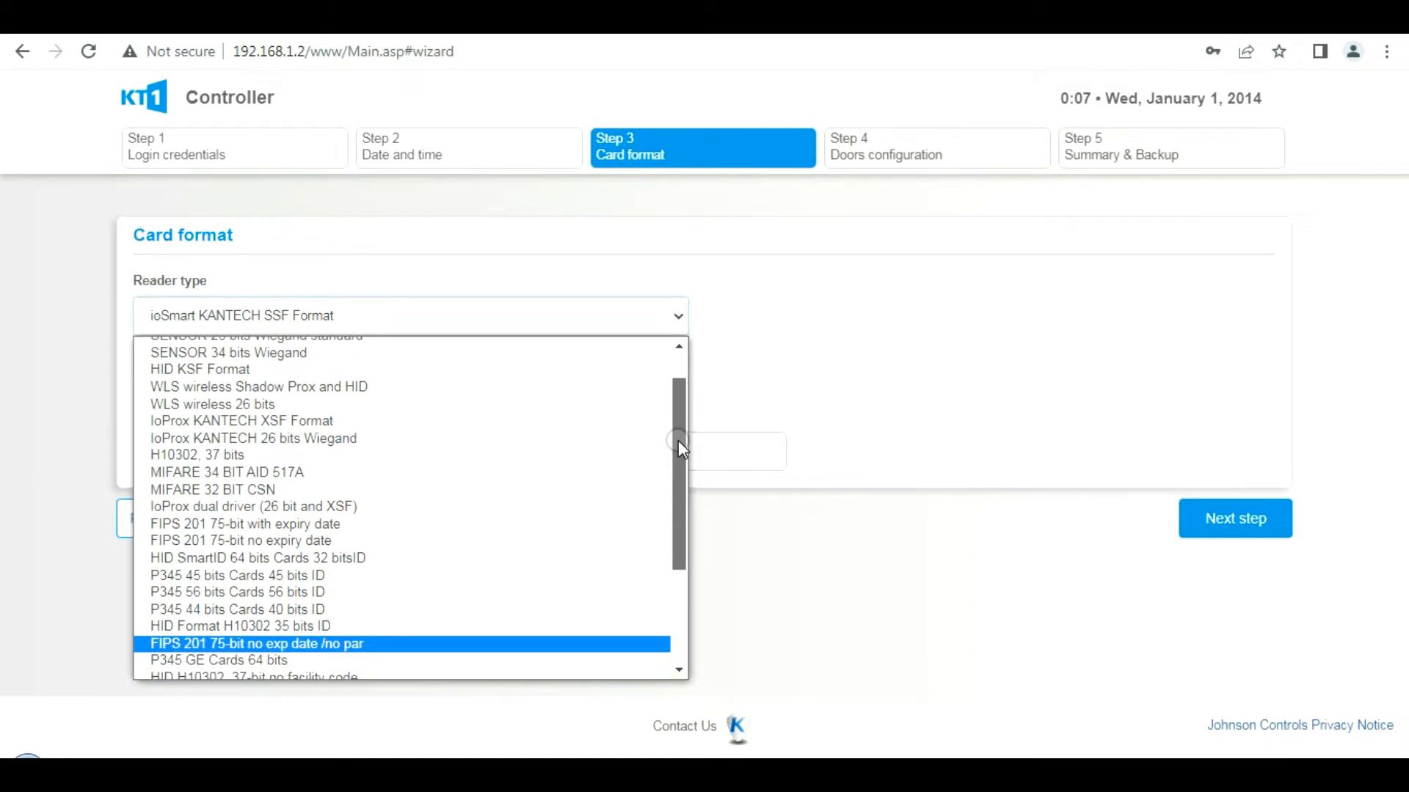
# Choose SENSOR 26 bits Wiegand standard as the reader type and continue to doors.
pyautogui.scroll(-3)
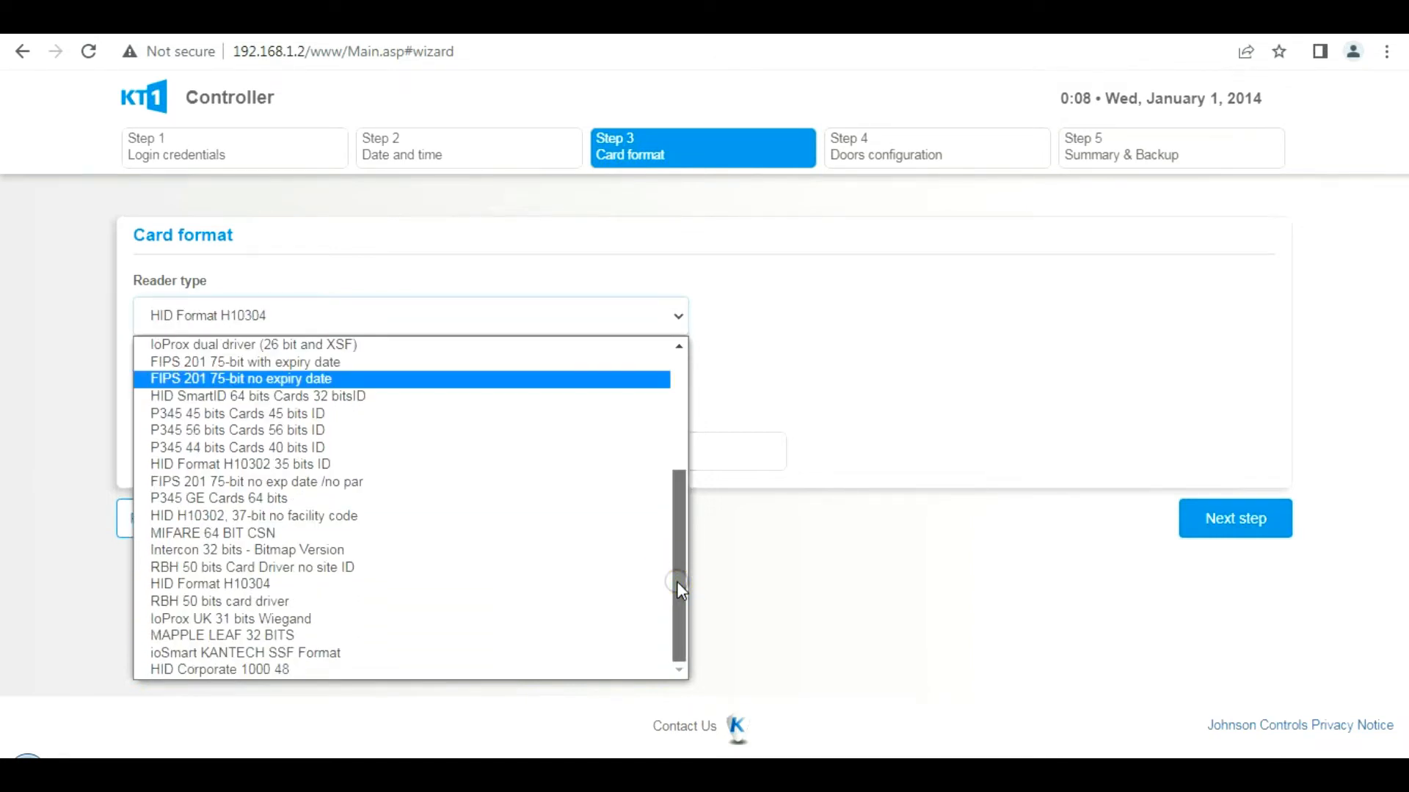
pyautogui.moveTo(676, 584); pyautogui.dragTo(685, 404)
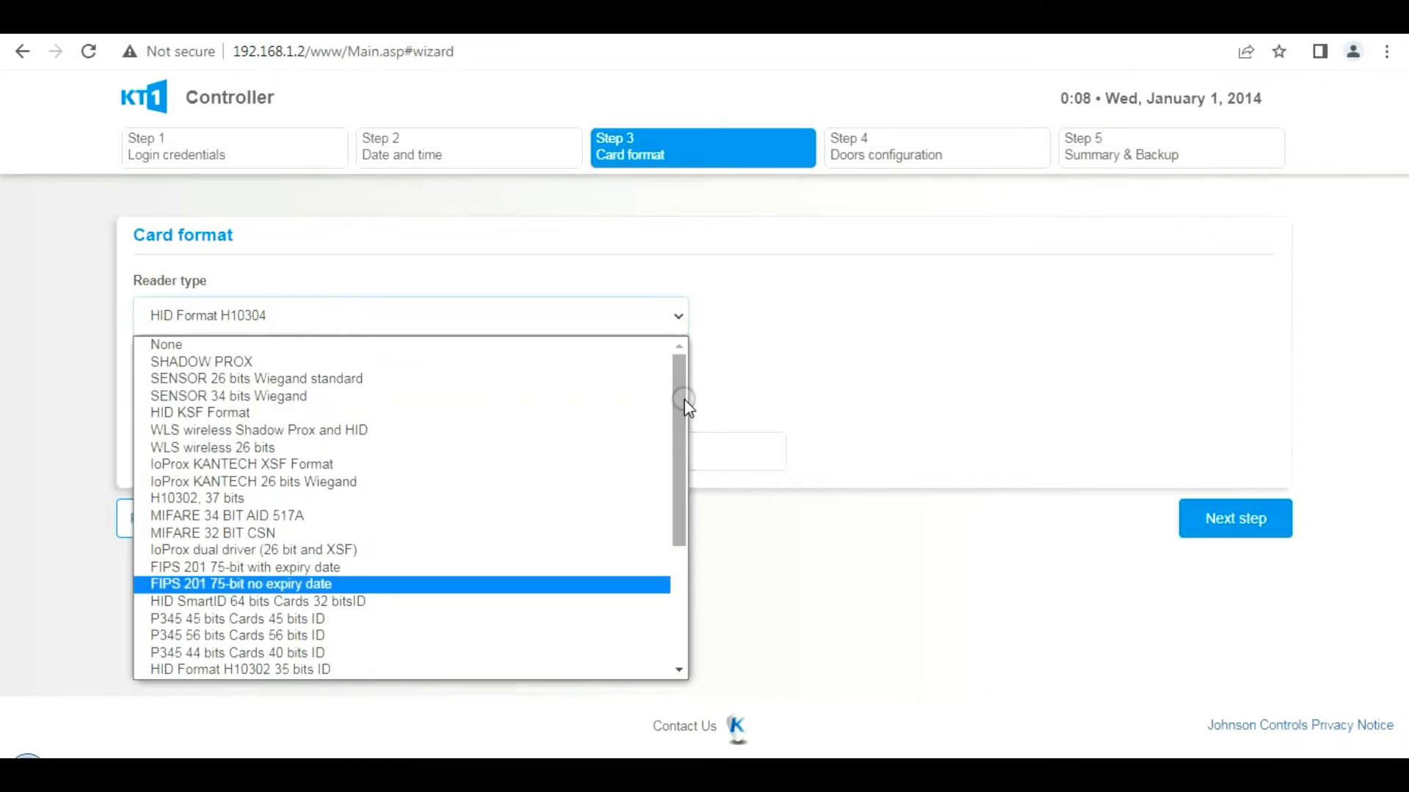
pyautogui.moveTo(584, 397)
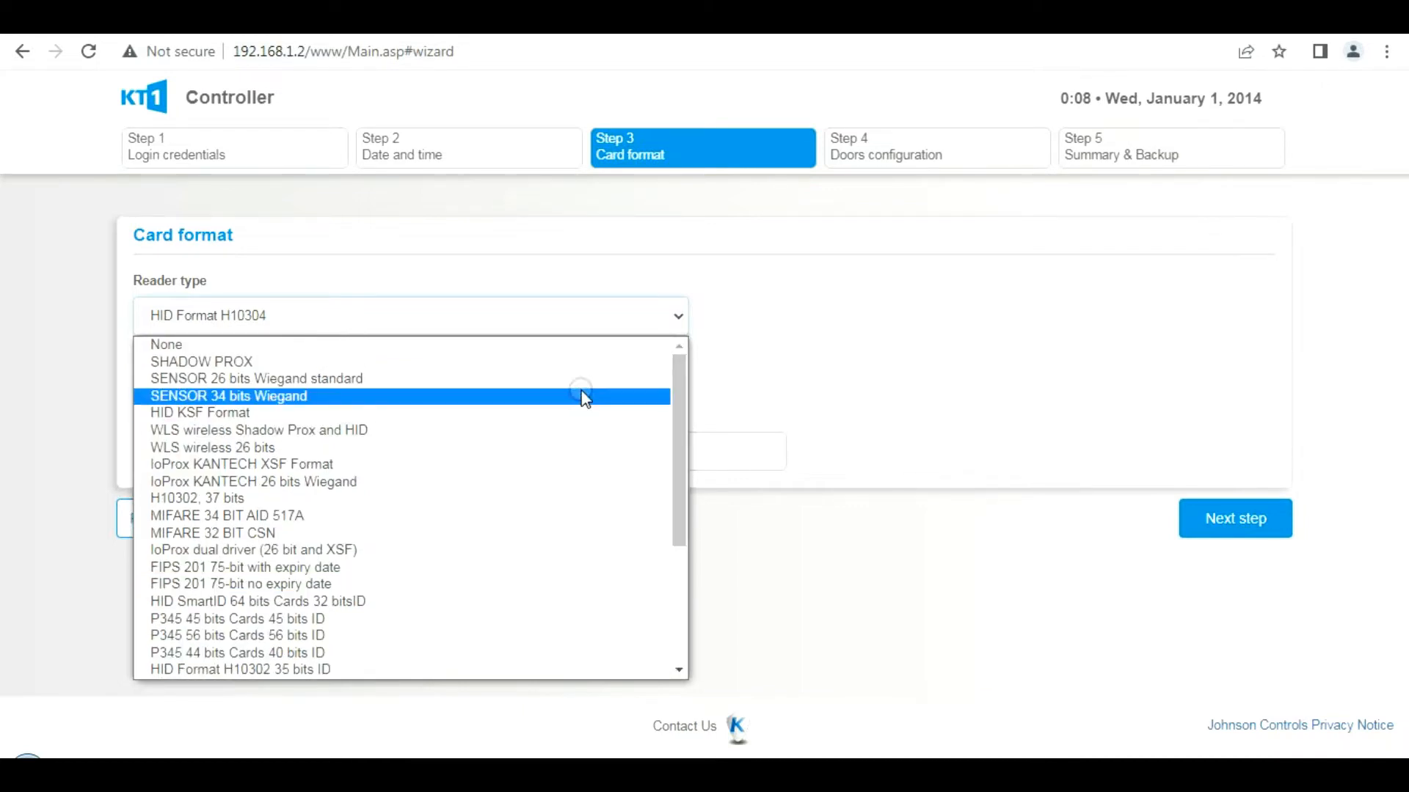
pyautogui.click(256, 378)
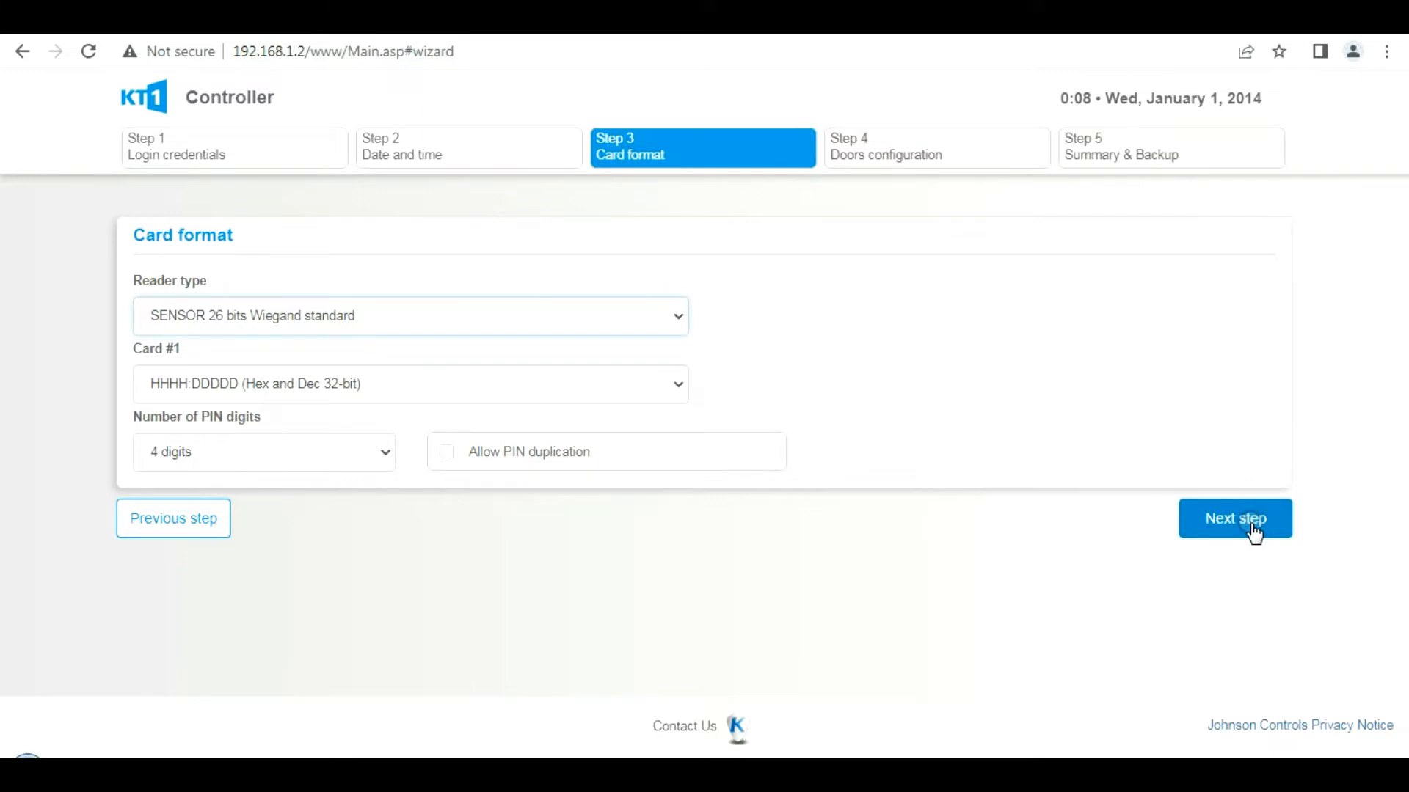
pyautogui.click(1234, 519)
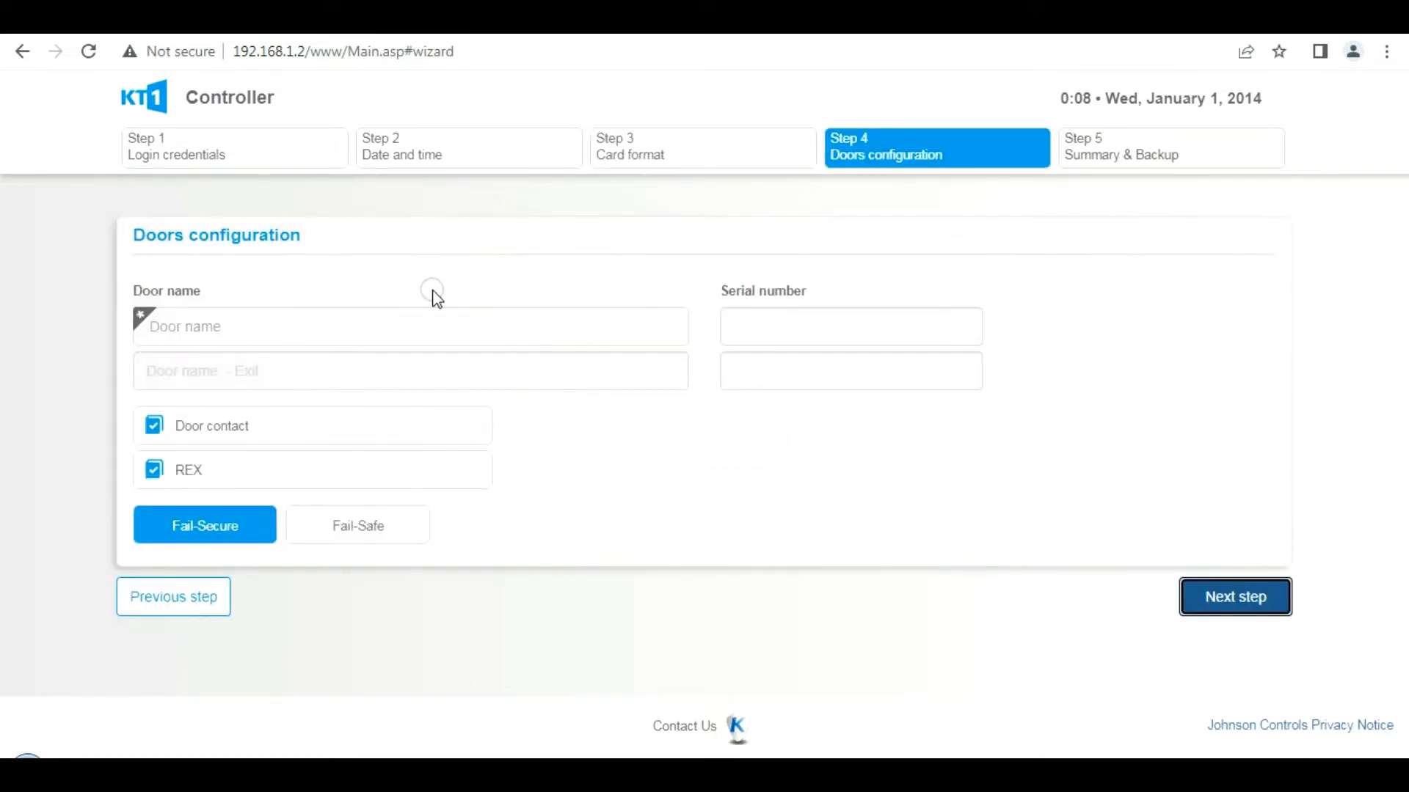
# Name the door 'Door 1' and turn off door contact monitoring.
pyautogui.click(409, 325)
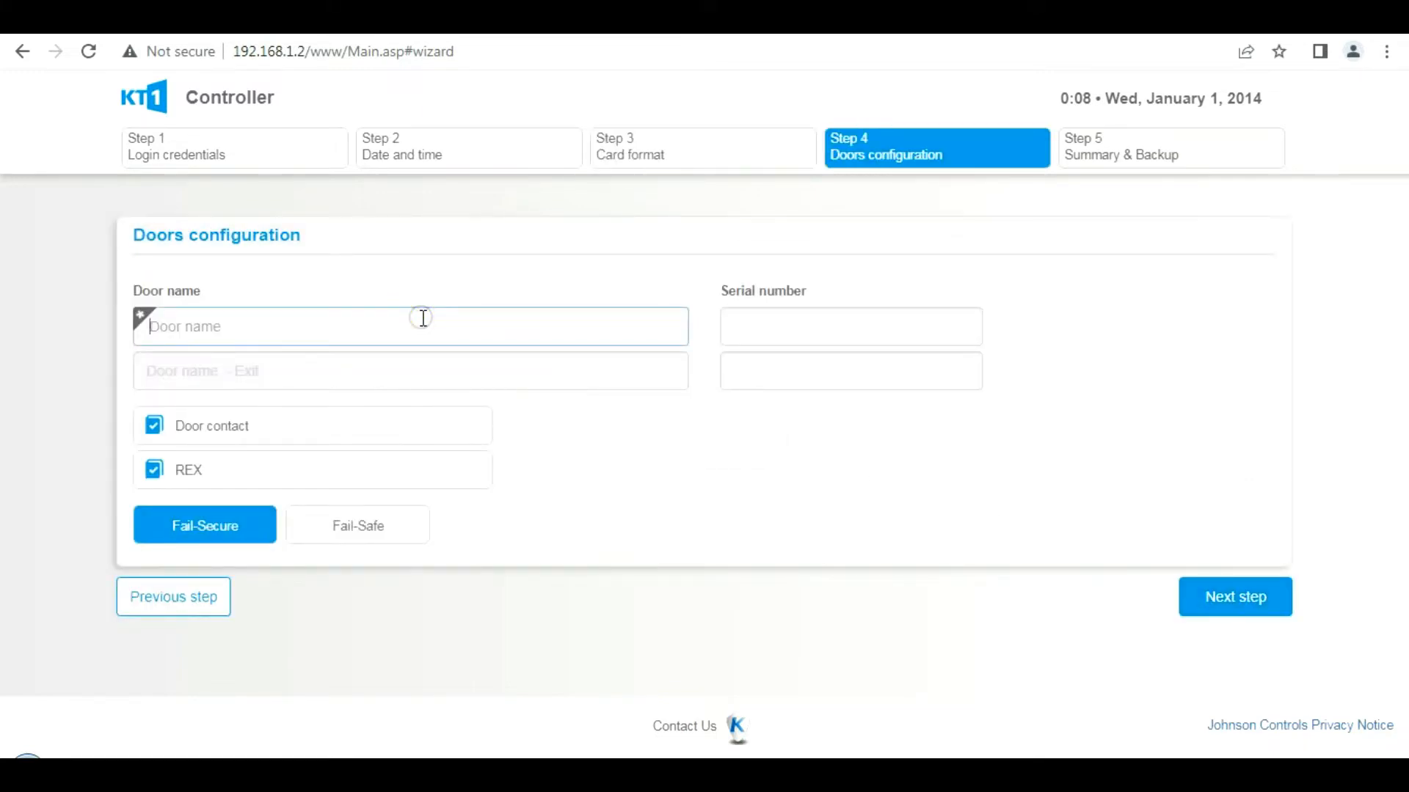
pyautogui.write('Door')
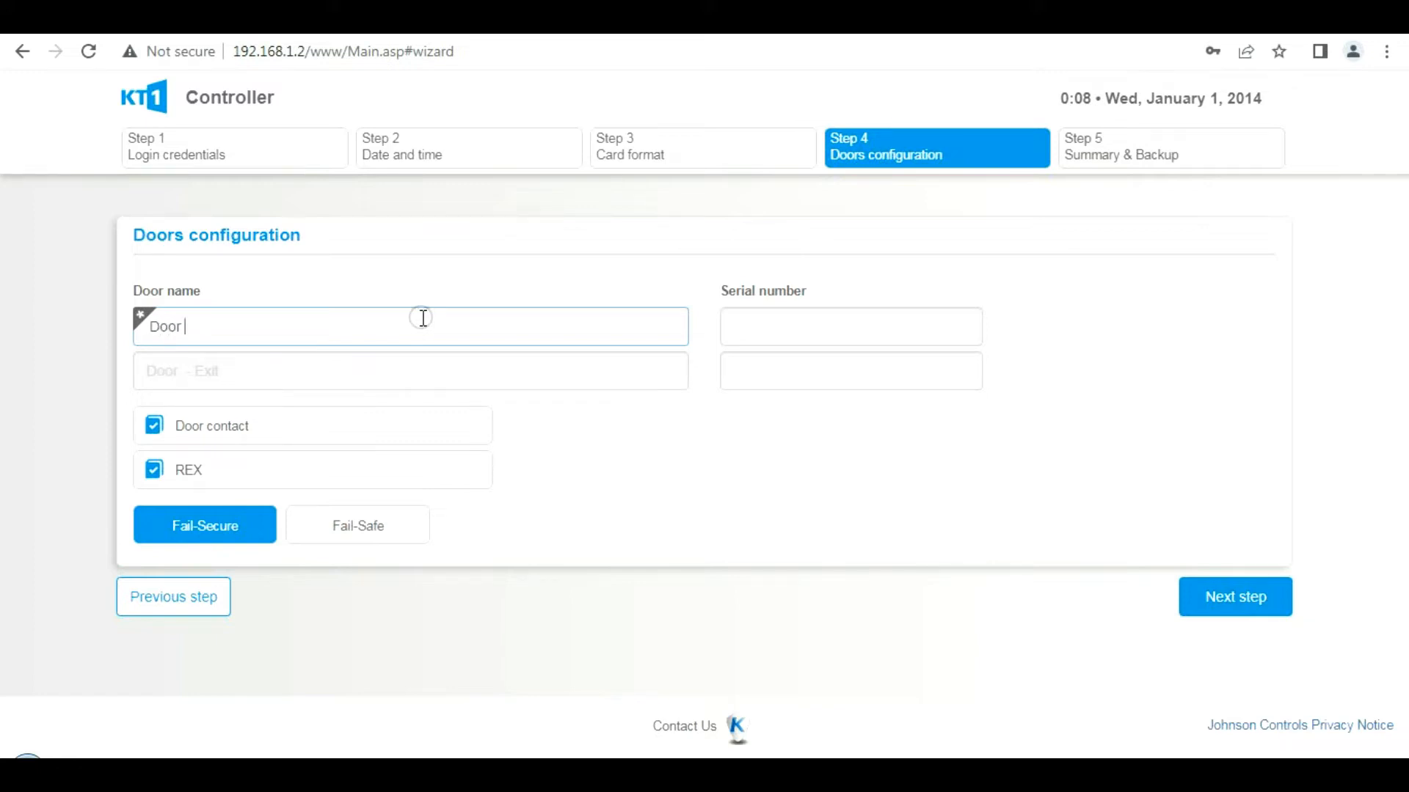
pyautogui.write('1')
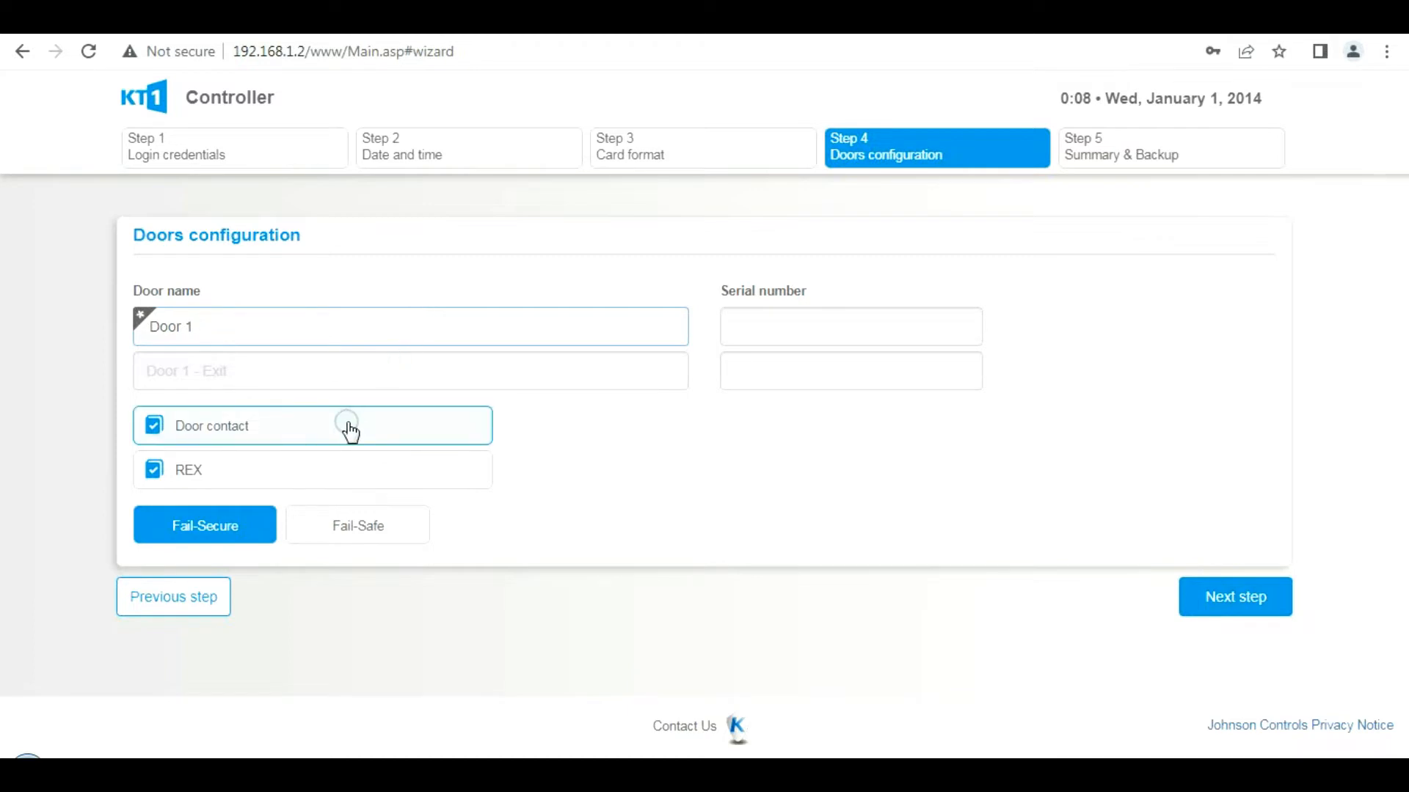
pyautogui.click(153, 425)
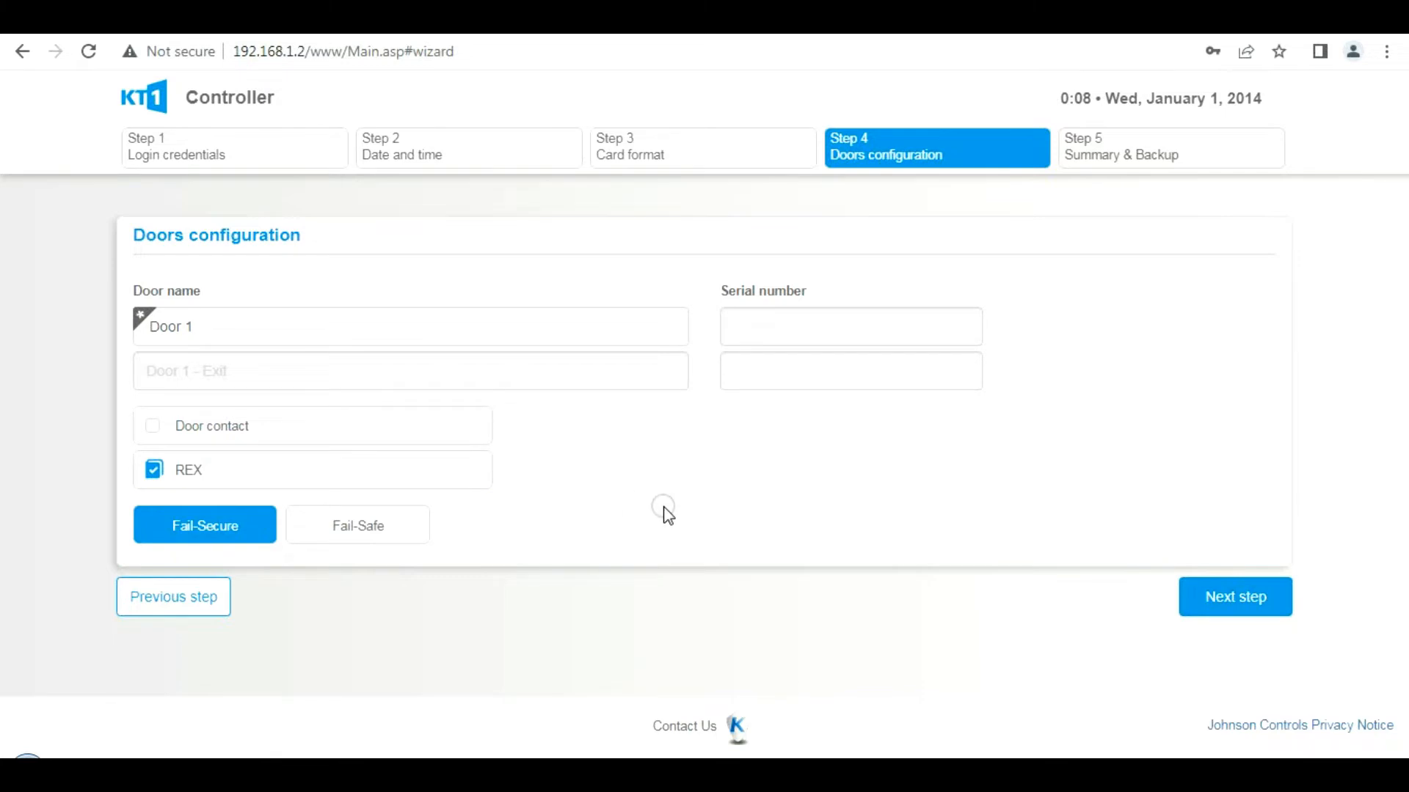
pyautogui.moveTo(491, 539)
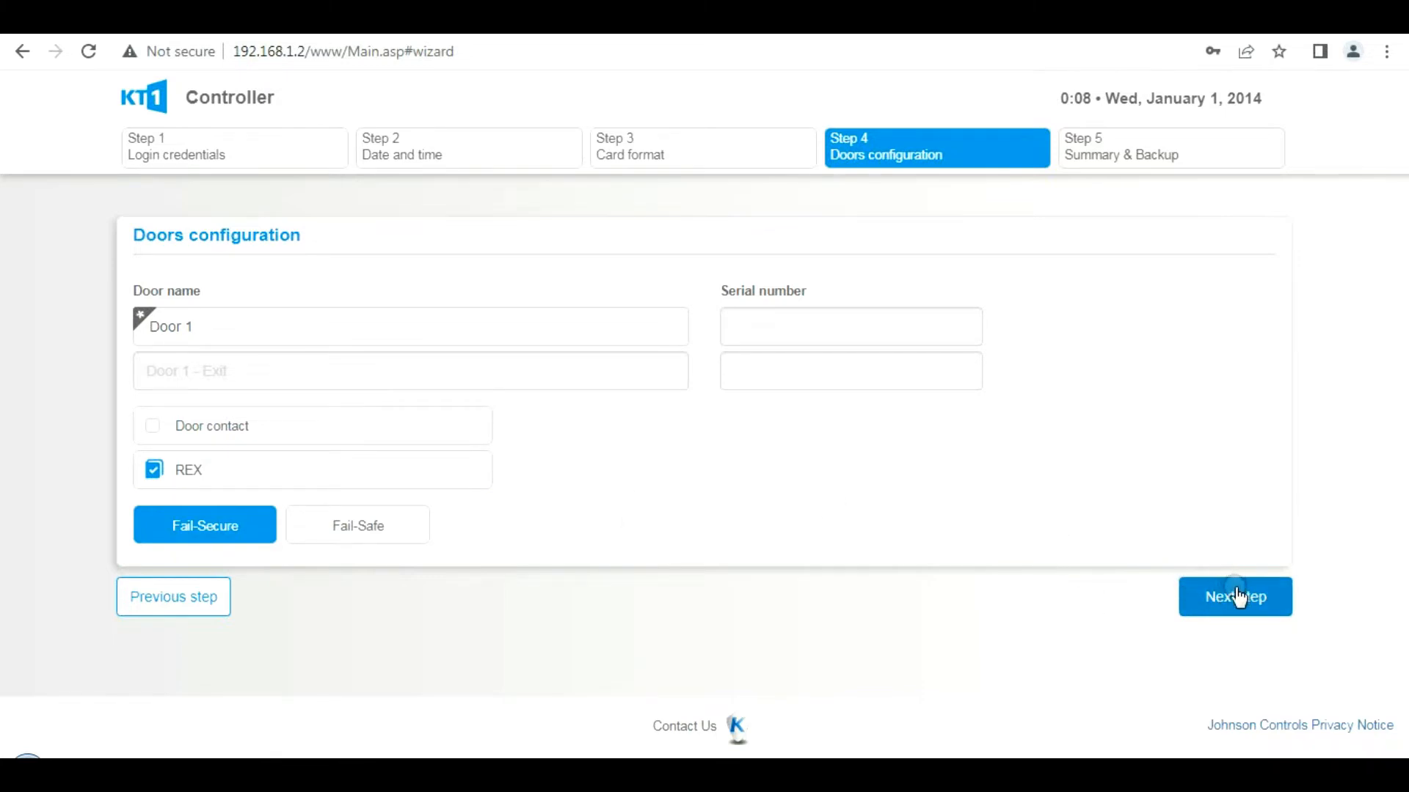
# Review Summary & Backup and save, downloading the configuration backup file.
pyautogui.click(1233, 596)
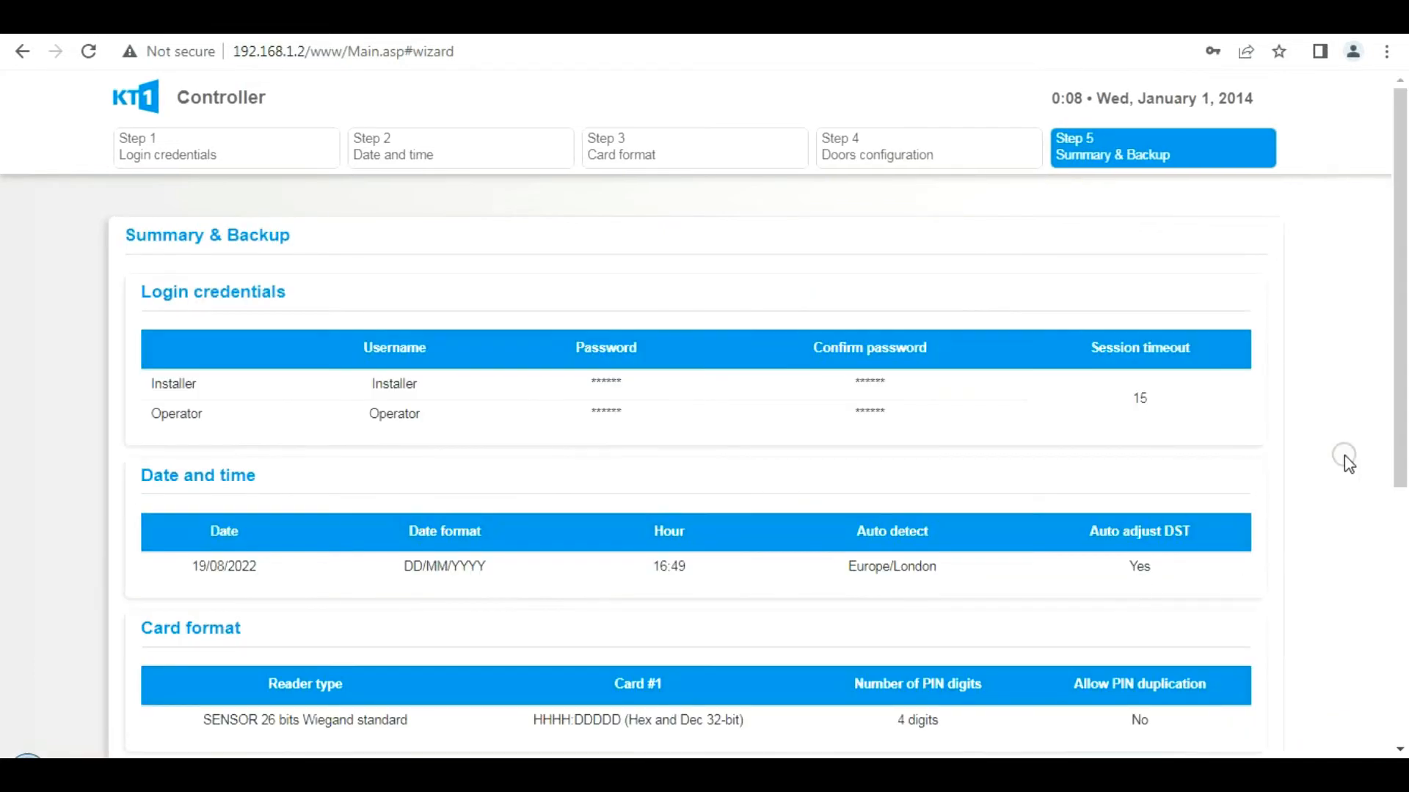
pyautogui.scroll(-3)
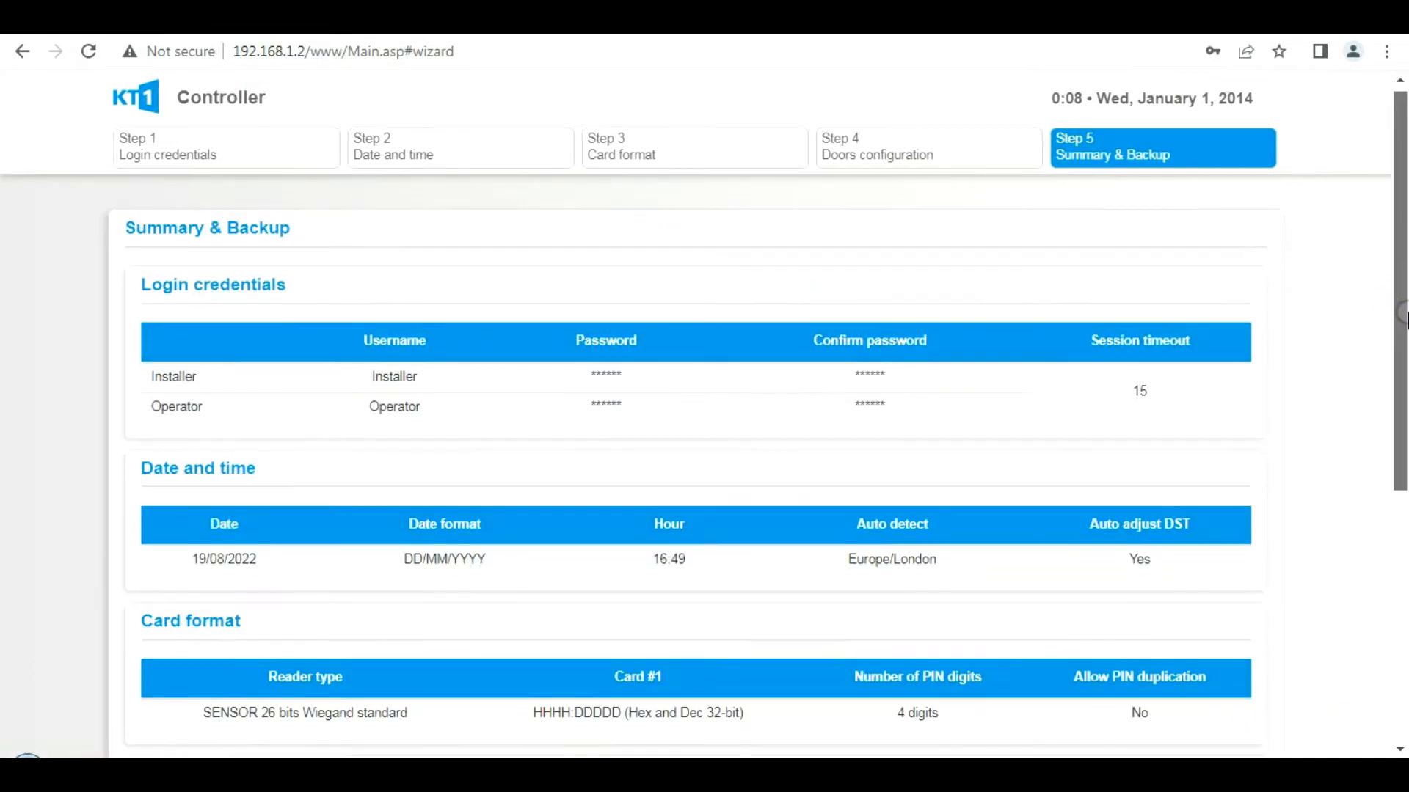
pyautogui.scroll(-3)
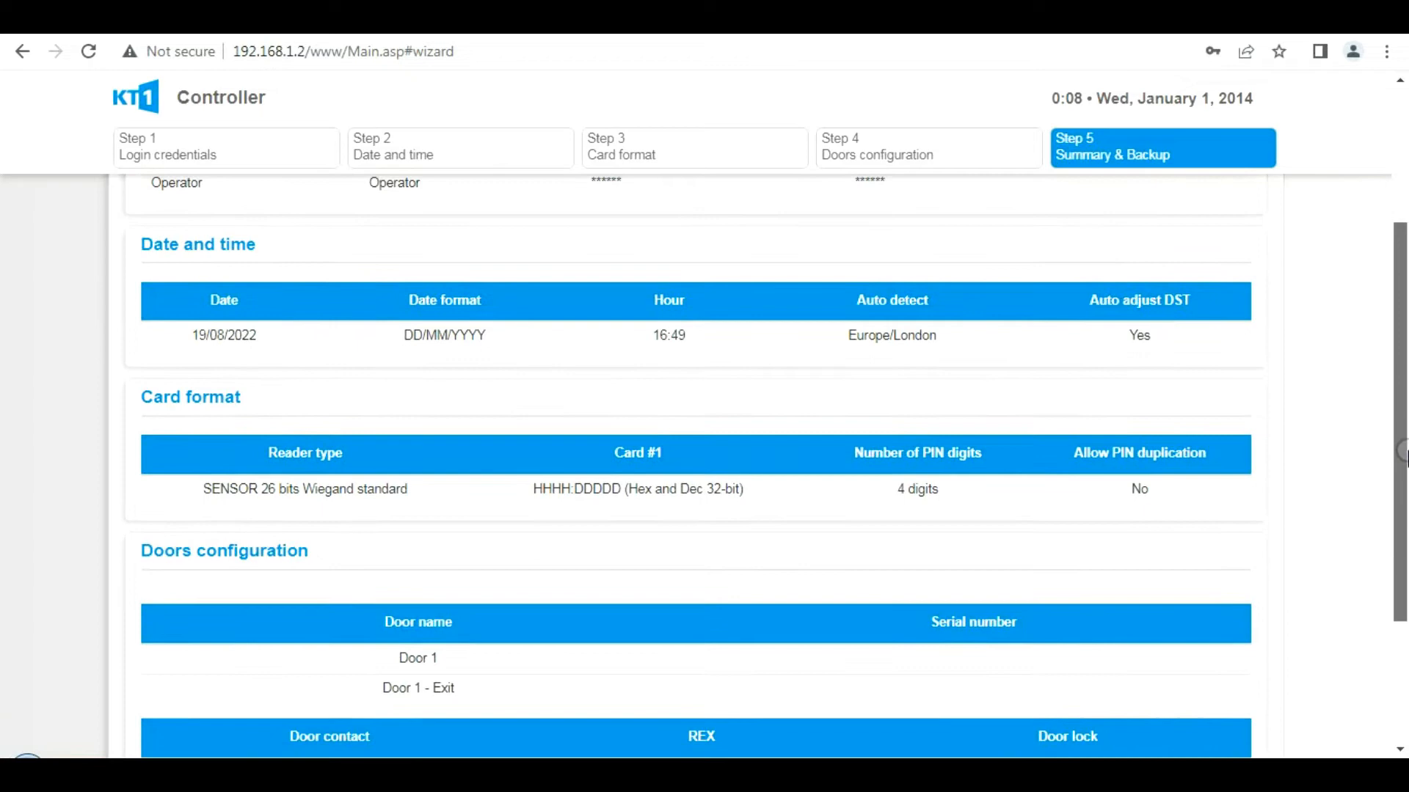
pyautogui.scroll(-3)
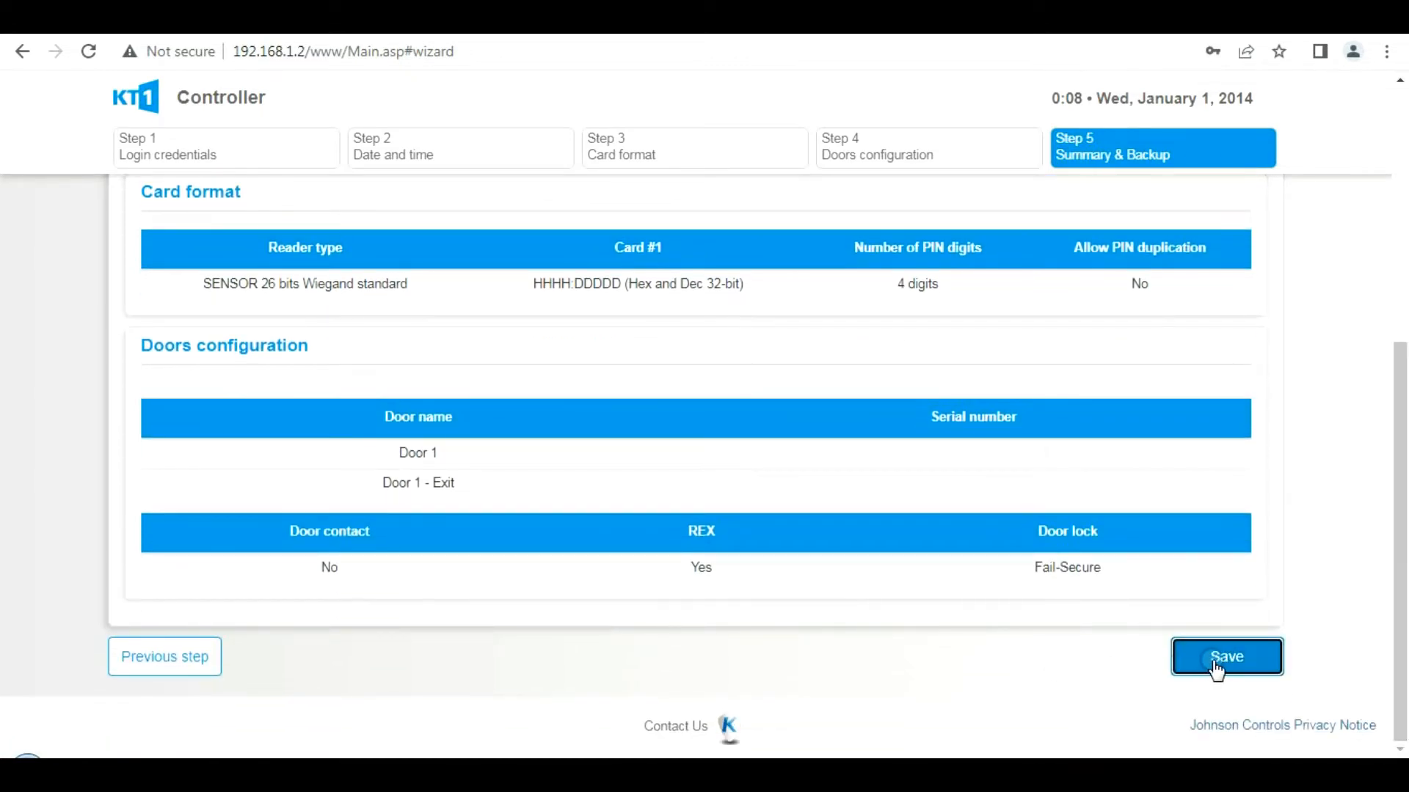
pyautogui.click(1226, 657)
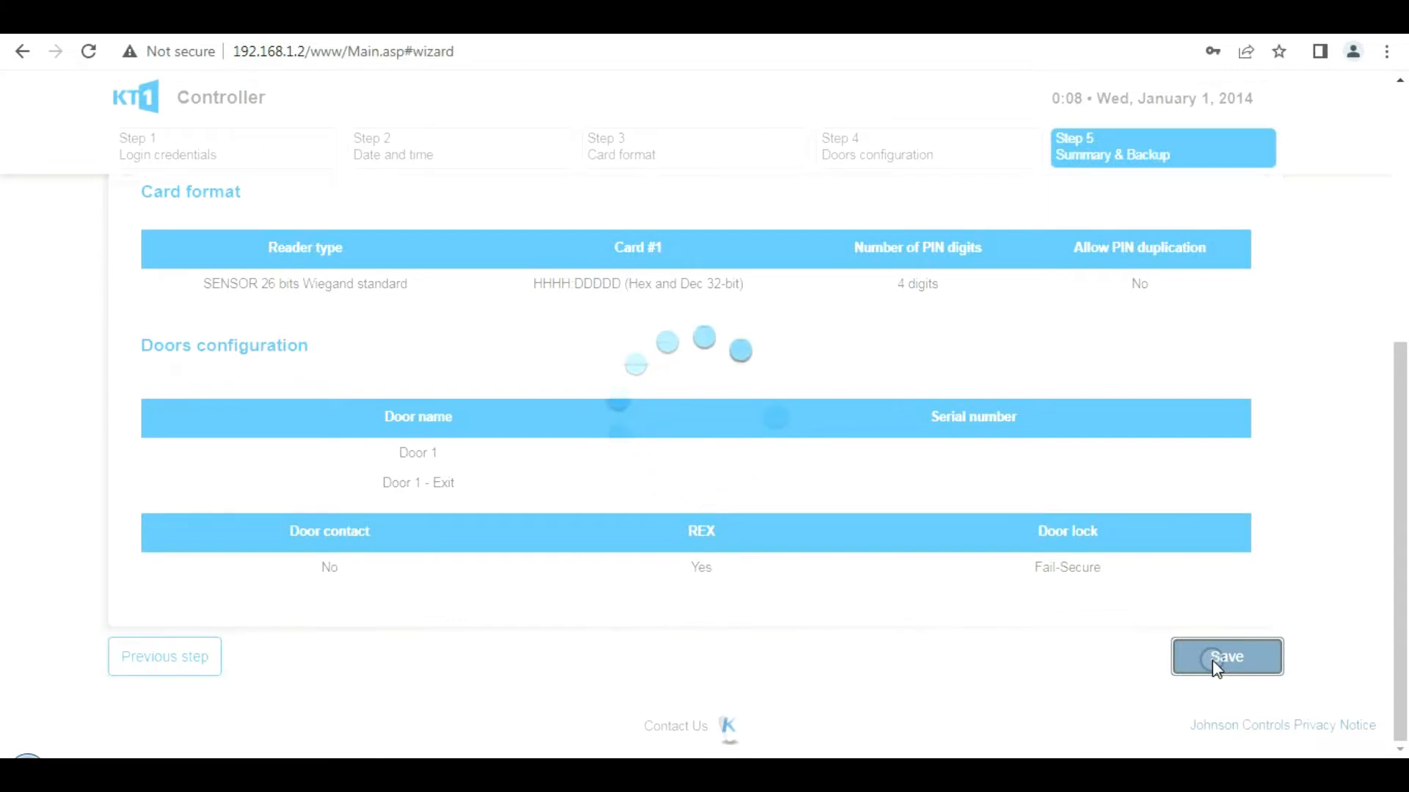
pyautogui.click(1226, 656)
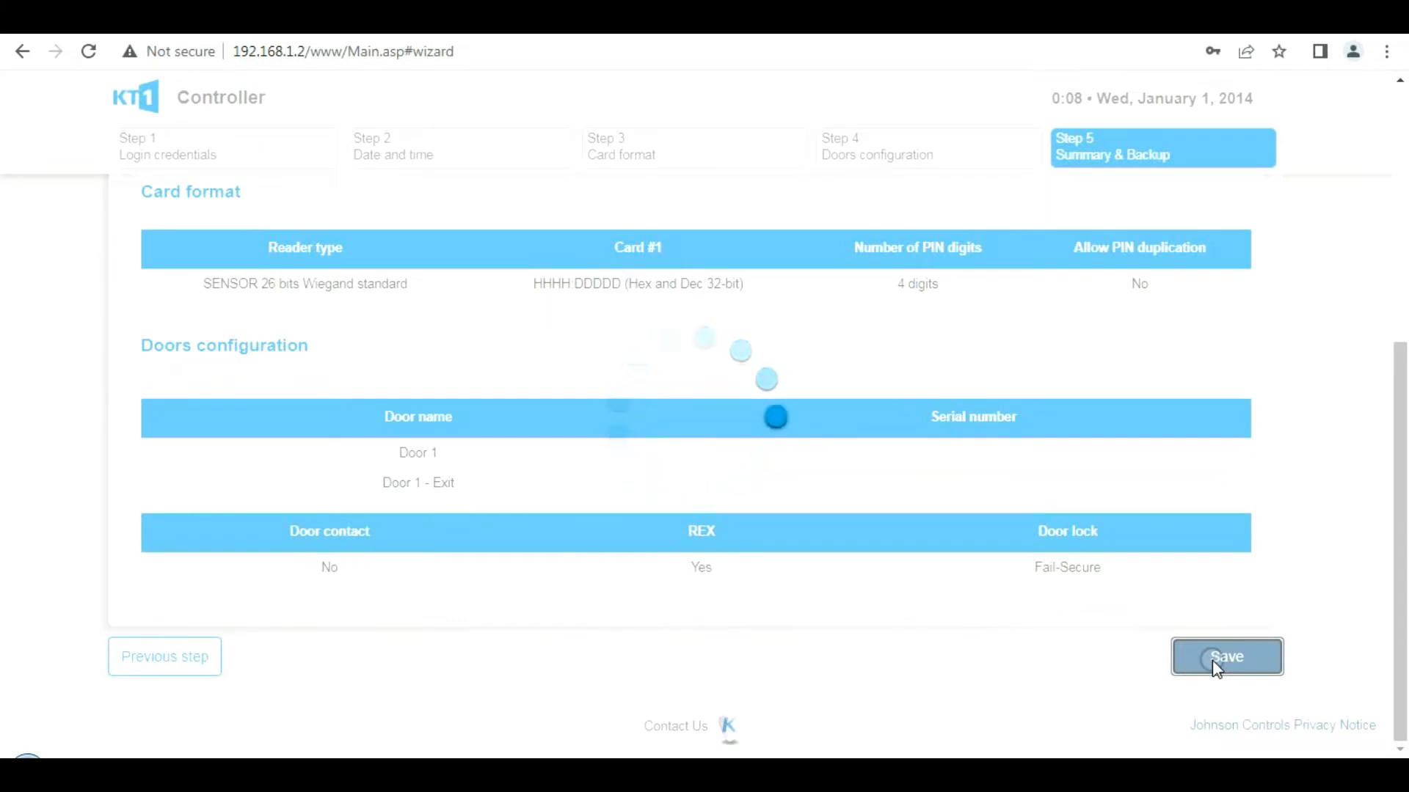
pyautogui.click(1225, 656)
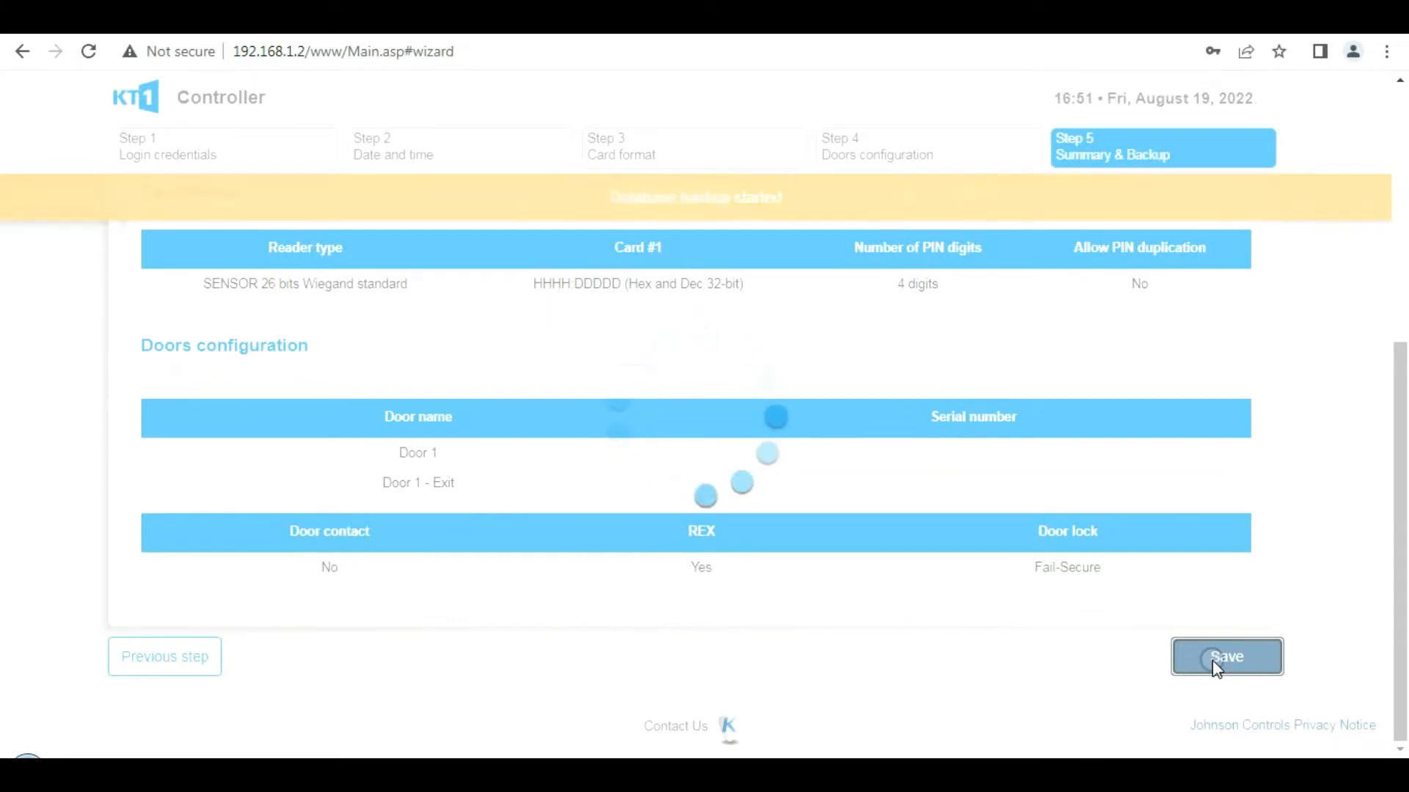
pyautogui.click(1225, 657)
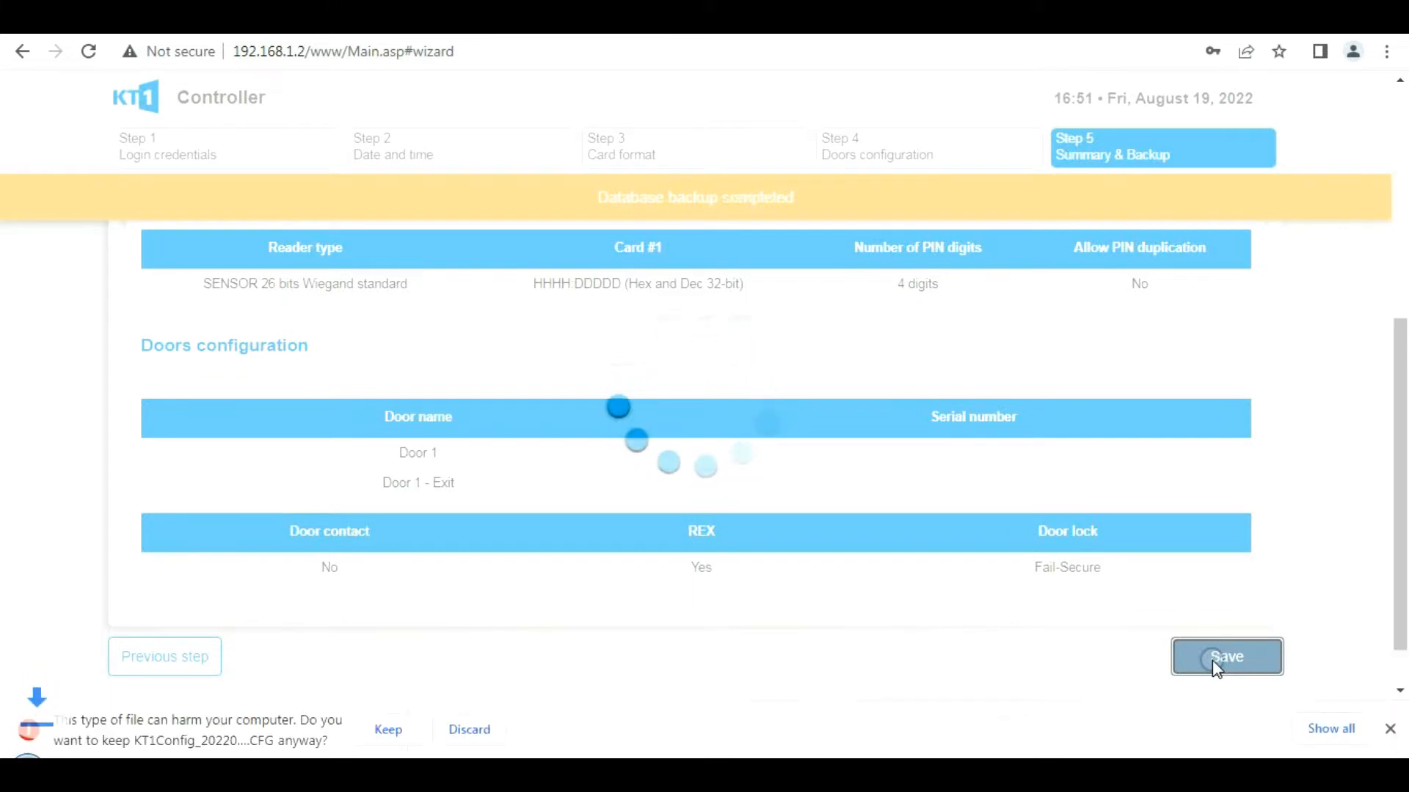
pyautogui.click(1225, 656)
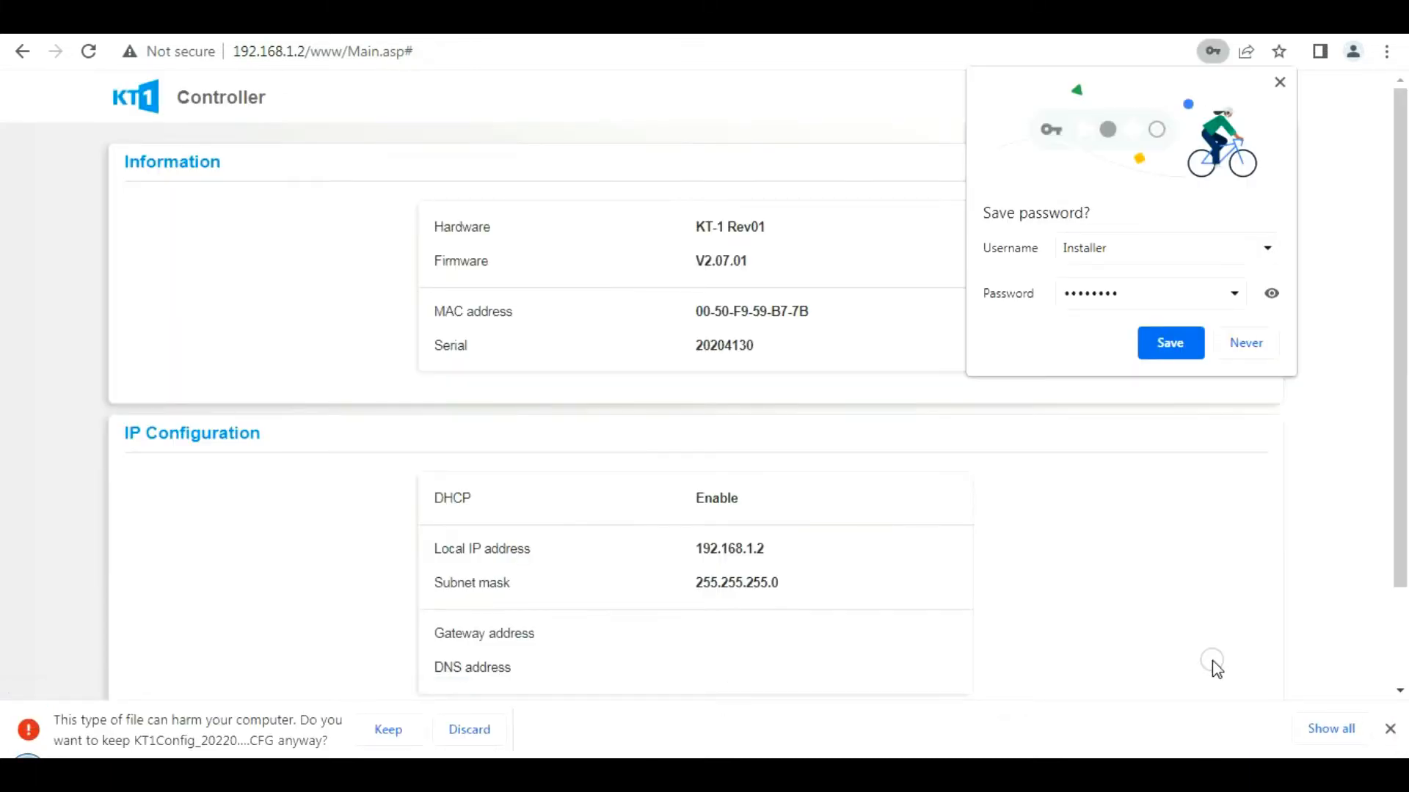
pyautogui.moveTo(548, 653)
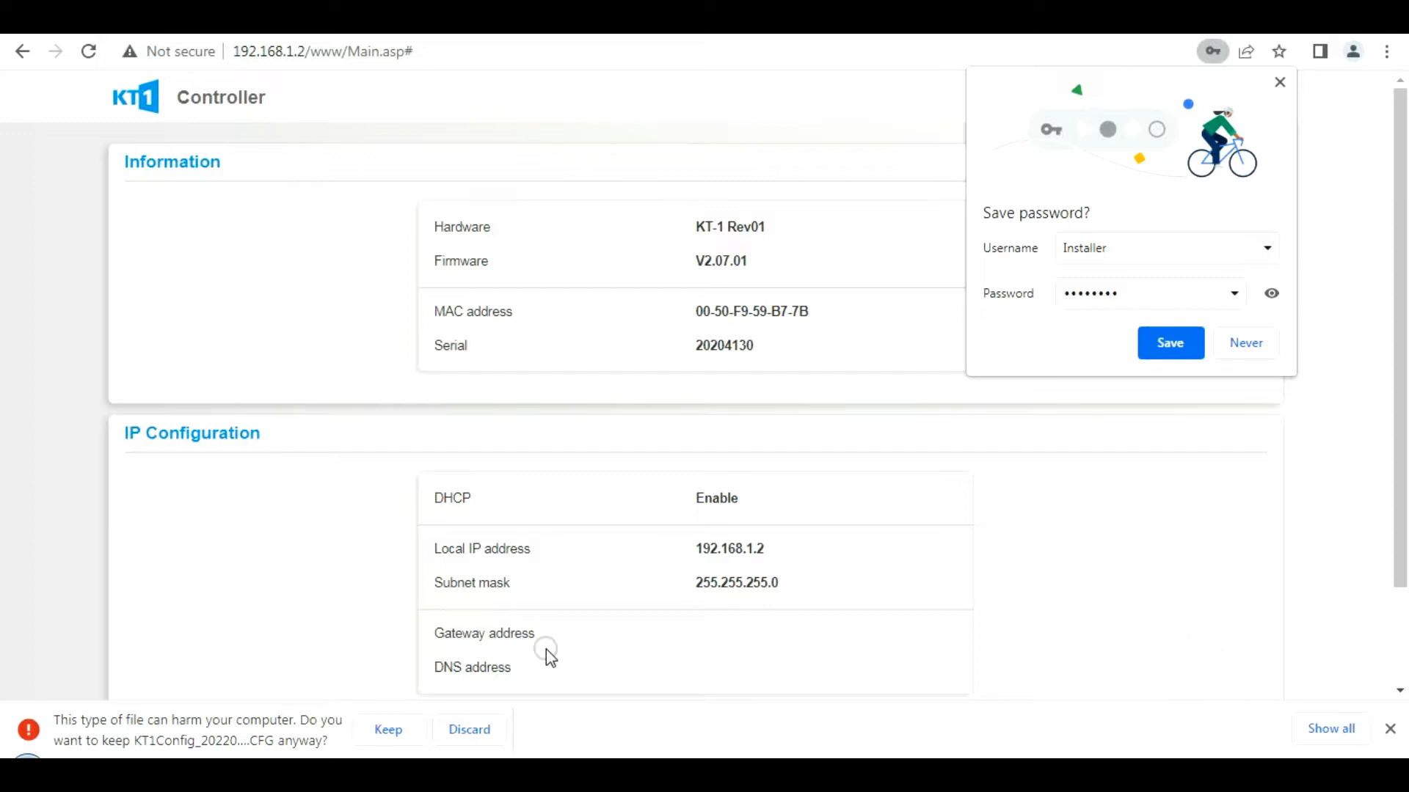
# Store the installer password in the browser and log in as Installer.
pyautogui.click(388, 728)
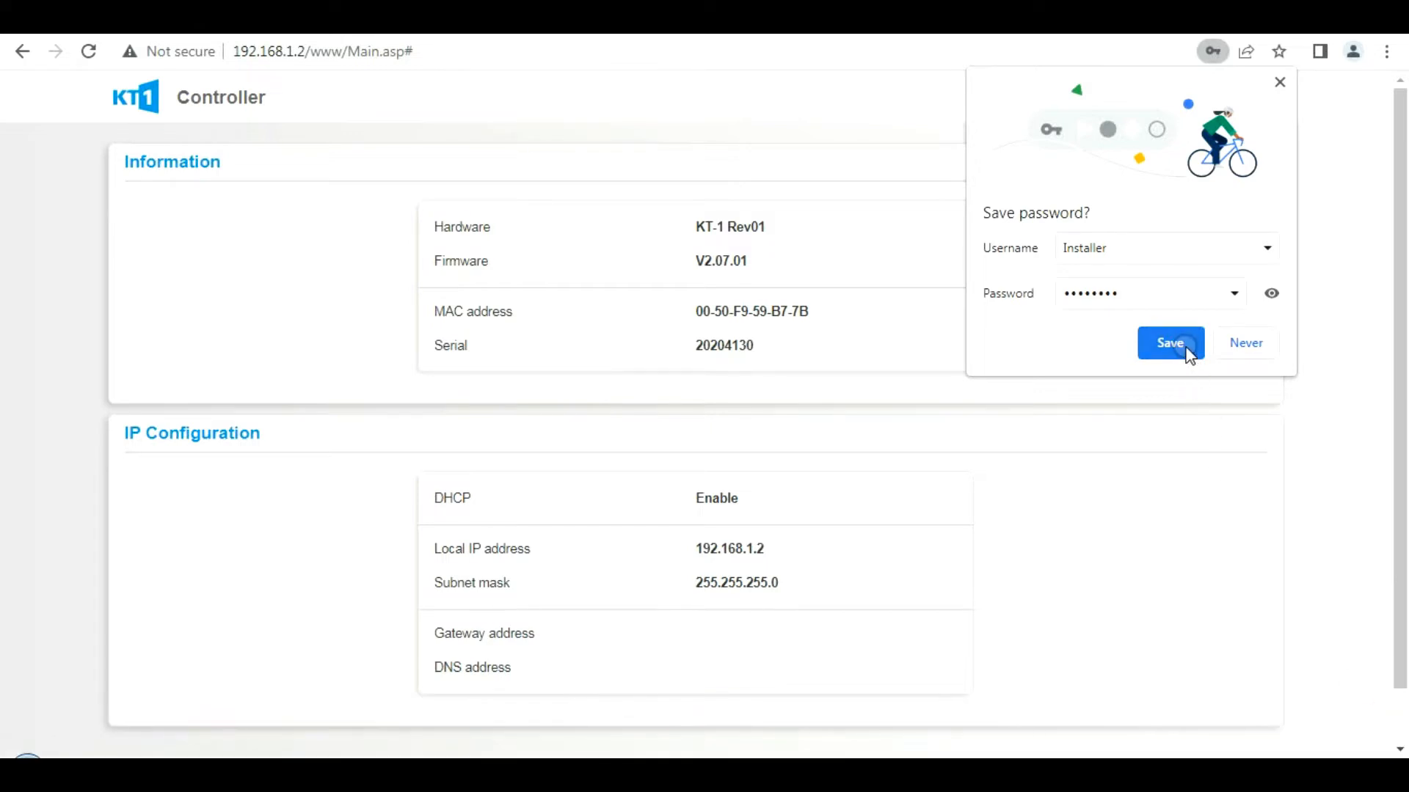
pyautogui.click(1169, 343)
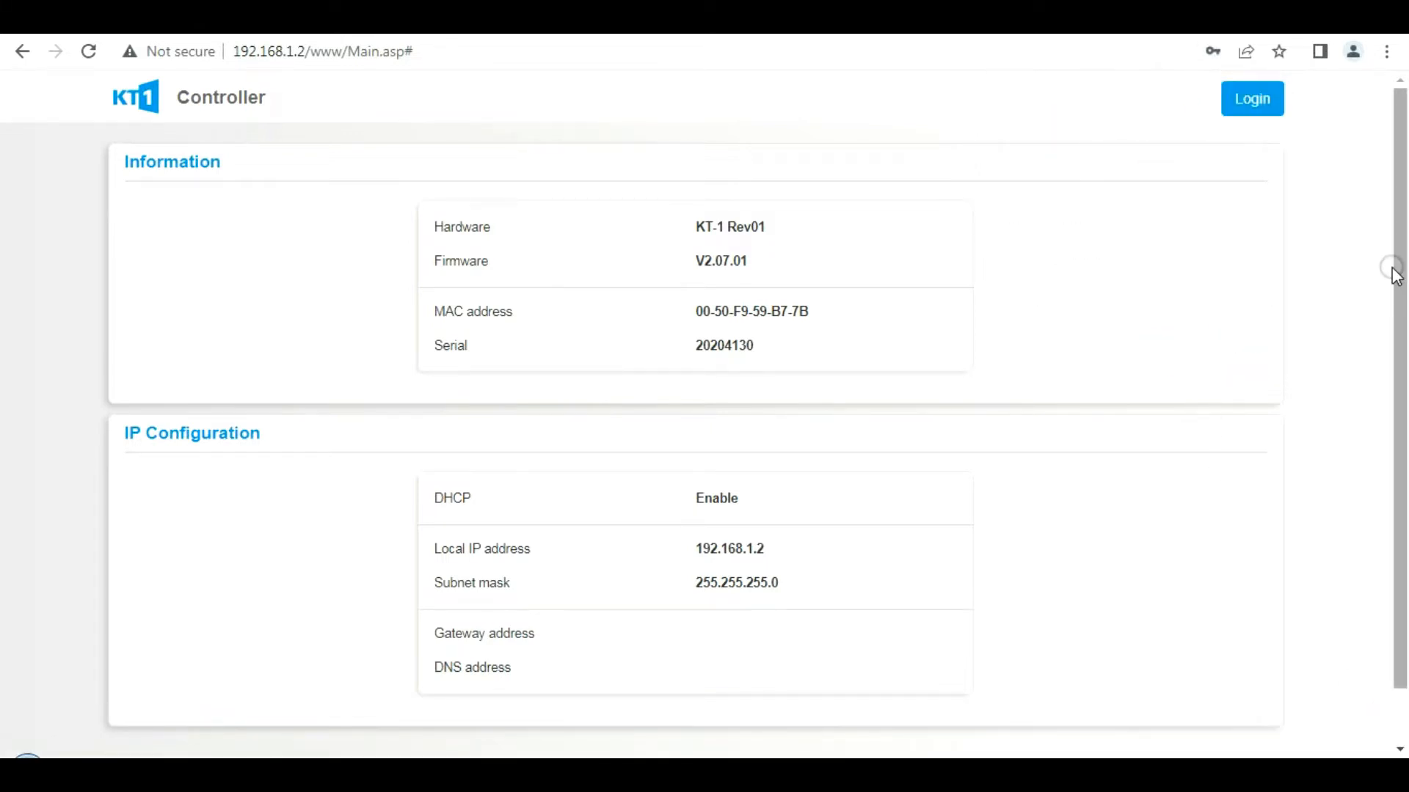
pyautogui.click(1252, 99)
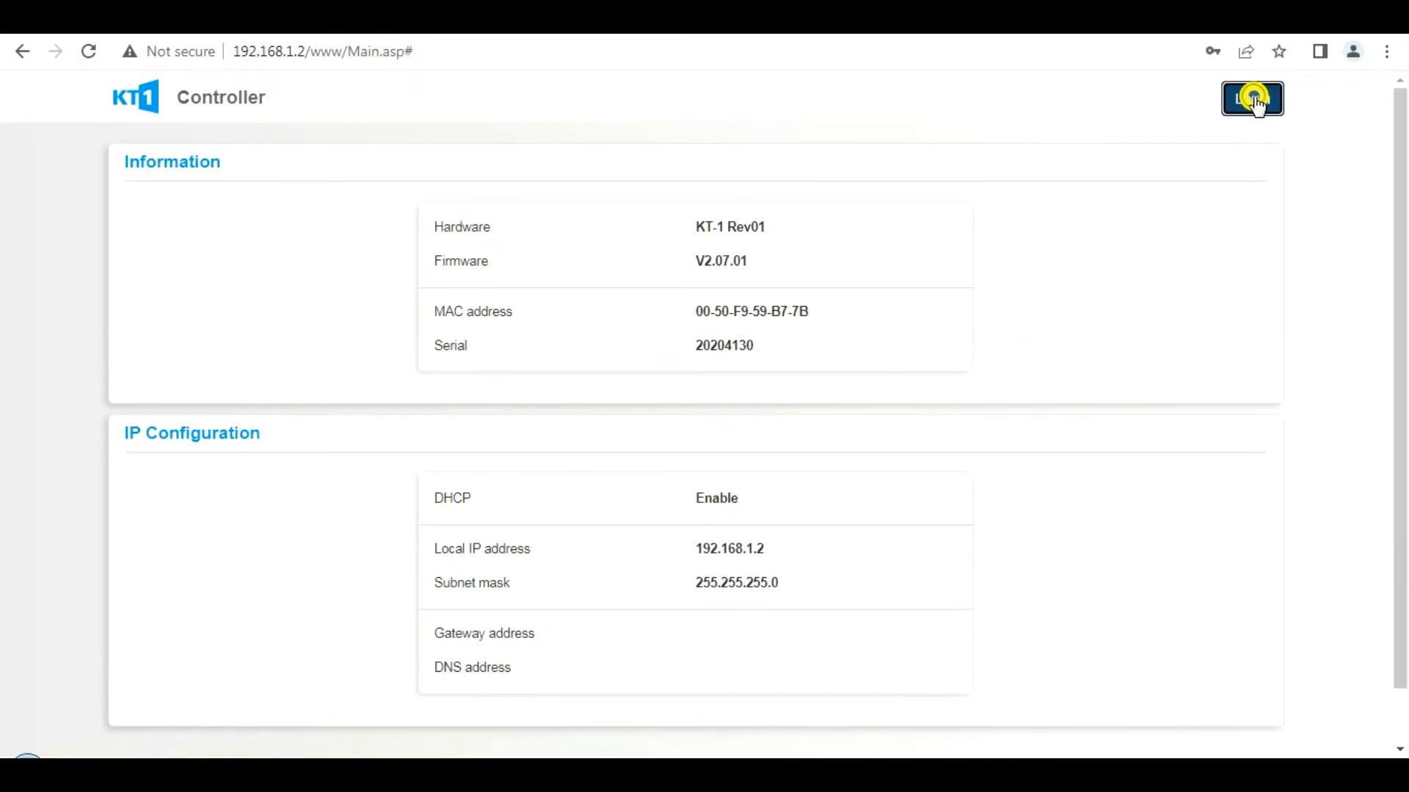
pyautogui.click(1252, 98)
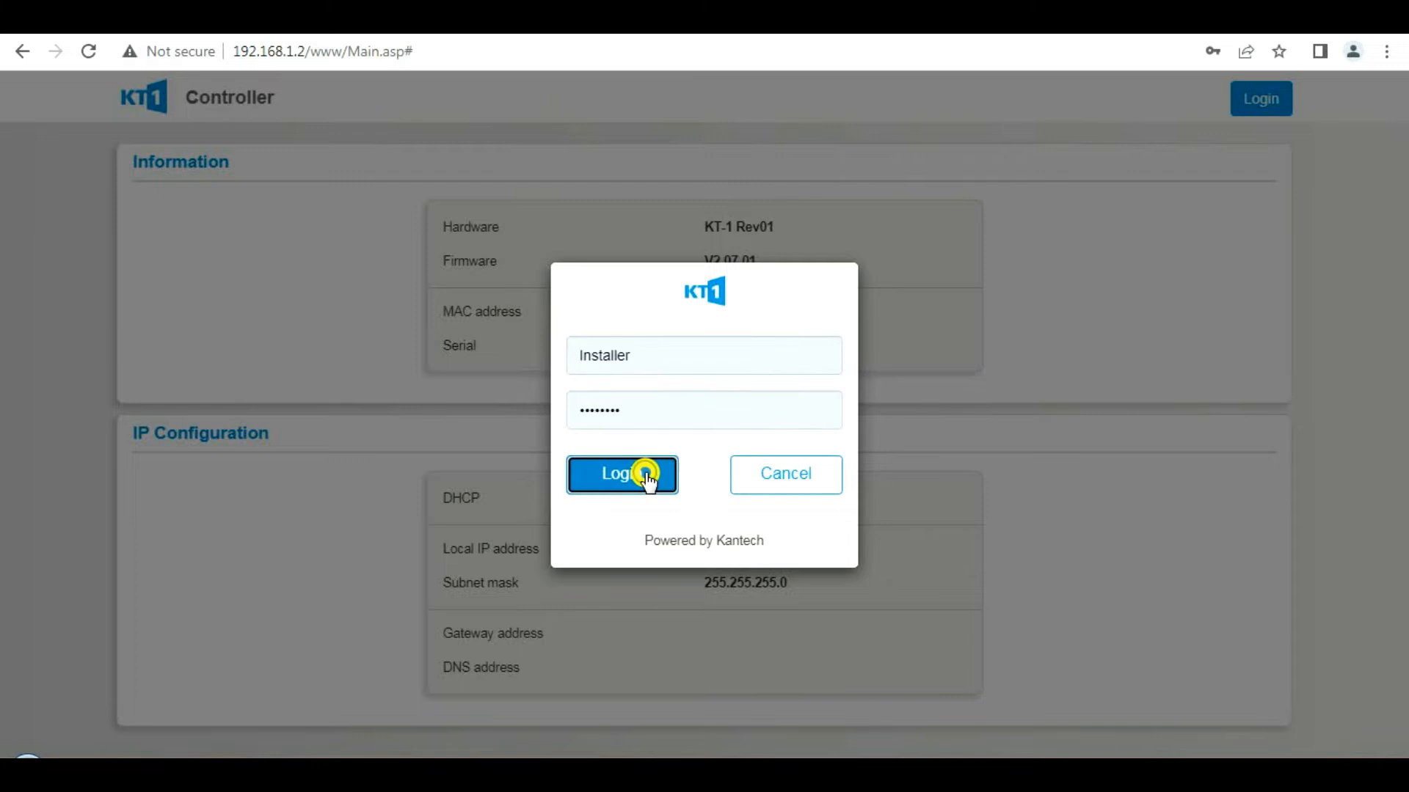
pyautogui.click(621, 475)
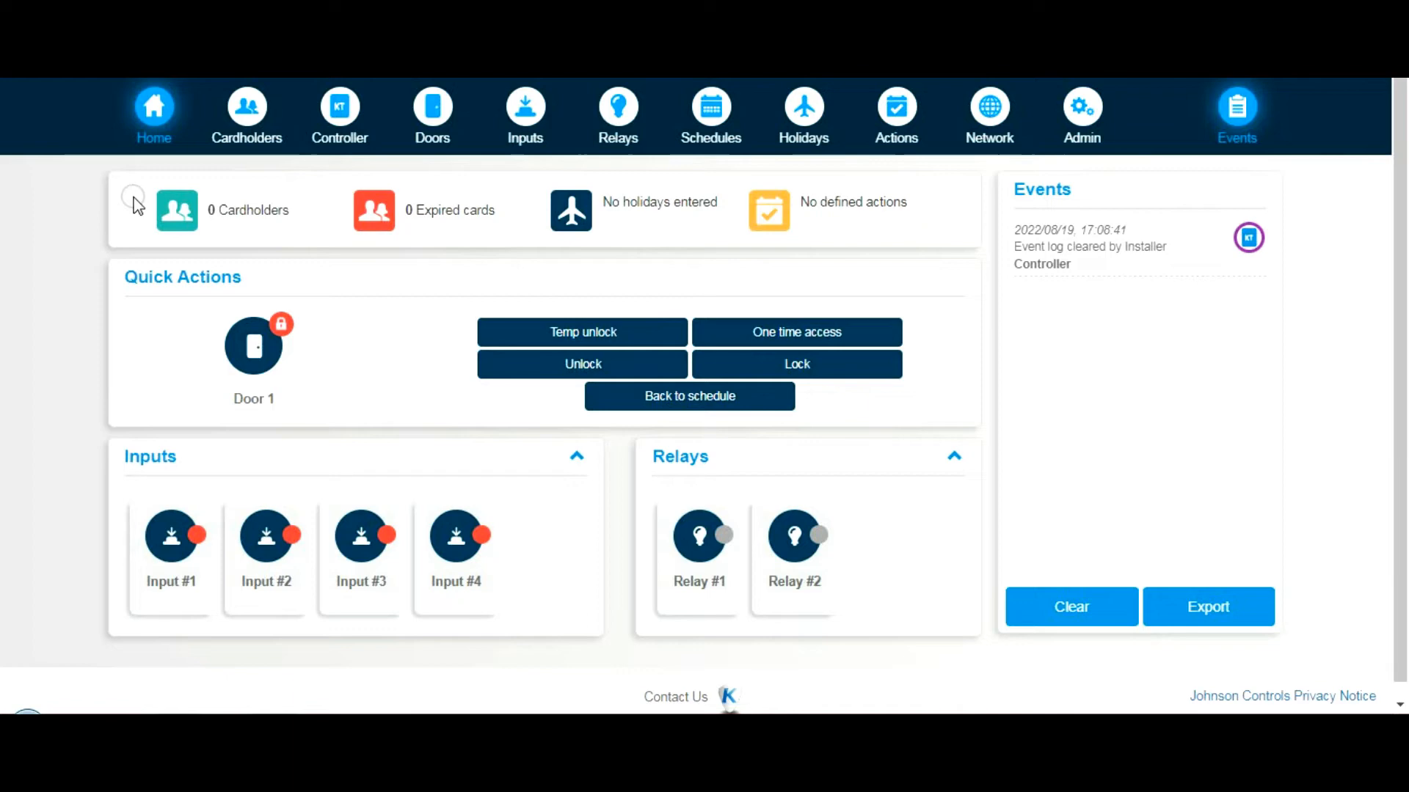
# View the cardholders list, then browse Controller settings showing reader SENSOR 26 bits Wiegand.
pyautogui.click(255, 114)
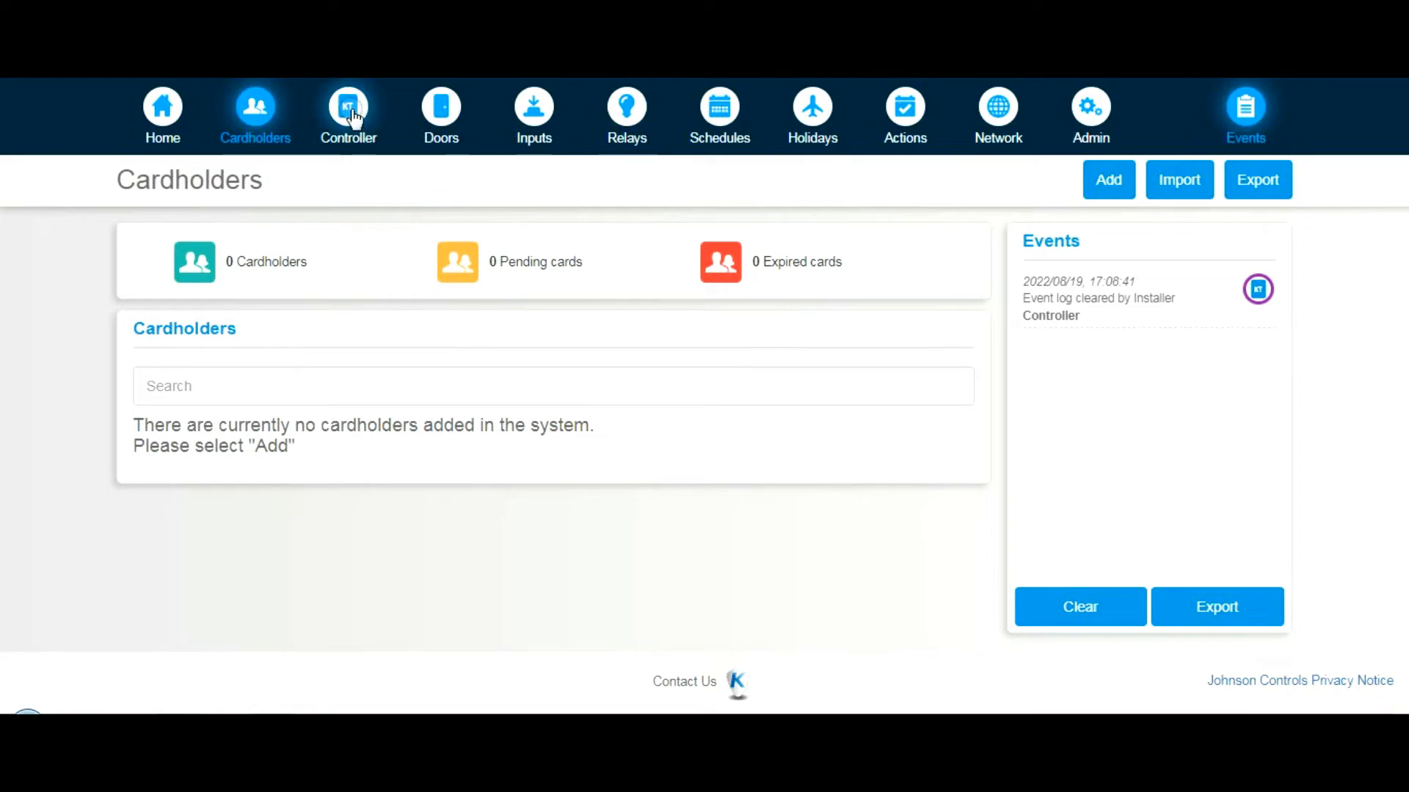
pyautogui.click(348, 115)
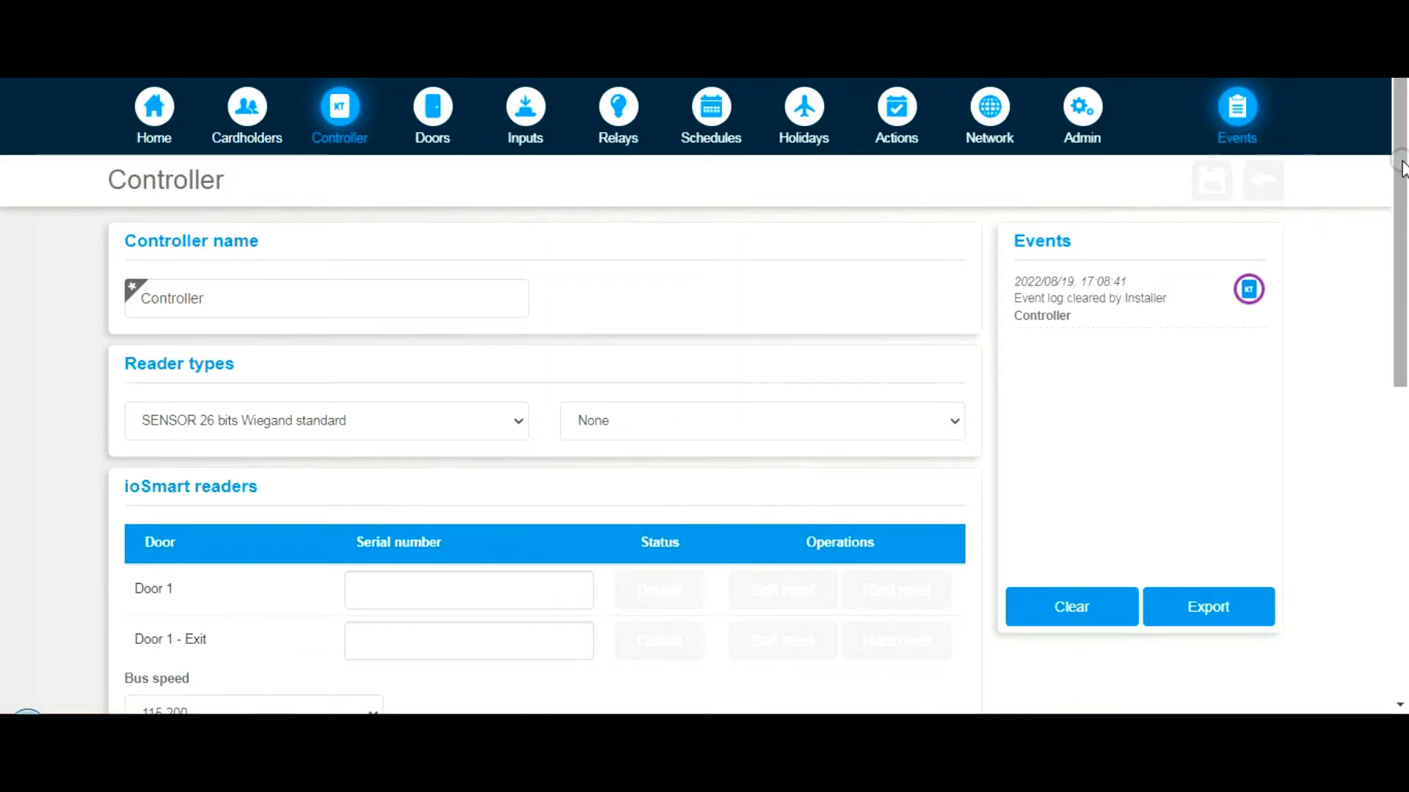
pyautogui.scroll(-3)
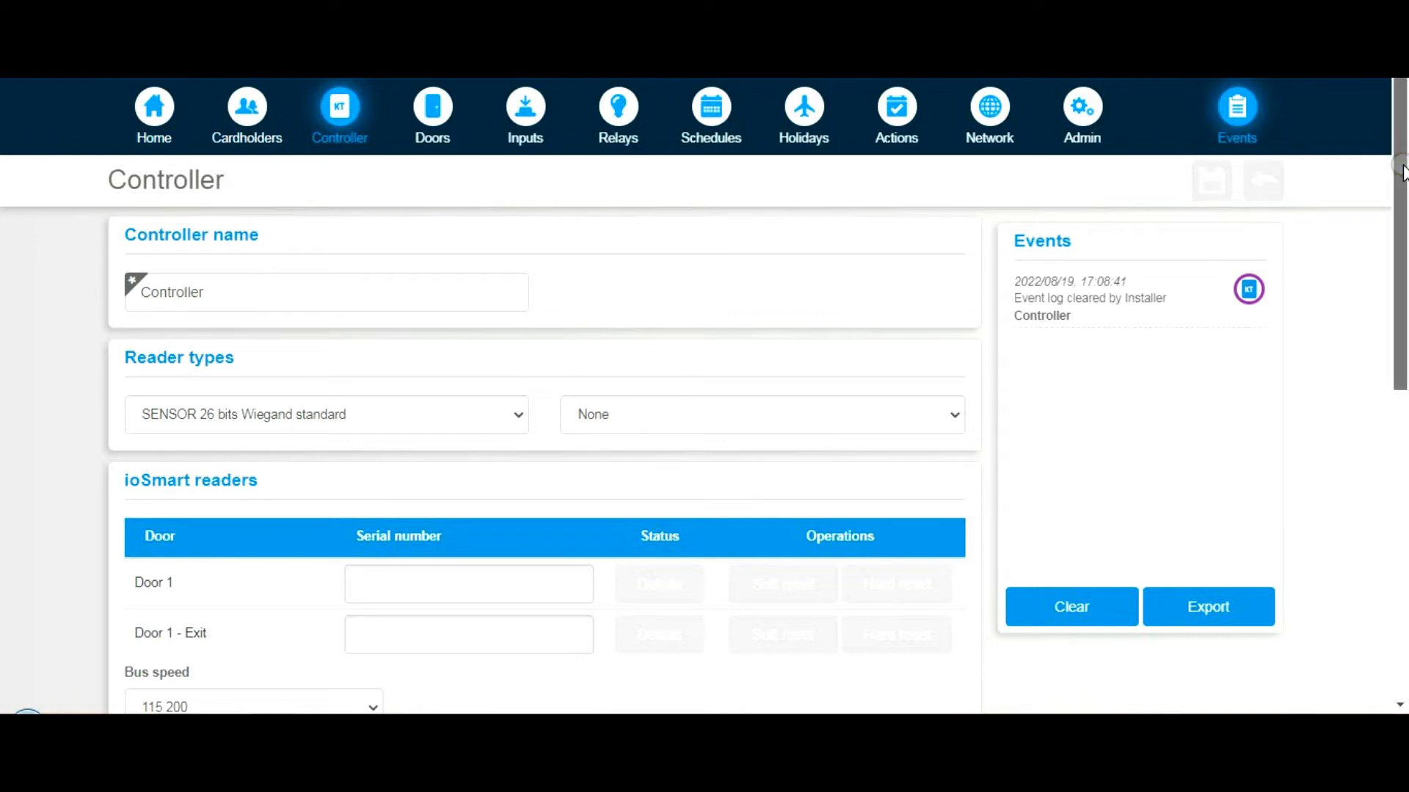
pyautogui.scroll(-3)
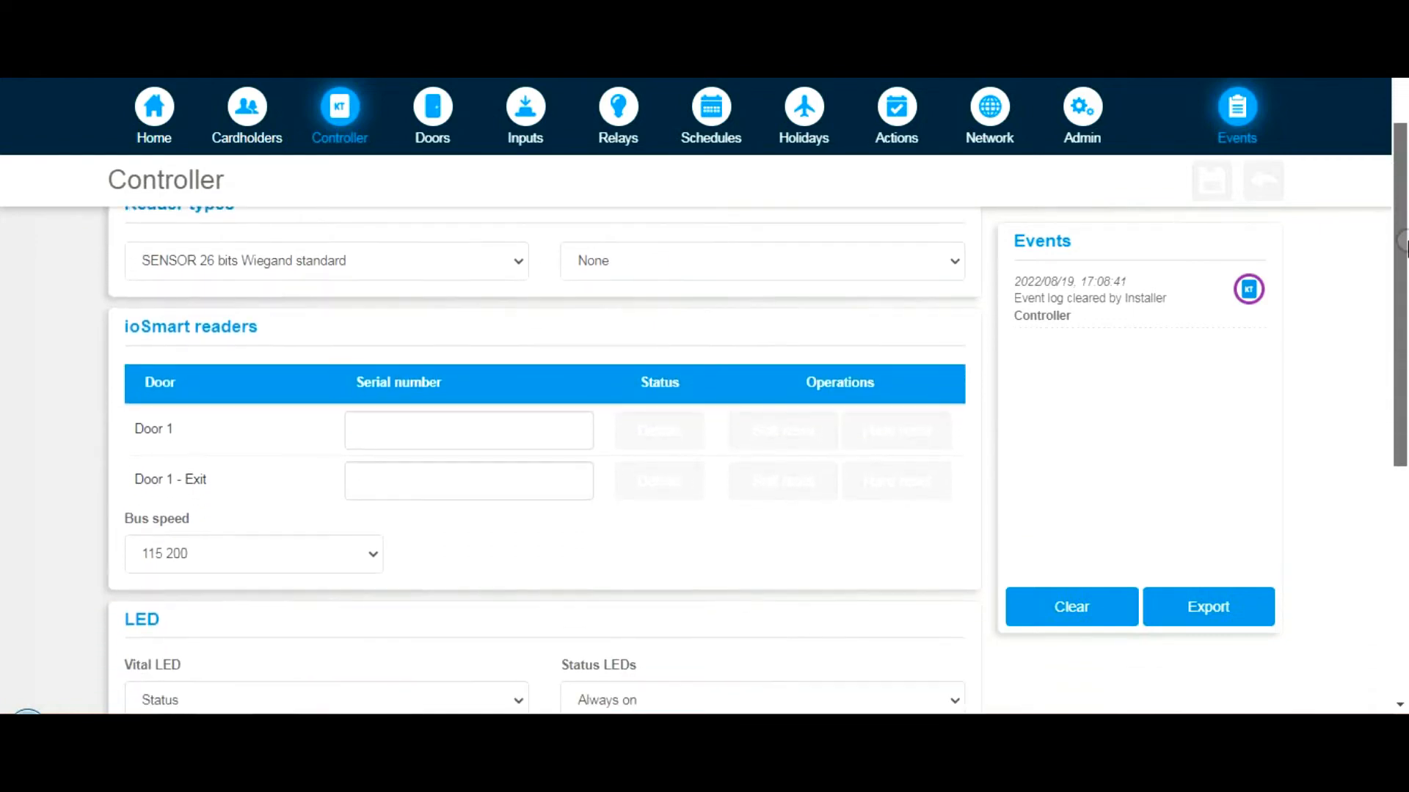
pyautogui.scroll(-3)
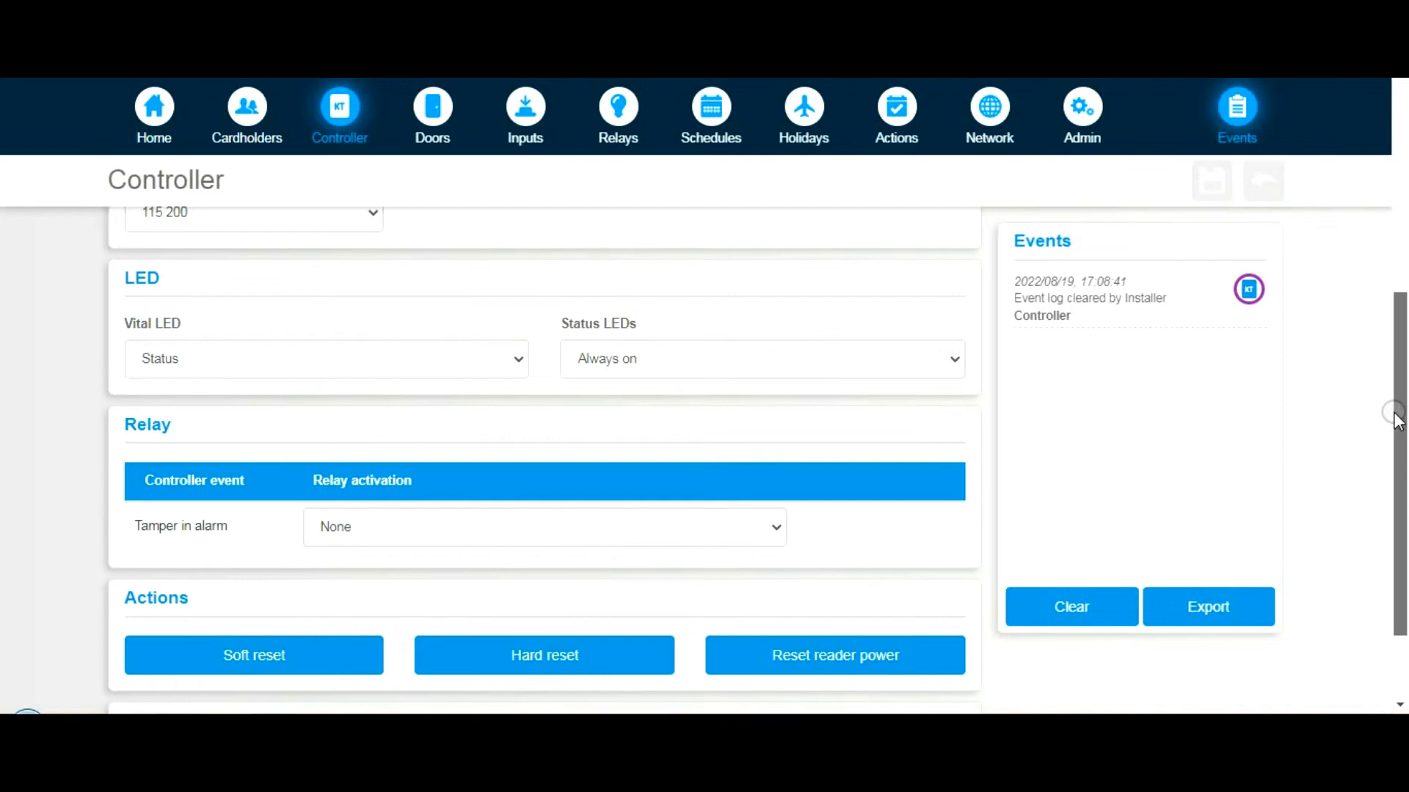
pyautogui.scroll(3)
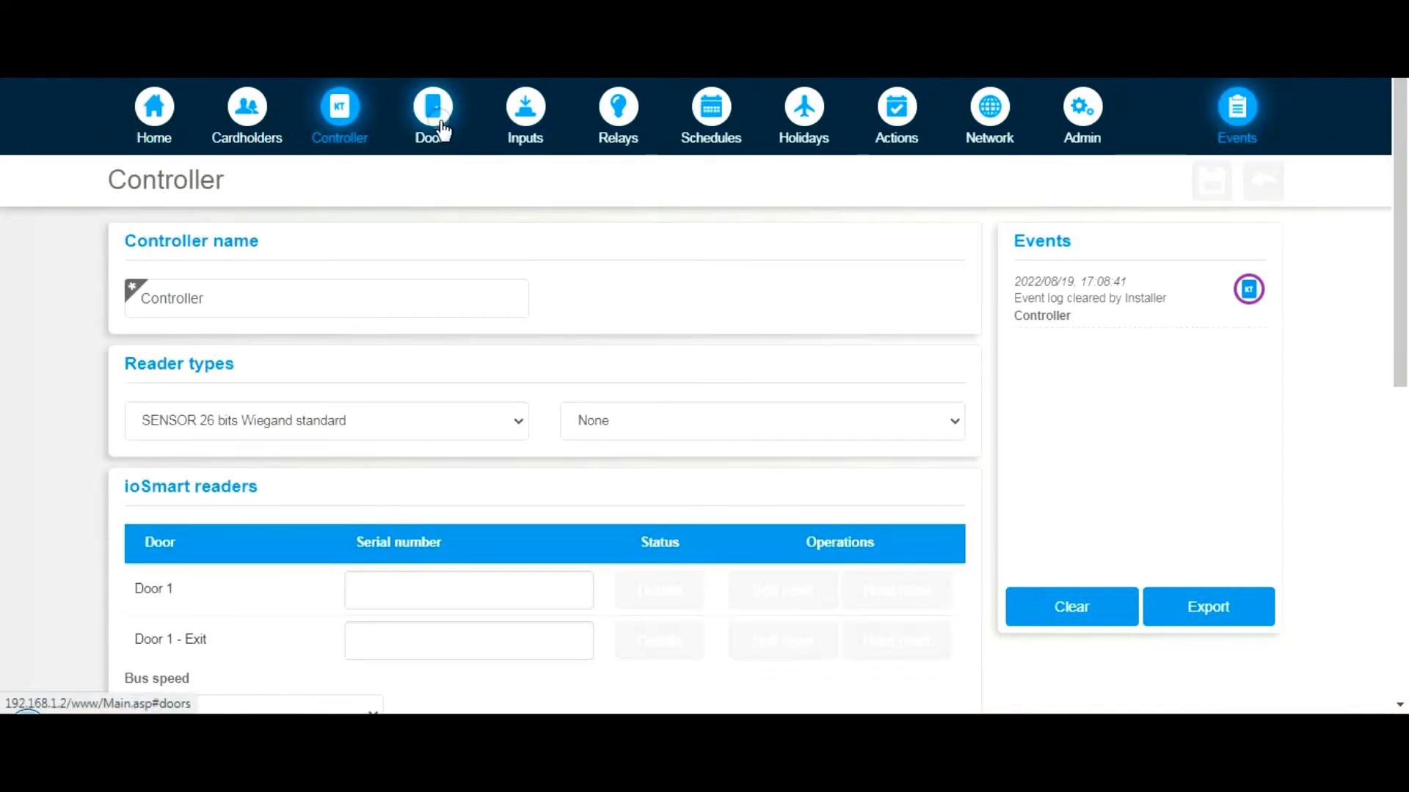
# Review Door 1's settings, then move on to the Input #1 settings page.
pyautogui.click(432, 115)
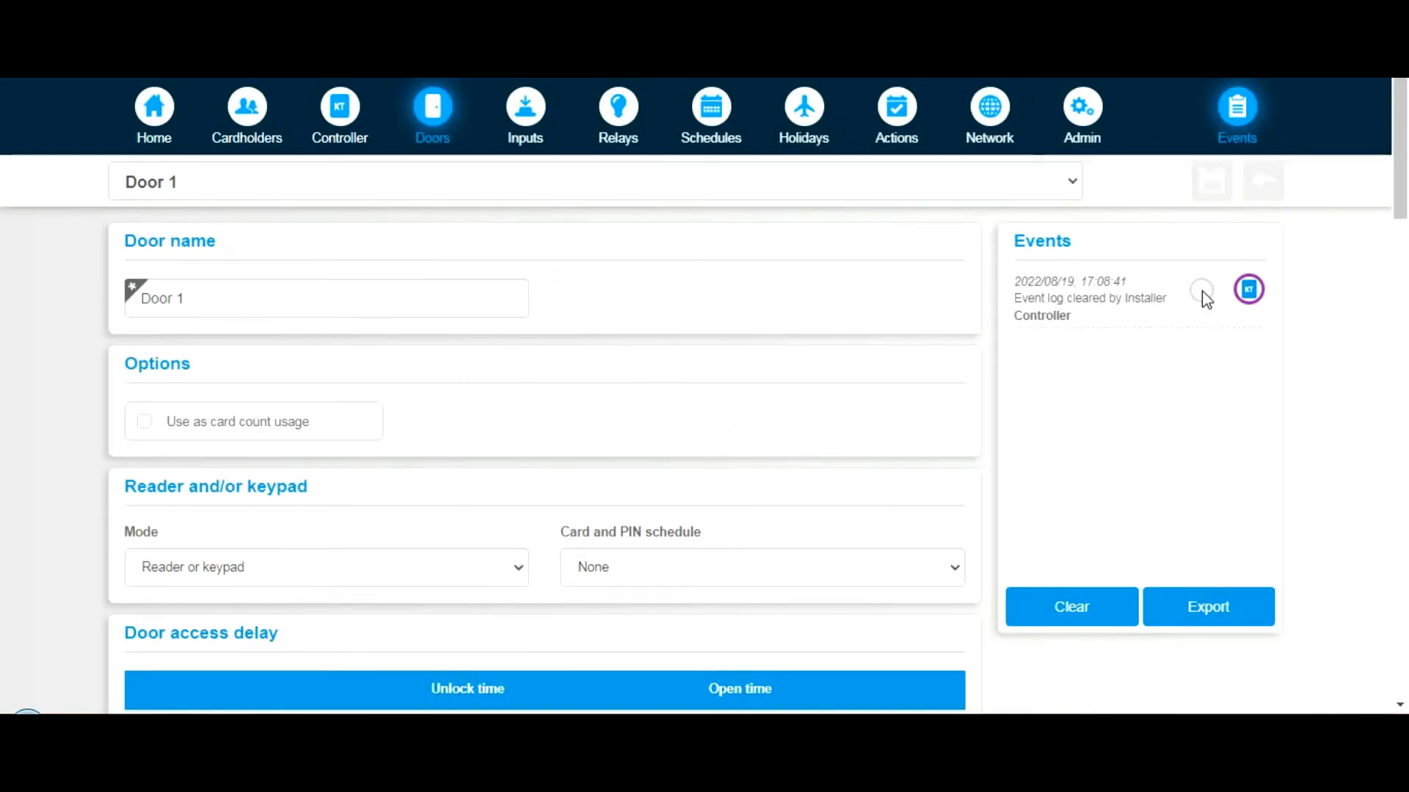
pyautogui.scroll(-3)
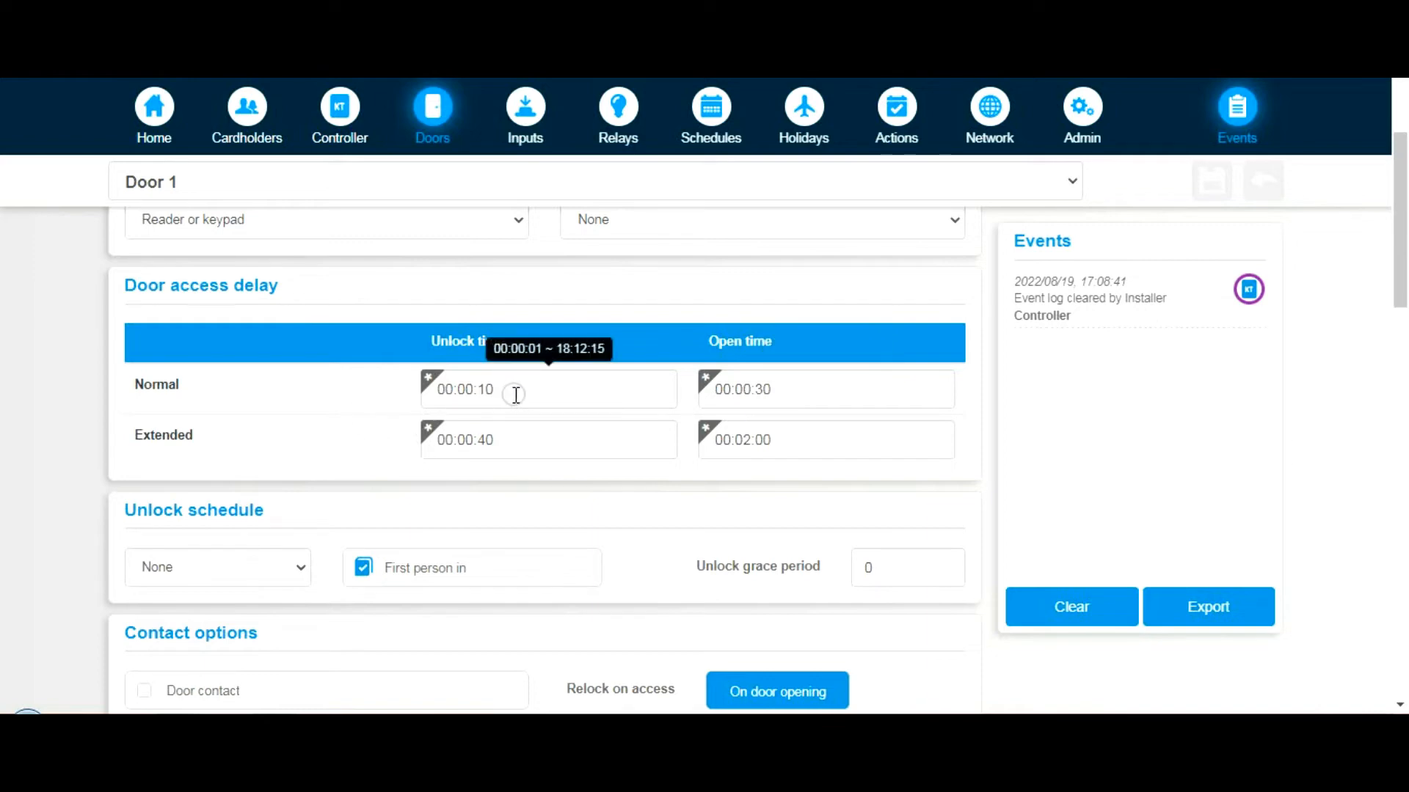
pyautogui.moveTo(572, 391)
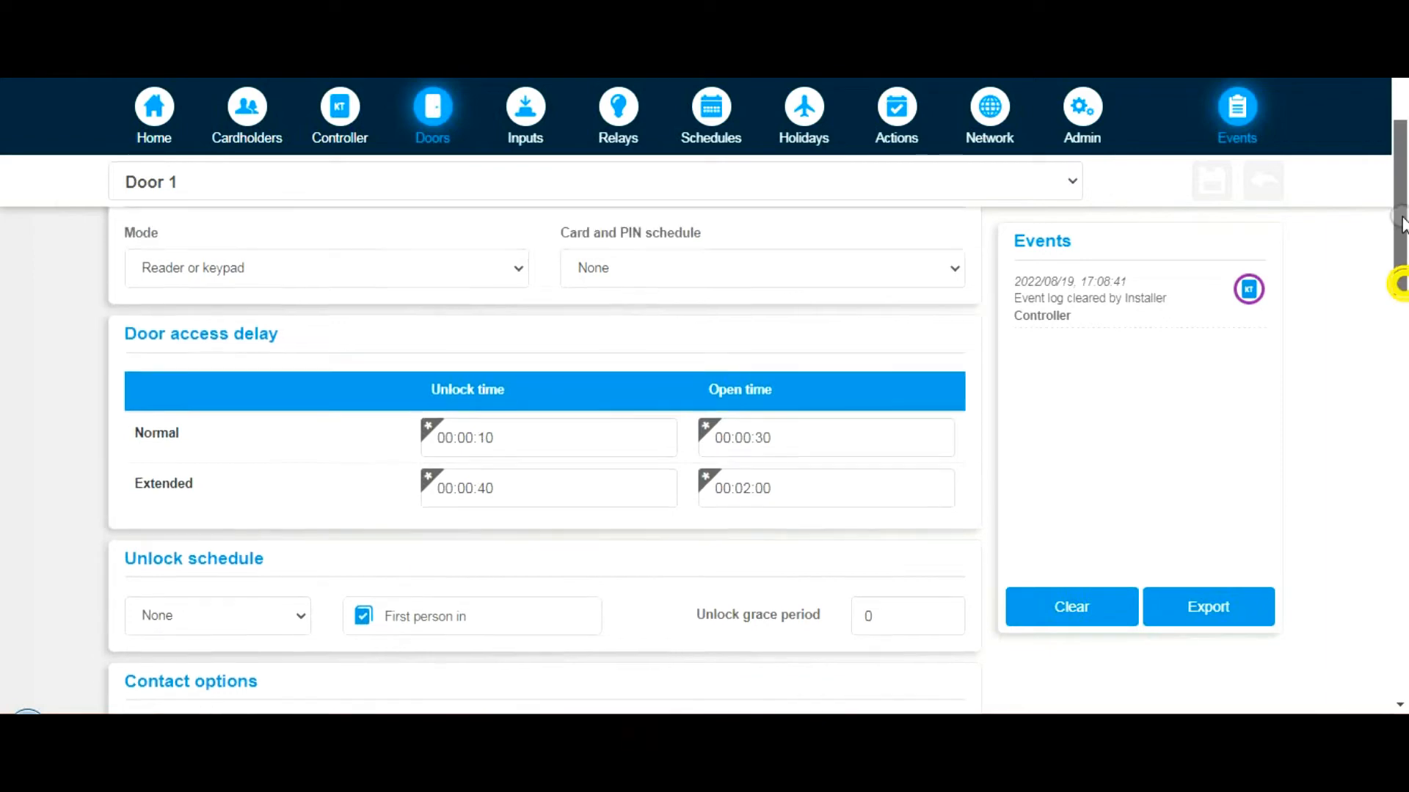
pyautogui.click(524, 115)
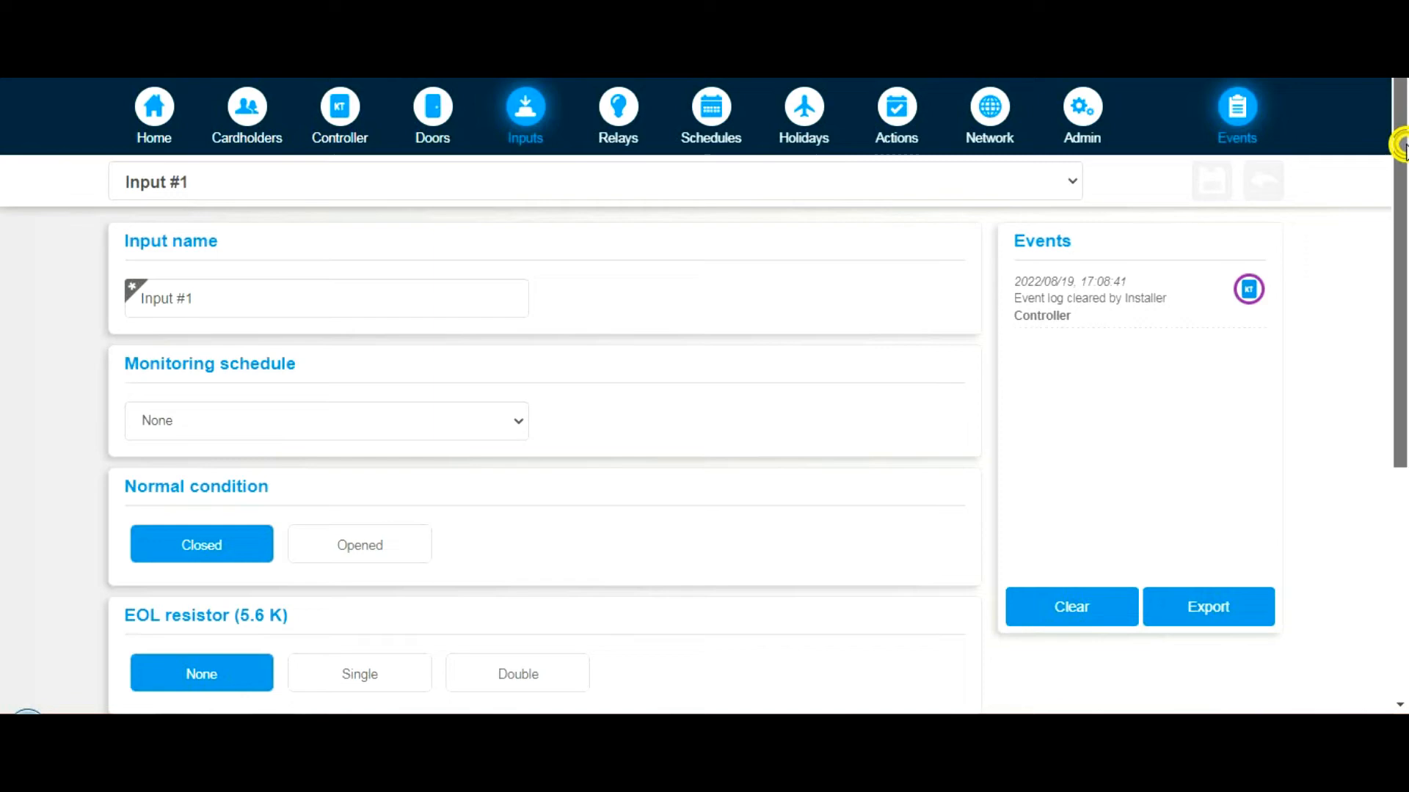
# Try setting Input #1's normal condition to Opened with alarm relay None, then discard the change.
pyautogui.scroll(-3)
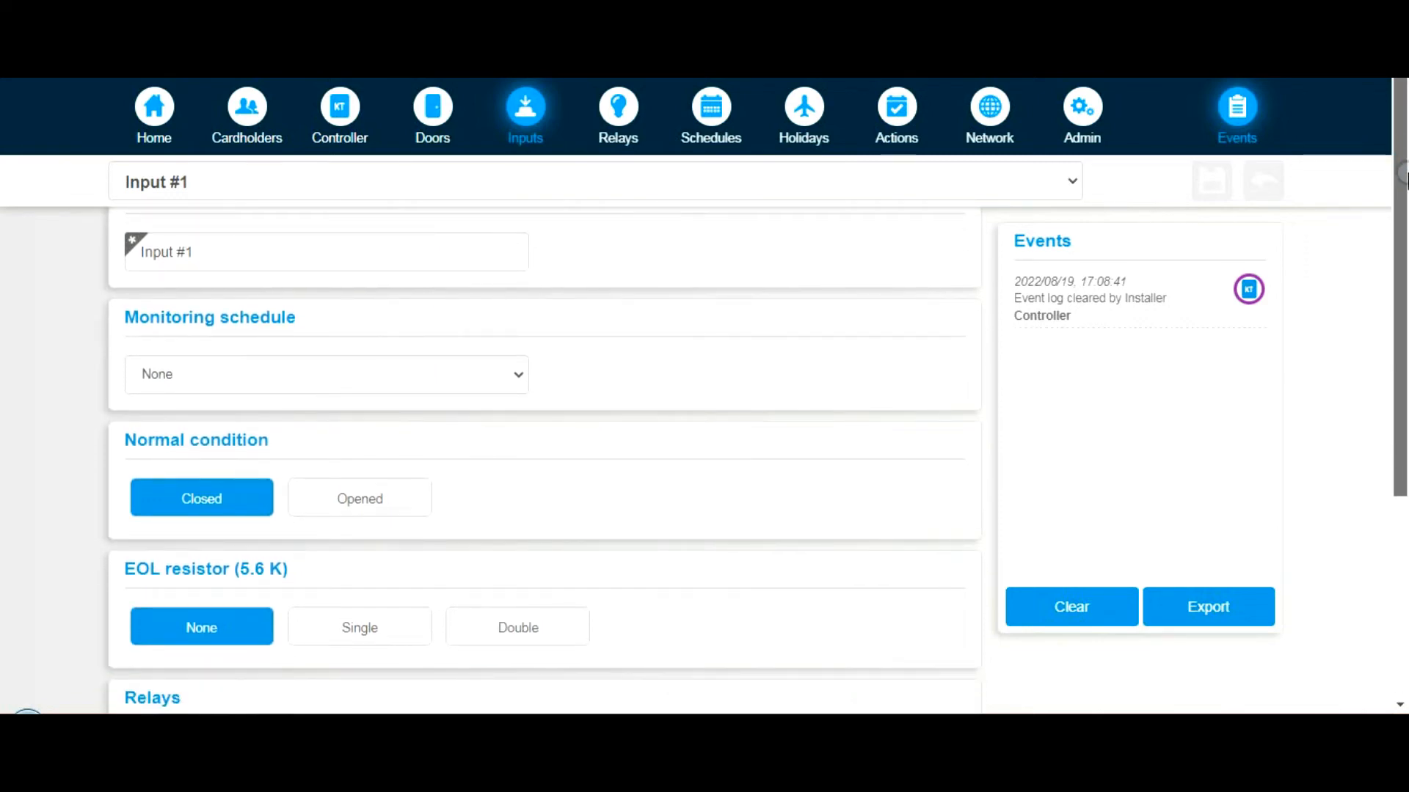
pyautogui.scroll(-3)
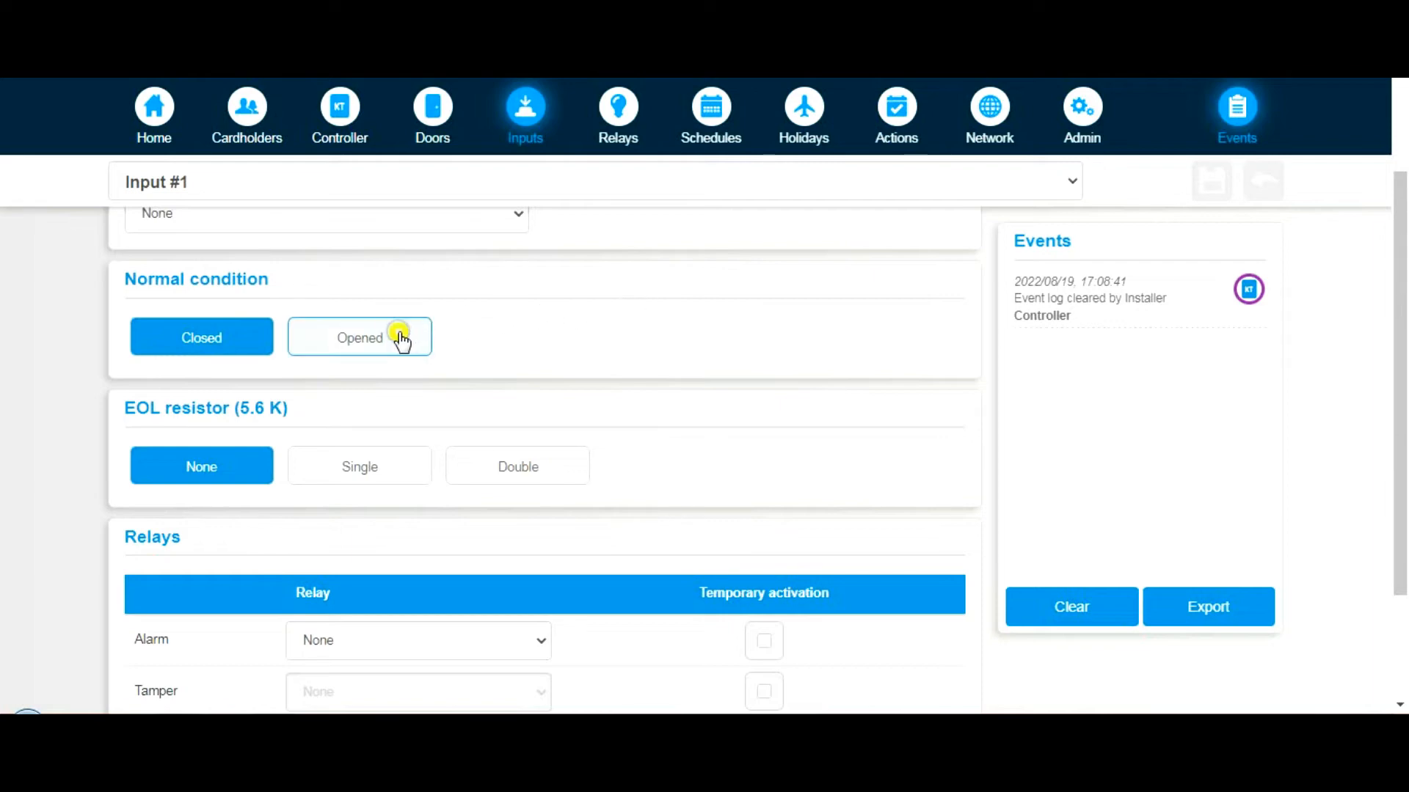
pyautogui.click(360, 337)
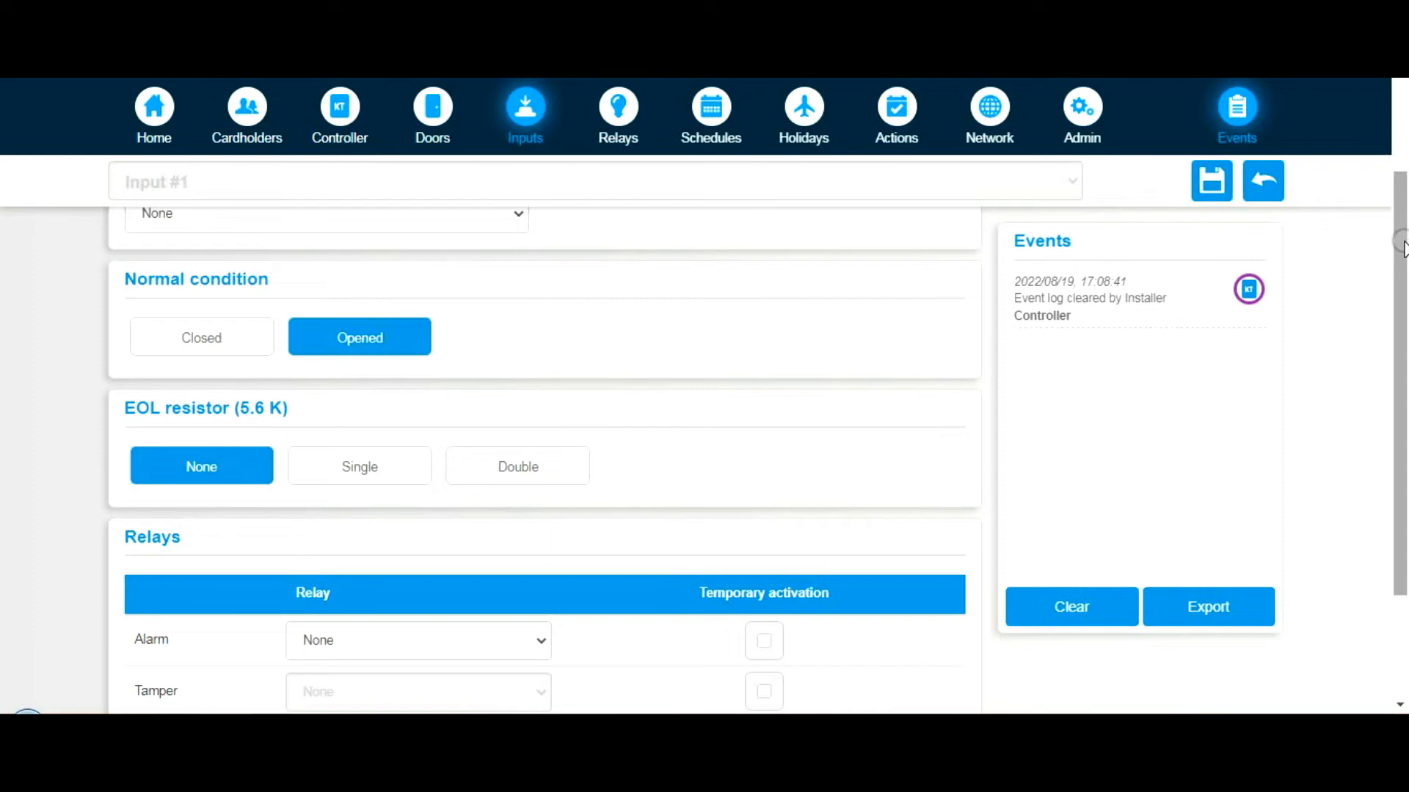
pyautogui.scroll(-3)
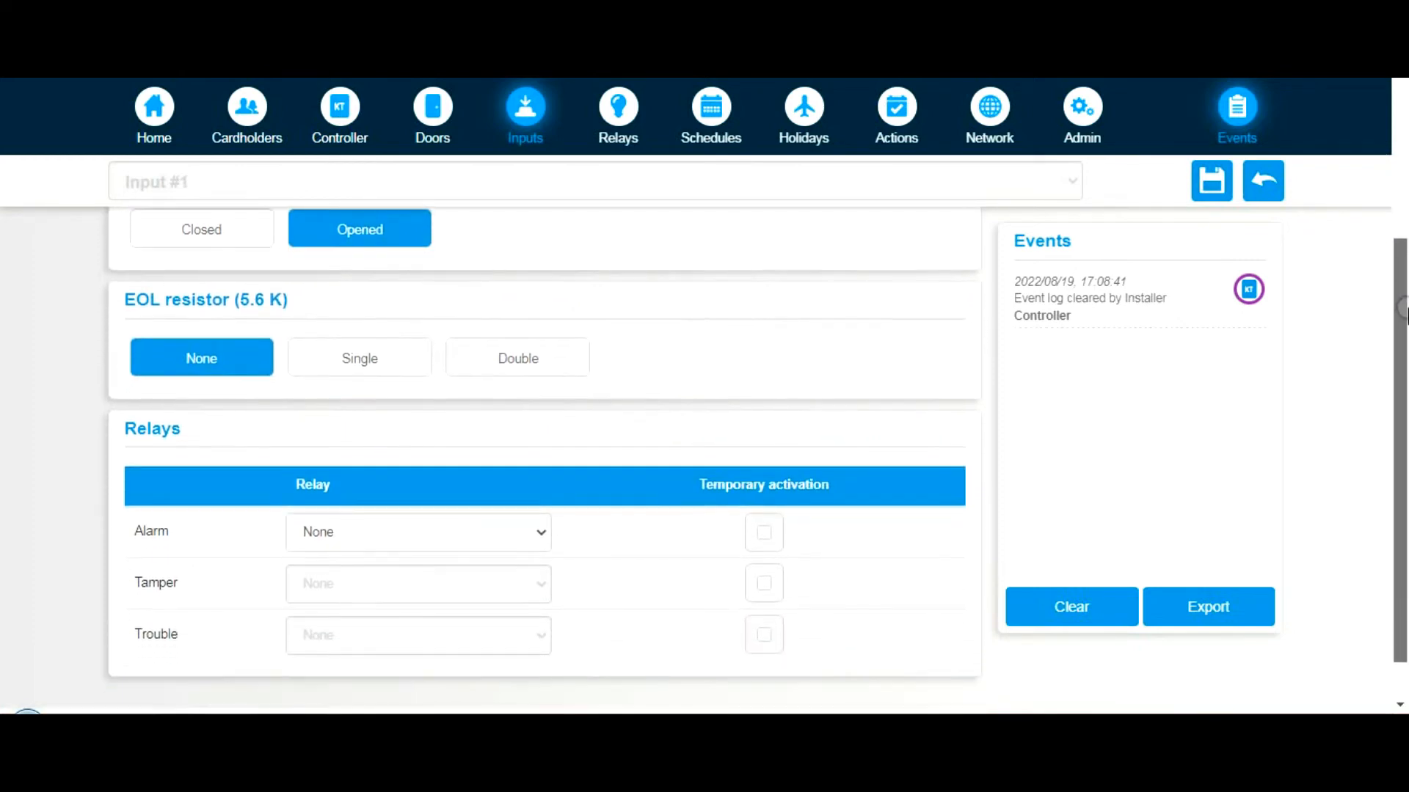
pyautogui.scroll(-3)
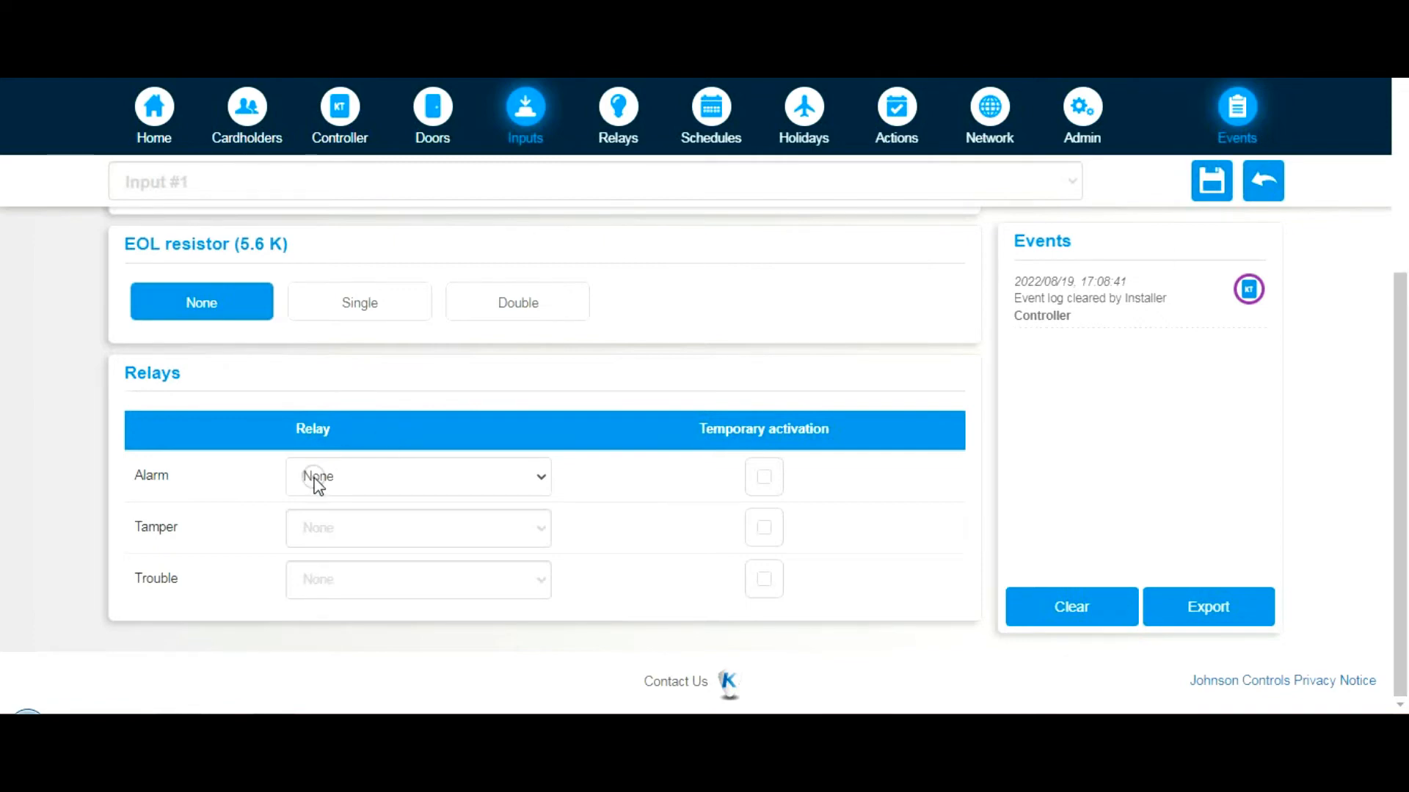
pyautogui.click(416, 476)
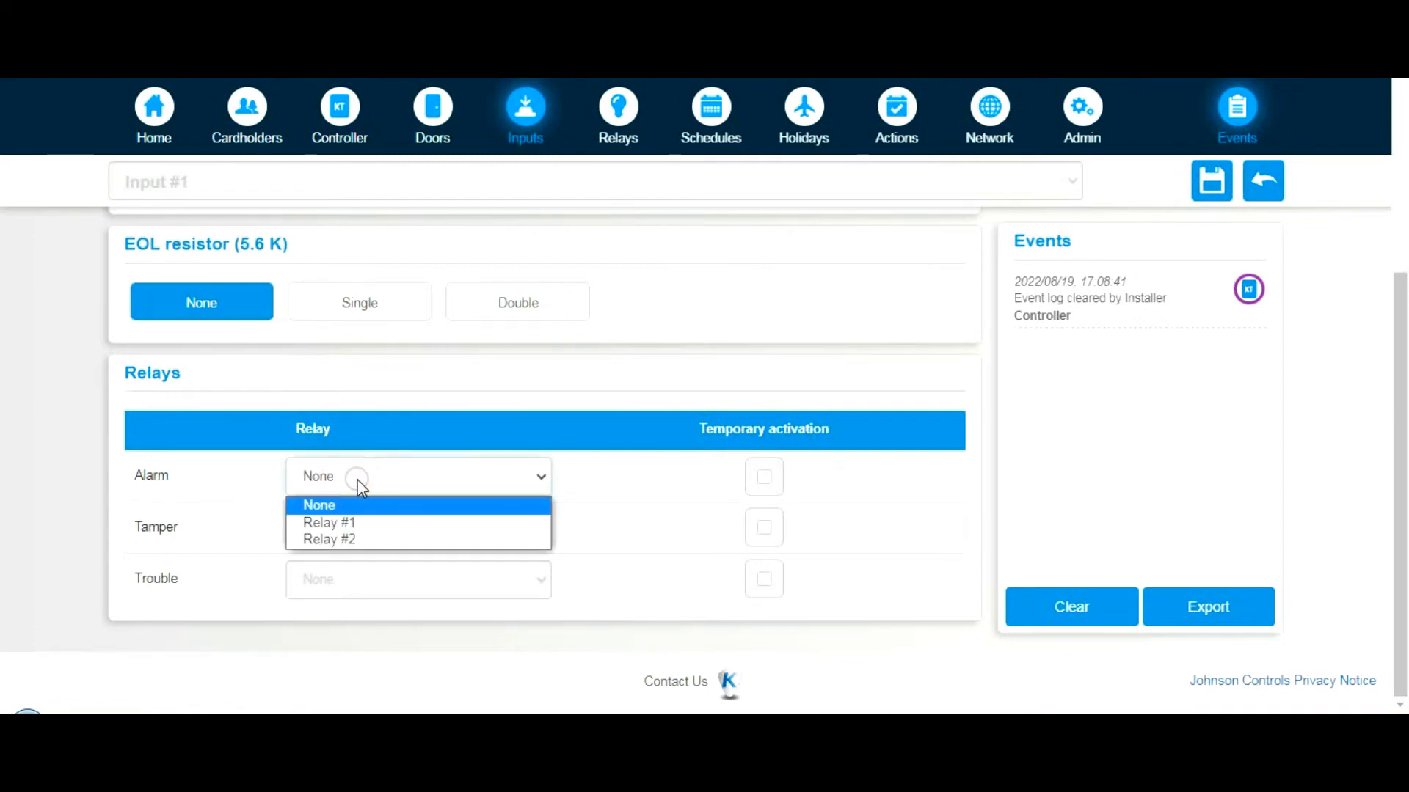
pyautogui.click(318, 504)
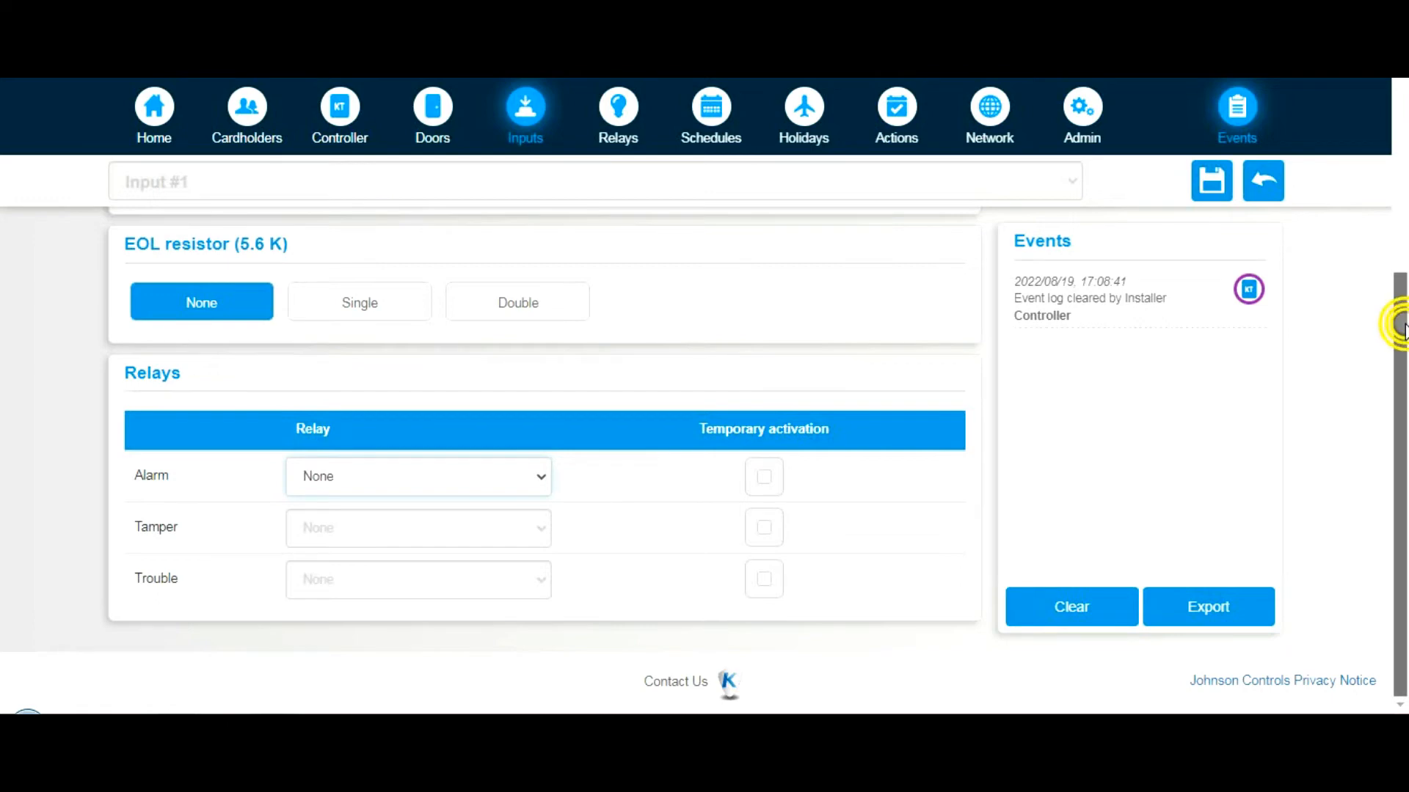
pyautogui.scroll(3)
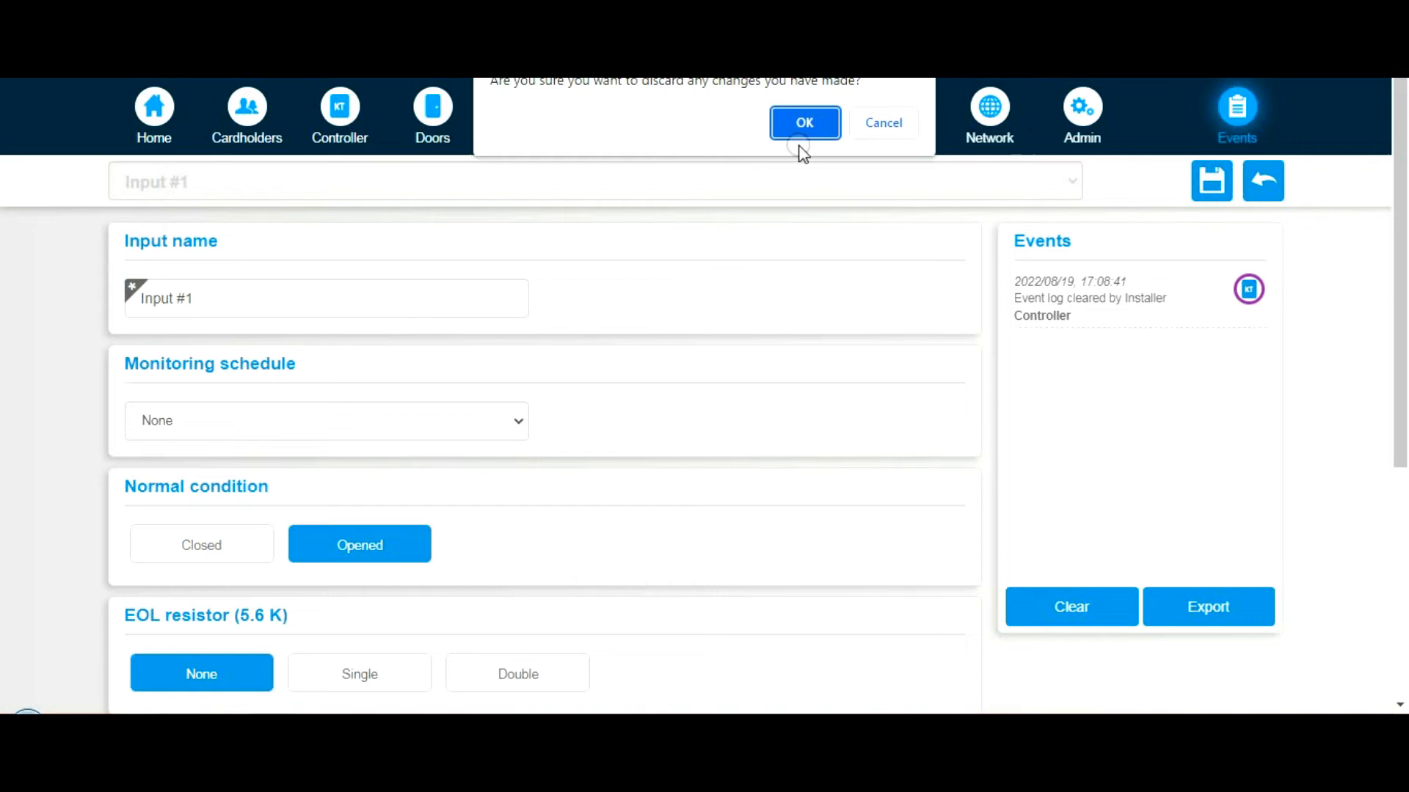
pyautogui.click(802, 122)
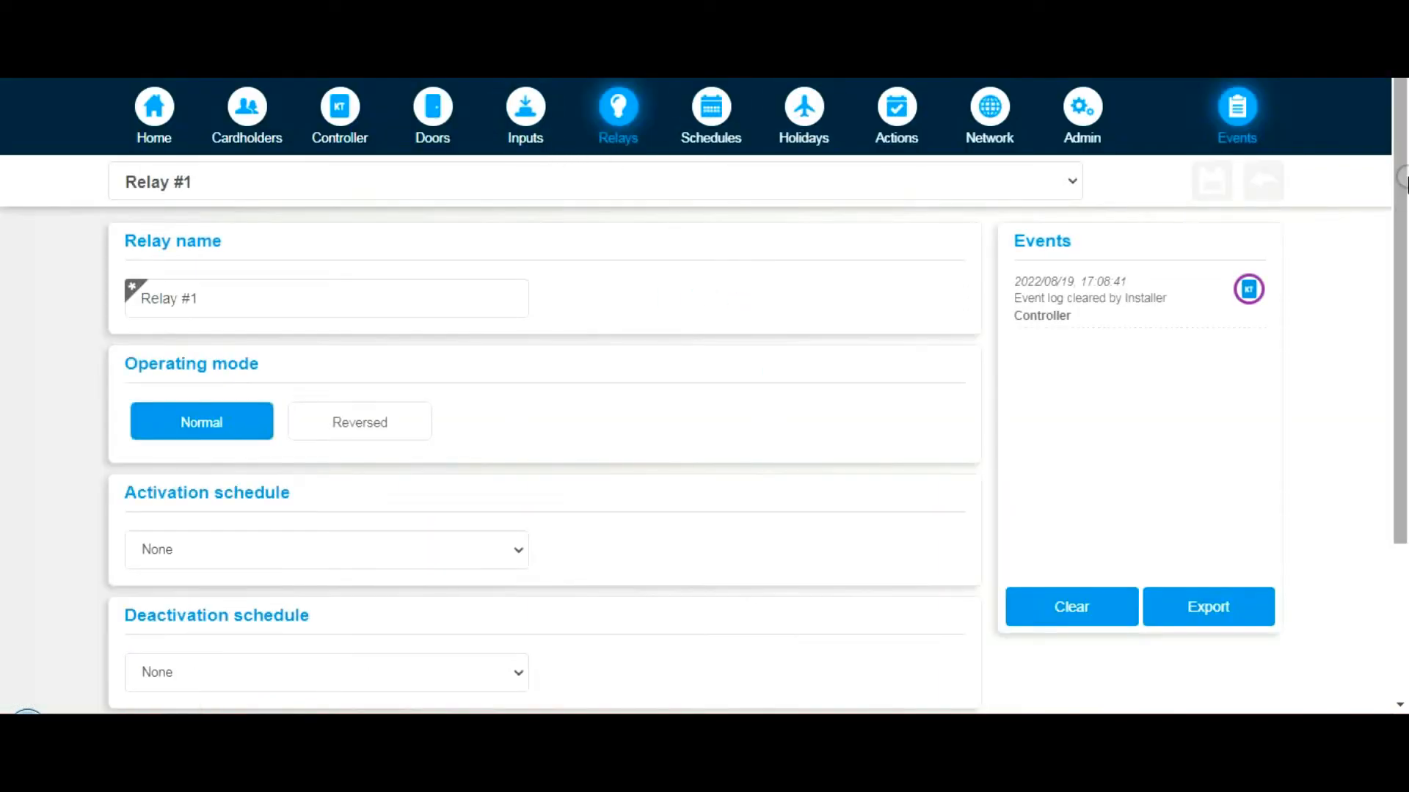
# Browse the Schedules, Holidays and Actions pages, ending on the Network settings page.
pyautogui.scroll(-3)
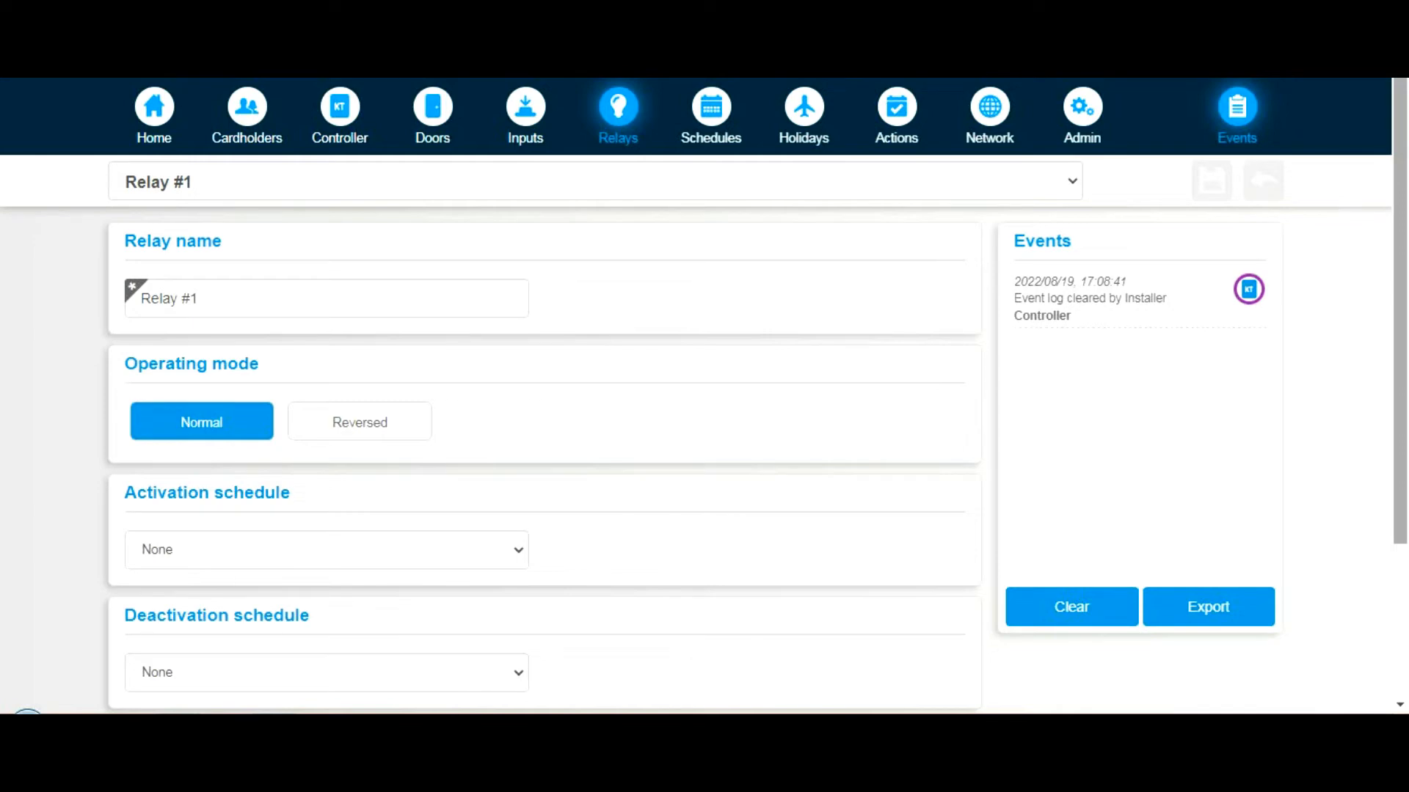
pyautogui.click(710, 115)
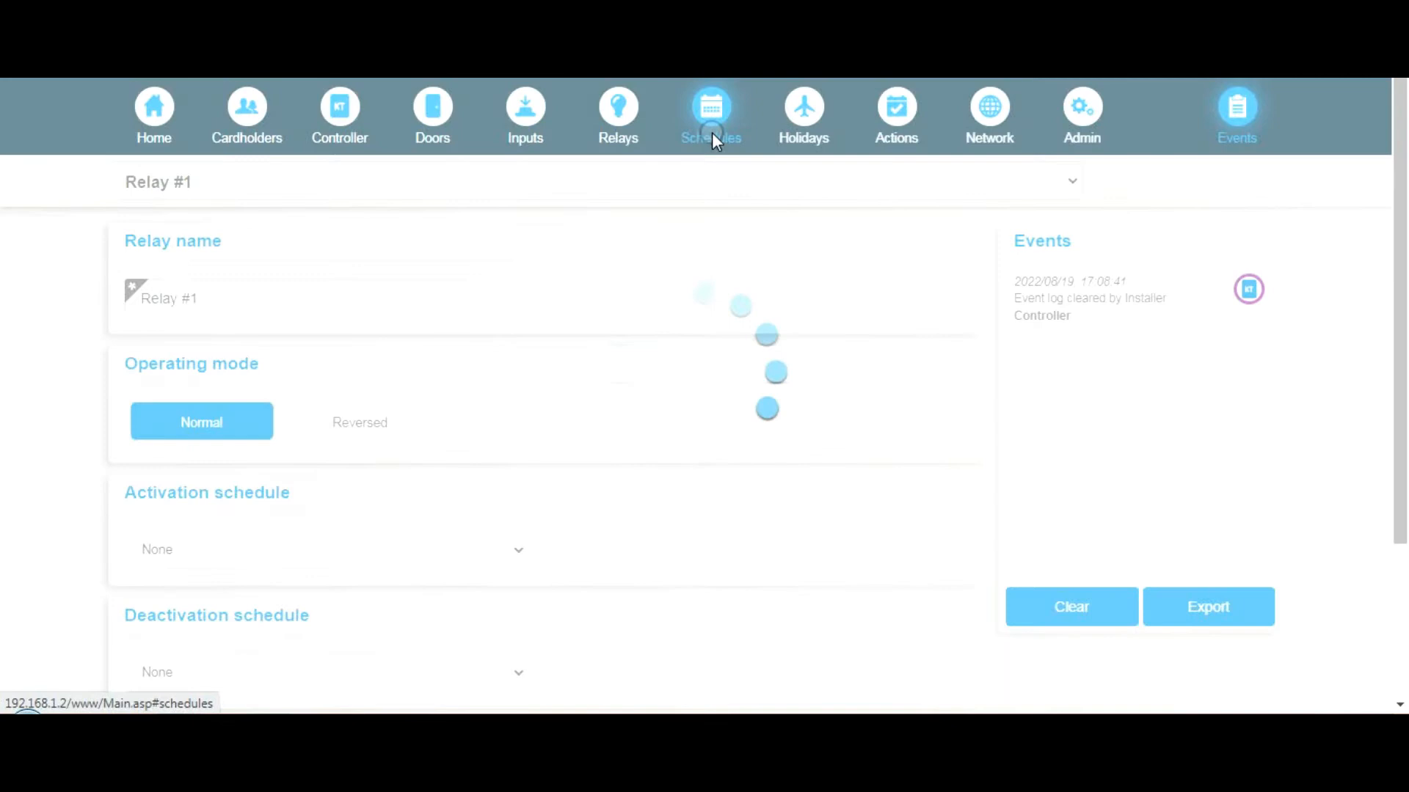
pyautogui.click(709, 115)
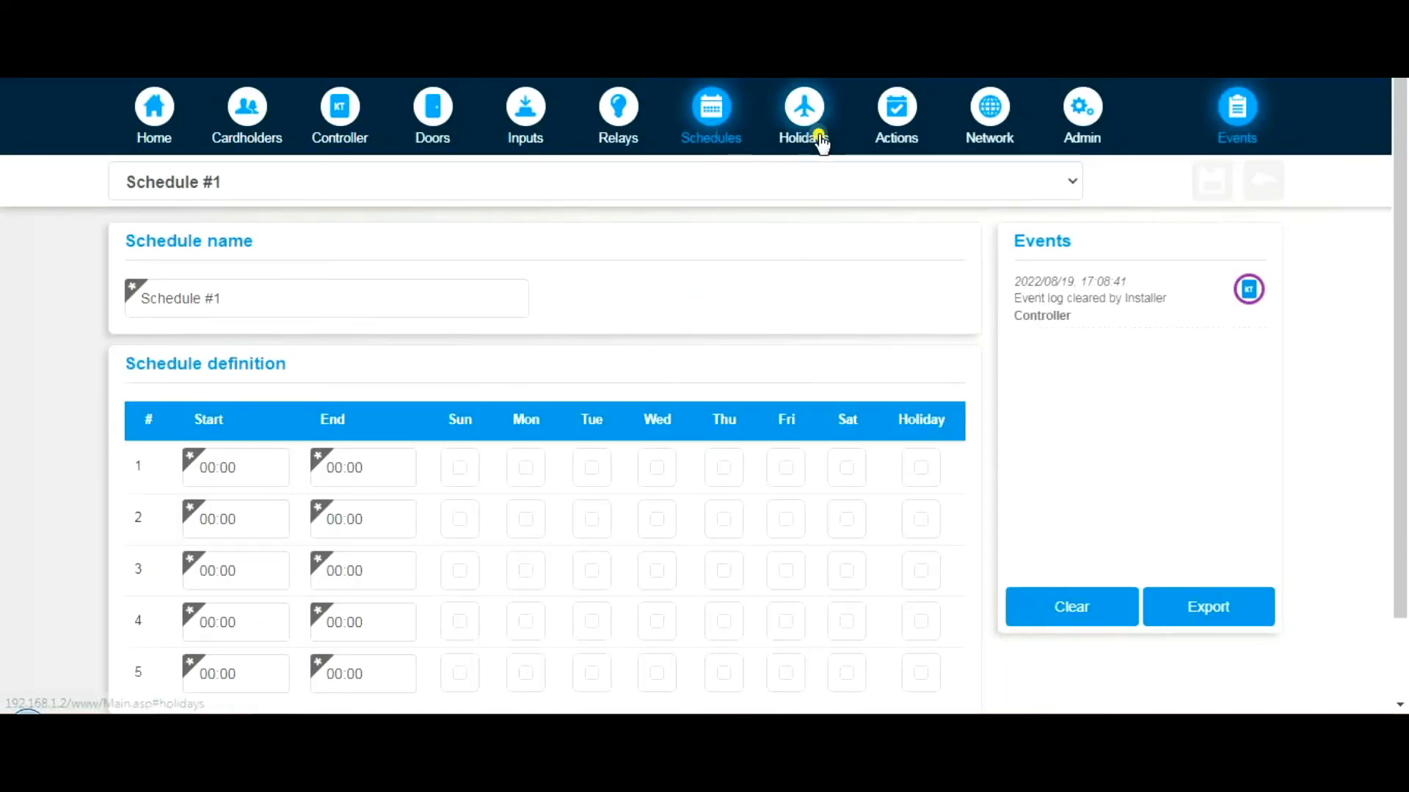
pyautogui.click(810, 115)
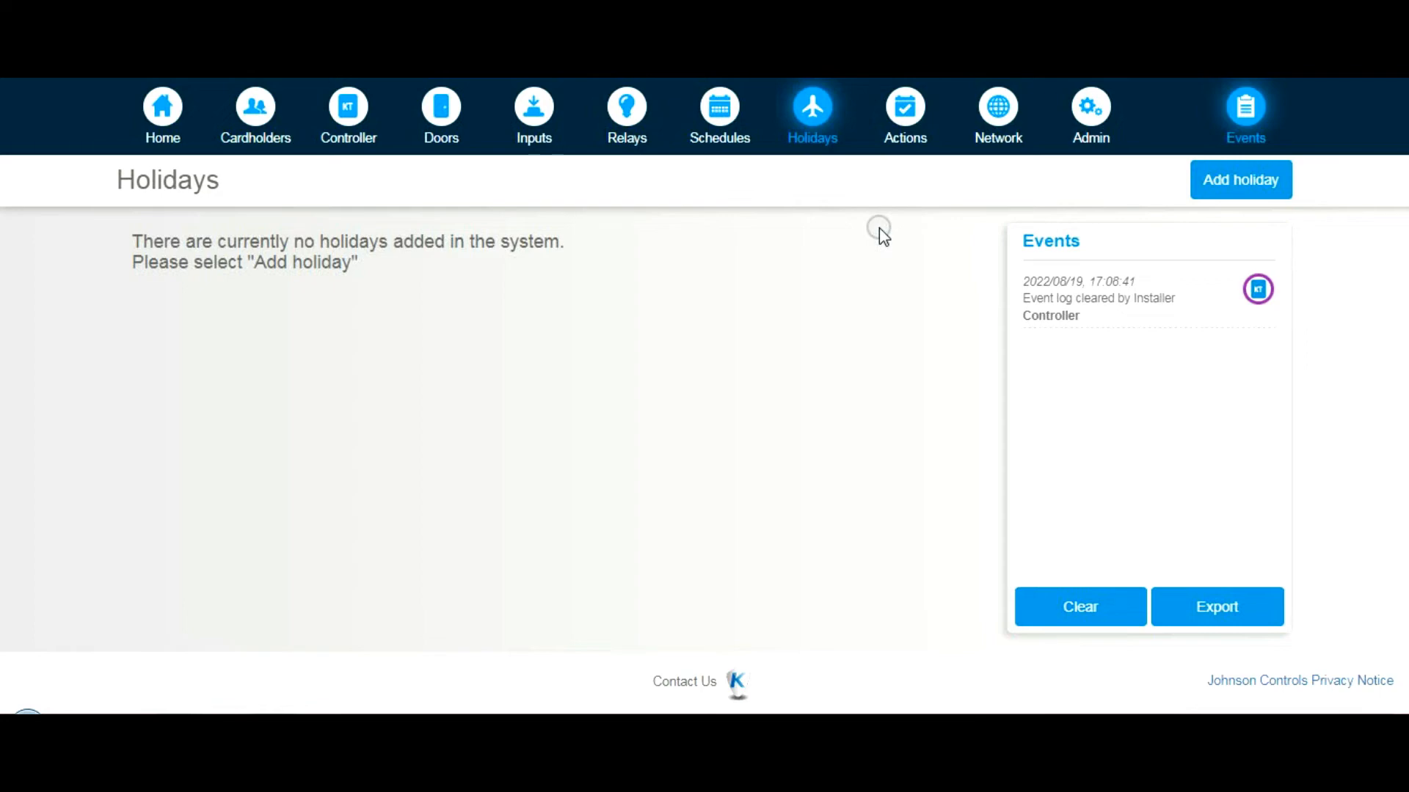
pyautogui.click(905, 115)
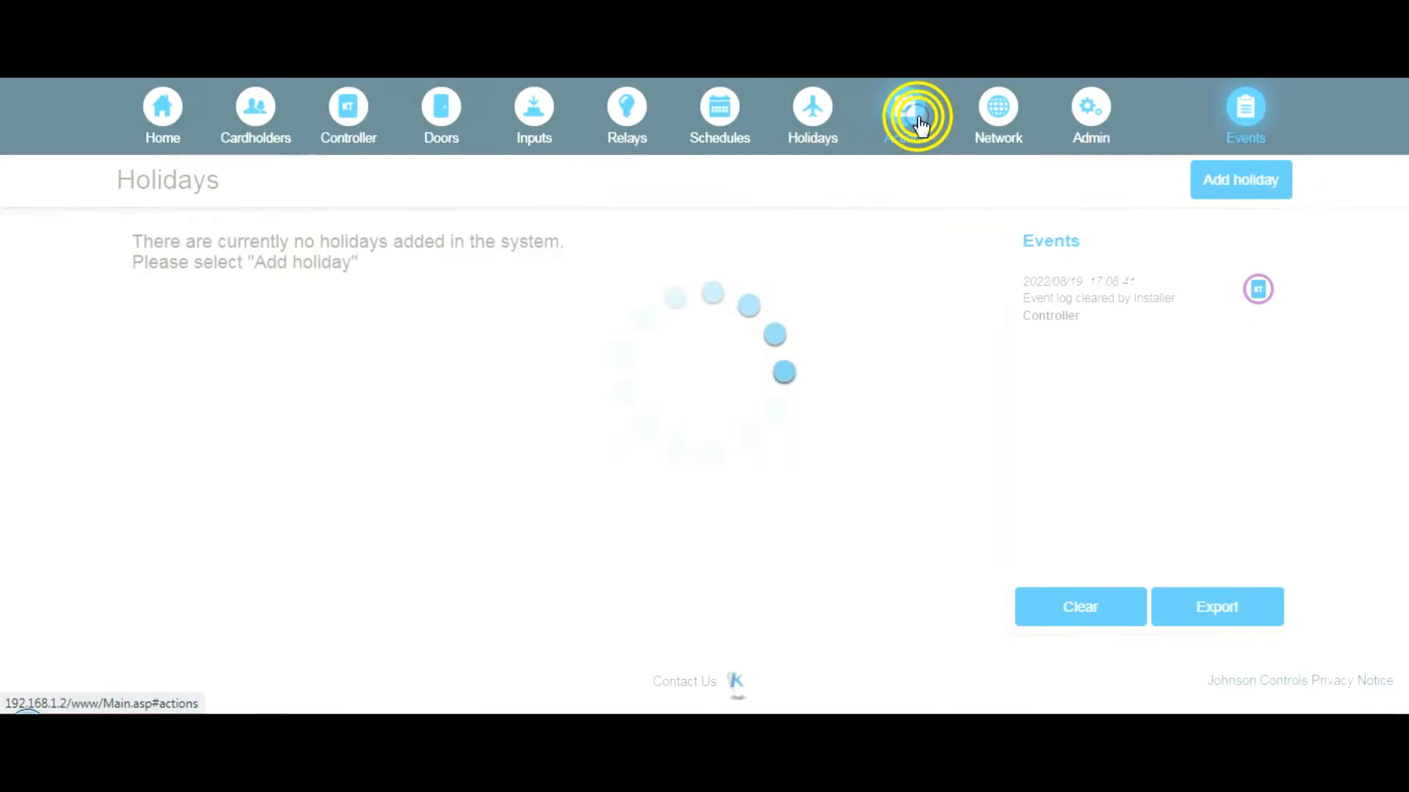
pyautogui.click(904, 114)
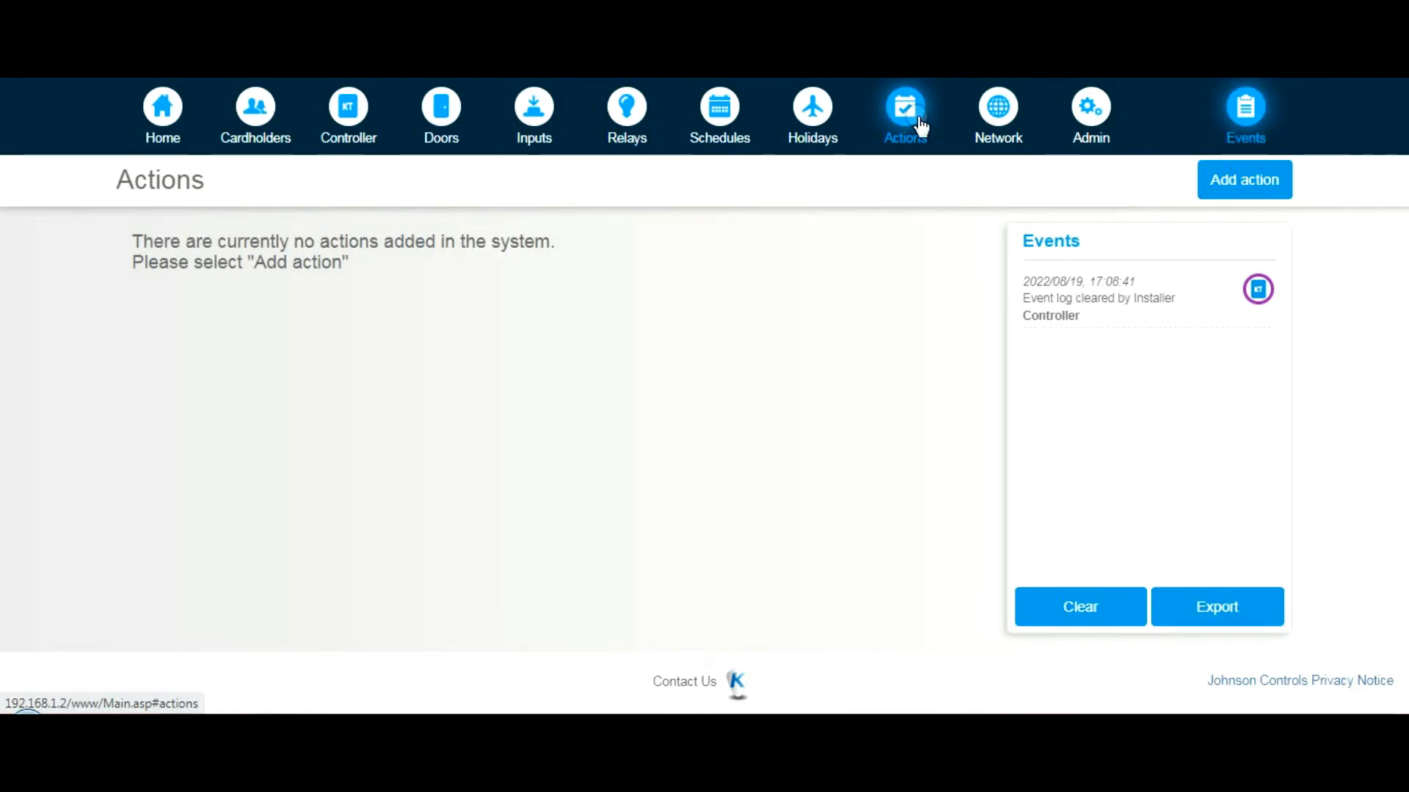
pyautogui.click(995, 115)
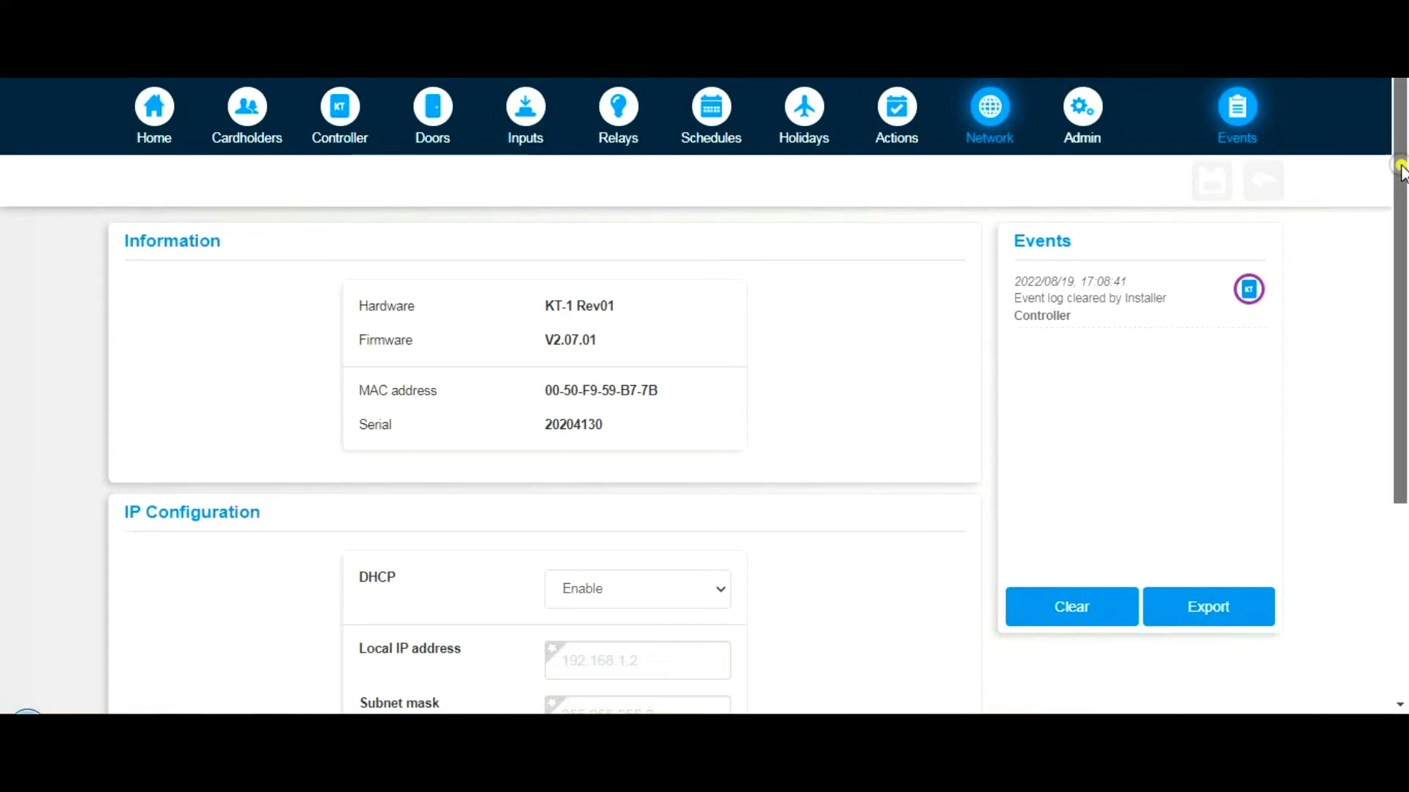
# Change the DHCP option on the Network page, then go to the Admin page.
pyautogui.scroll(-3)
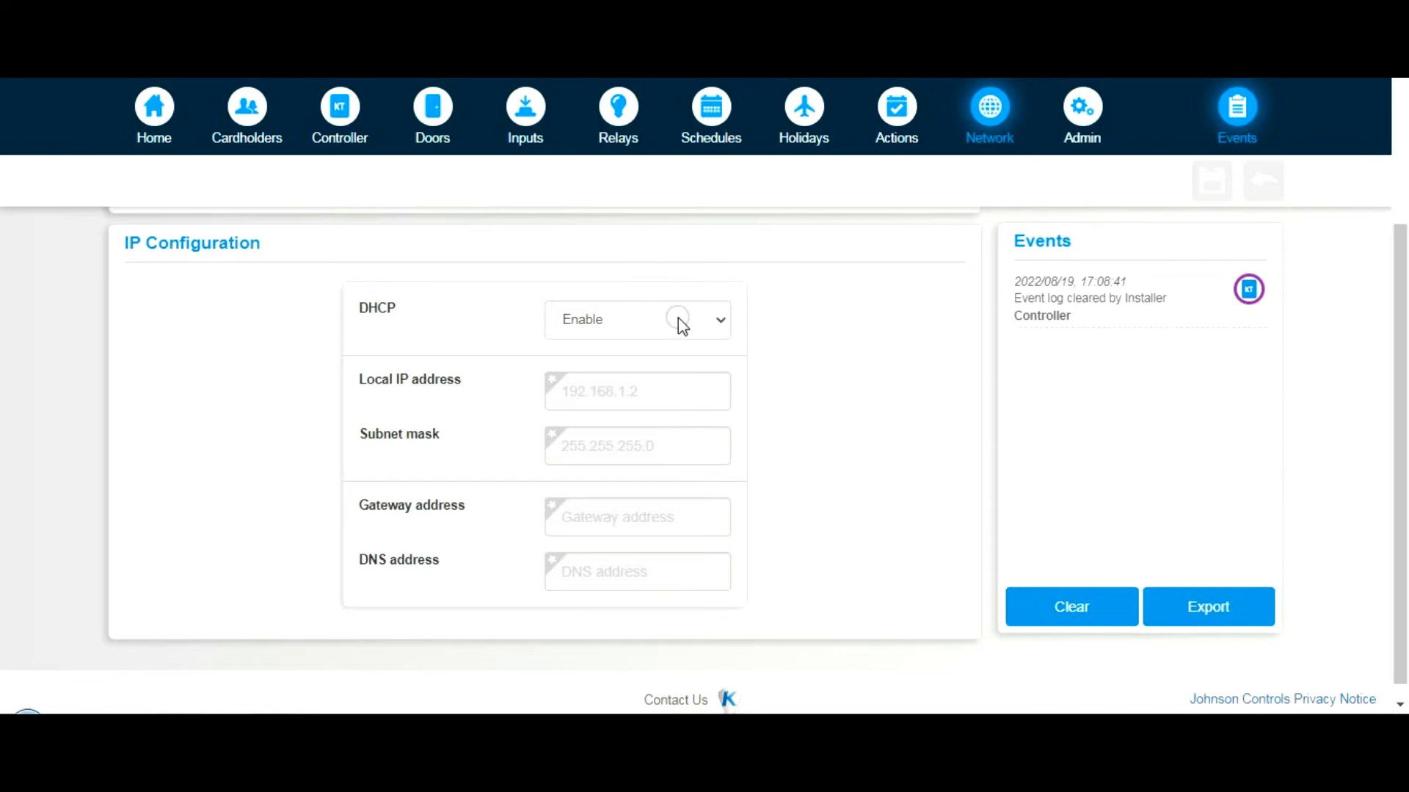
pyautogui.click(637, 319)
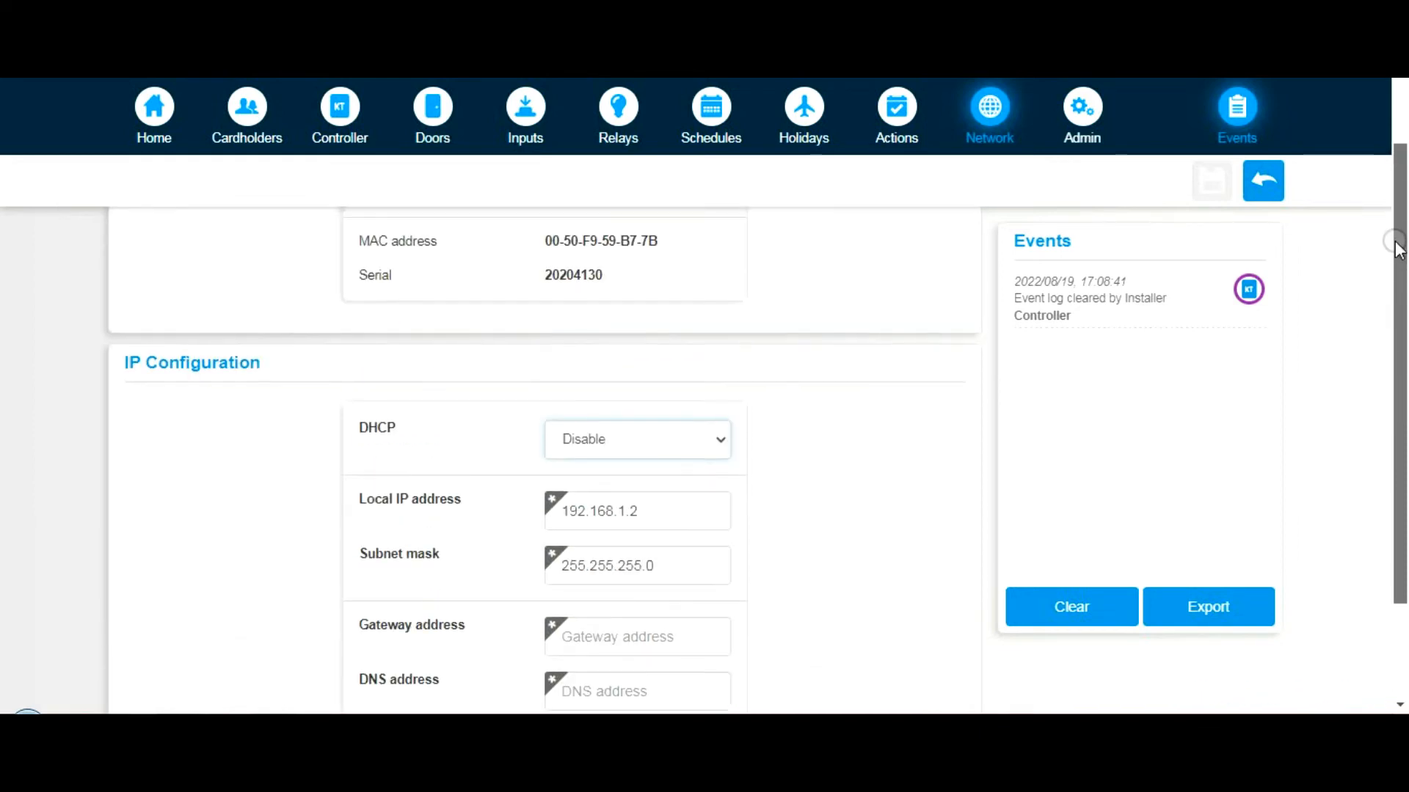
pyautogui.scroll(3)
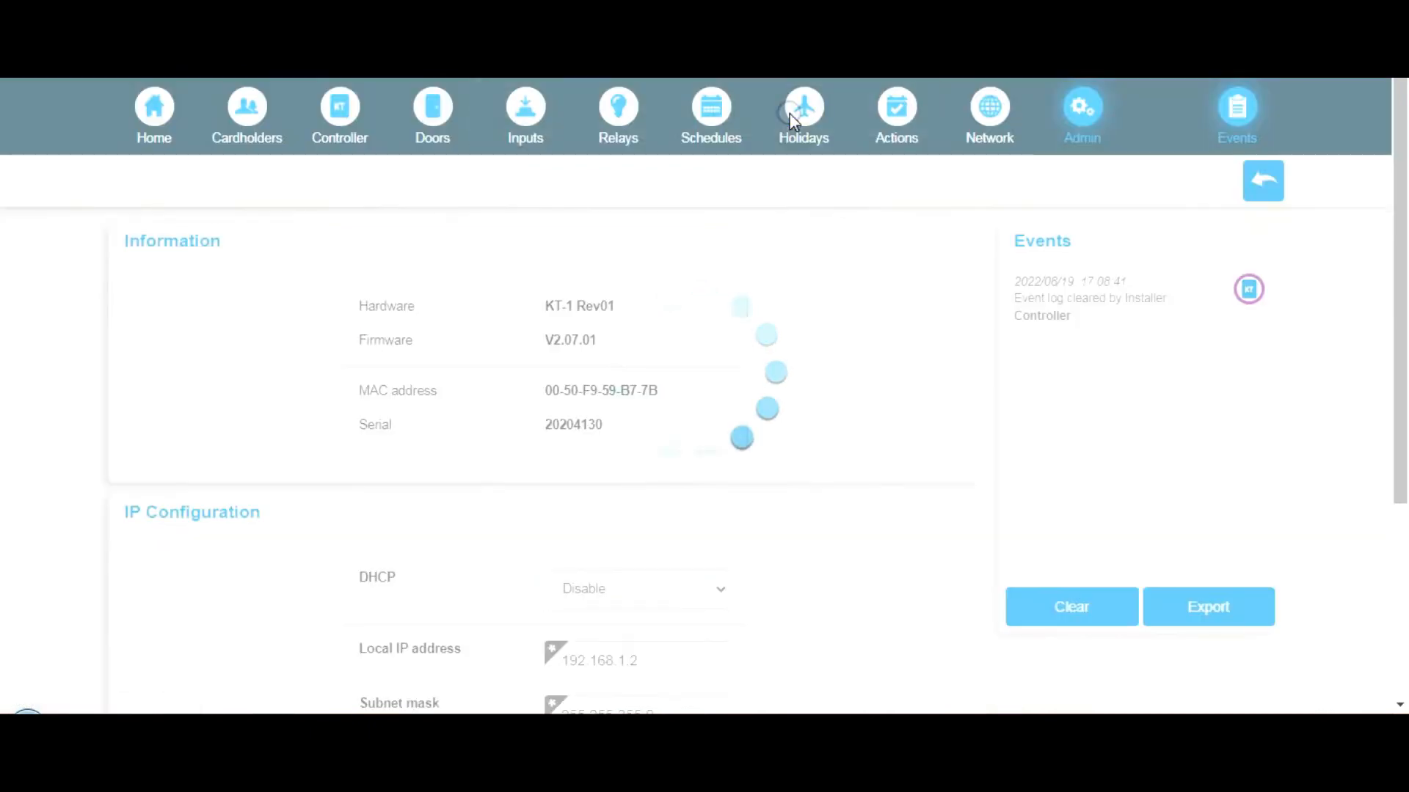
pyautogui.click(1081, 115)
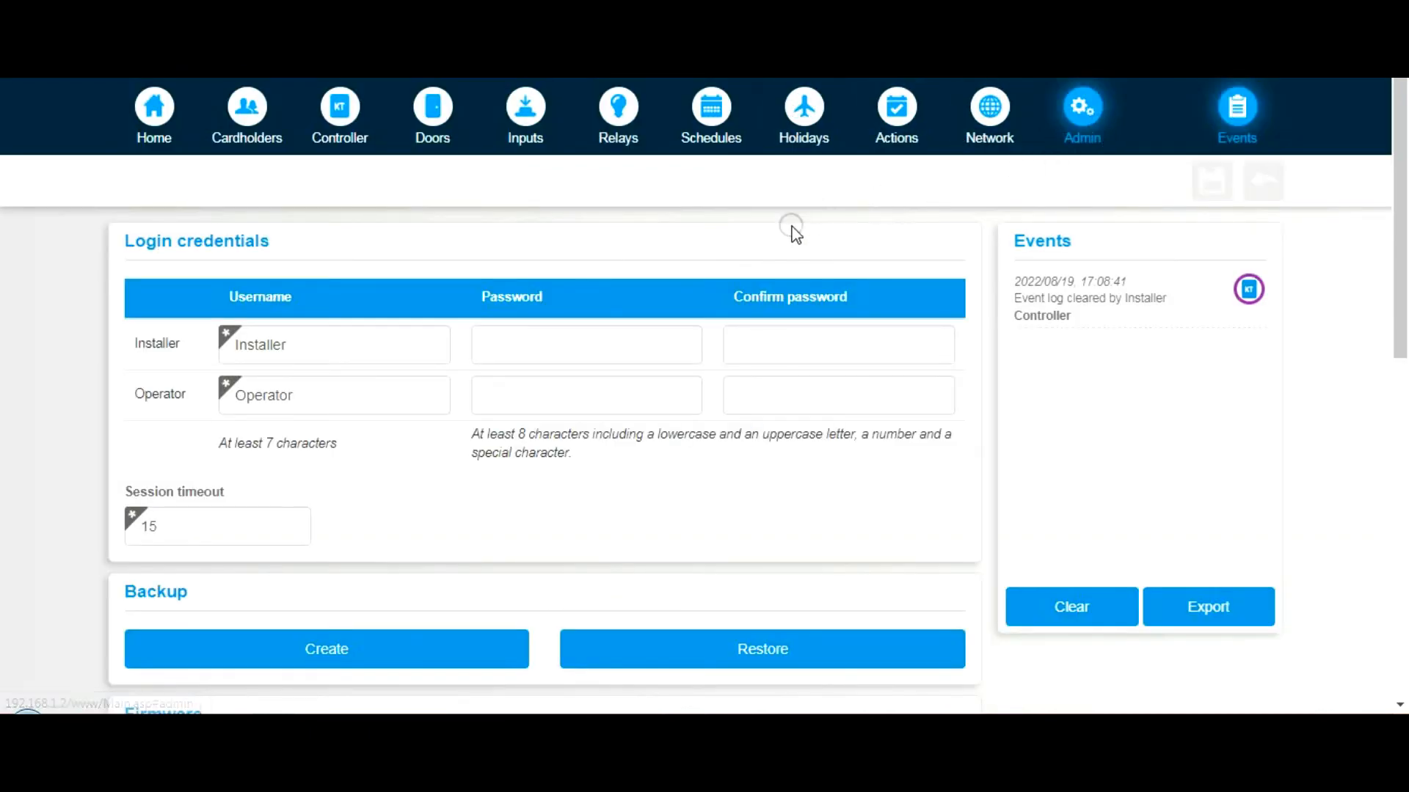
# From the empty Cardholders list, start adding a new cardholder.
pyautogui.scroll(-3)
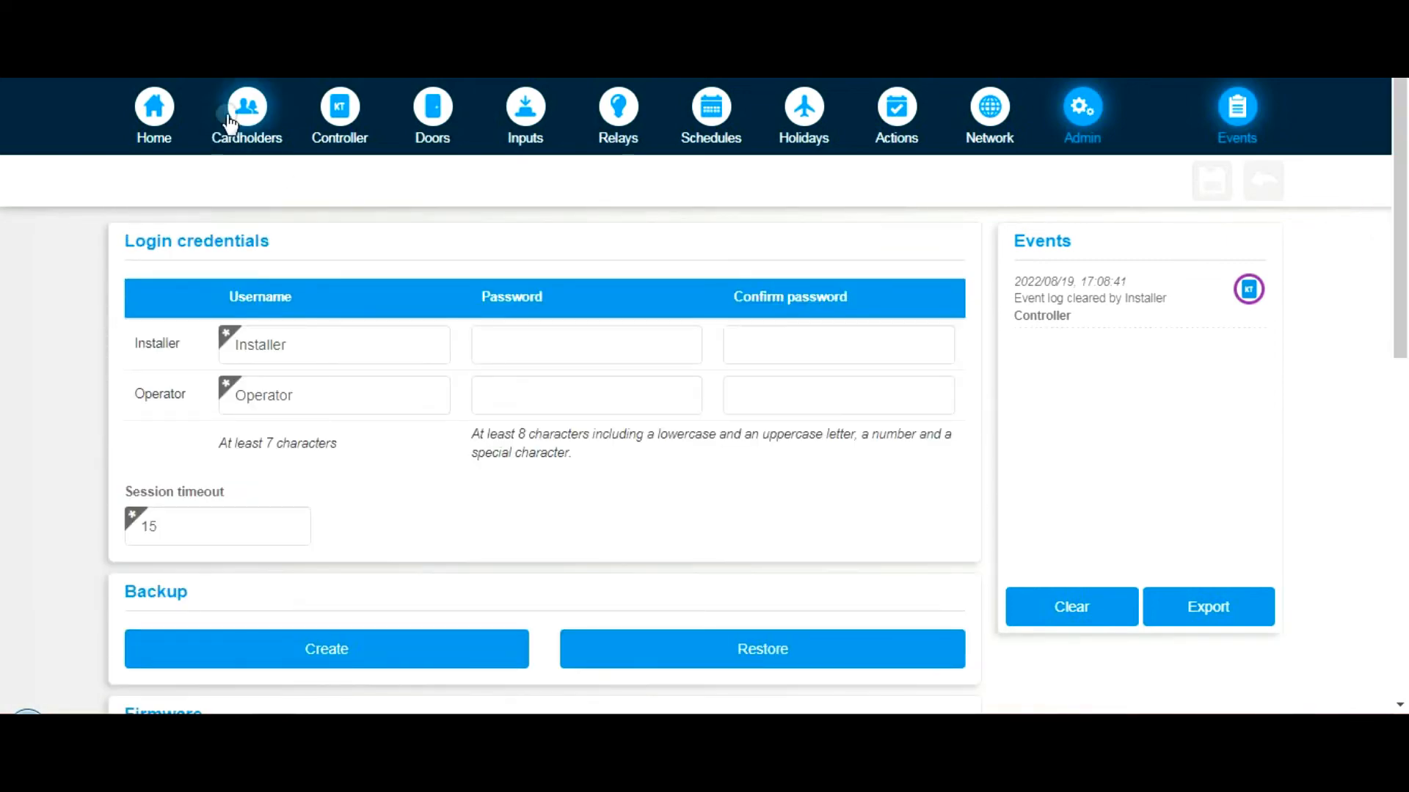
pyautogui.click(246, 115)
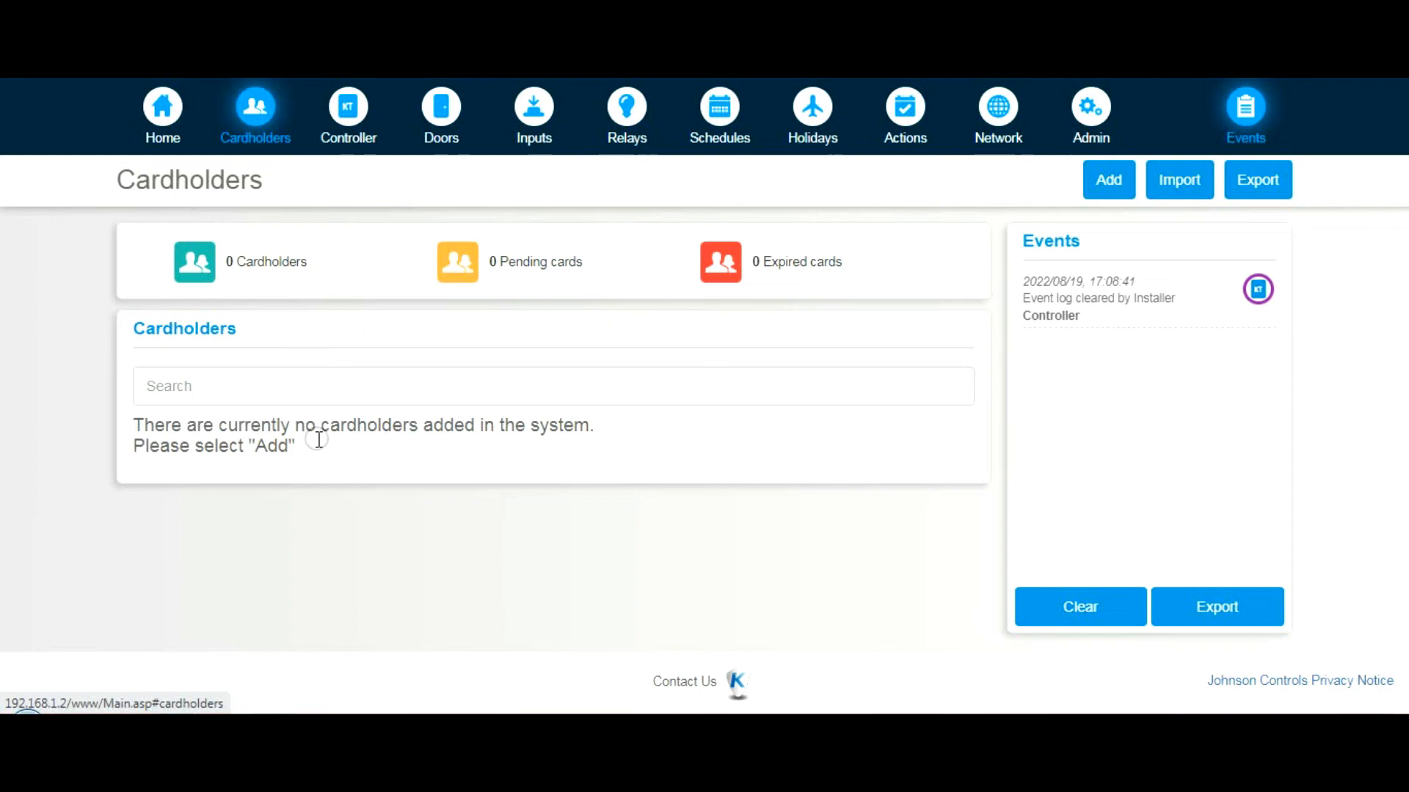
pyautogui.moveTo(401, 548)
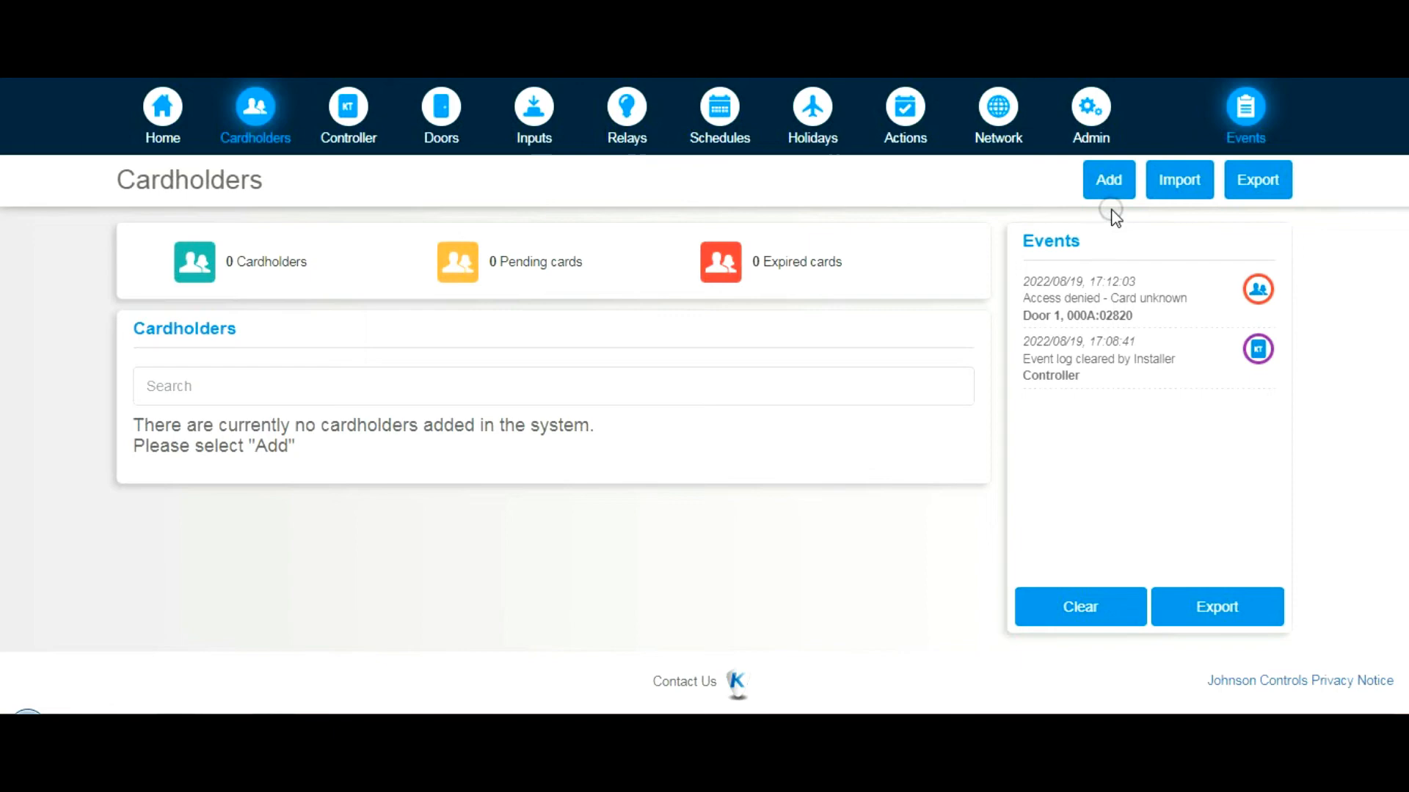
pyautogui.click(1108, 180)
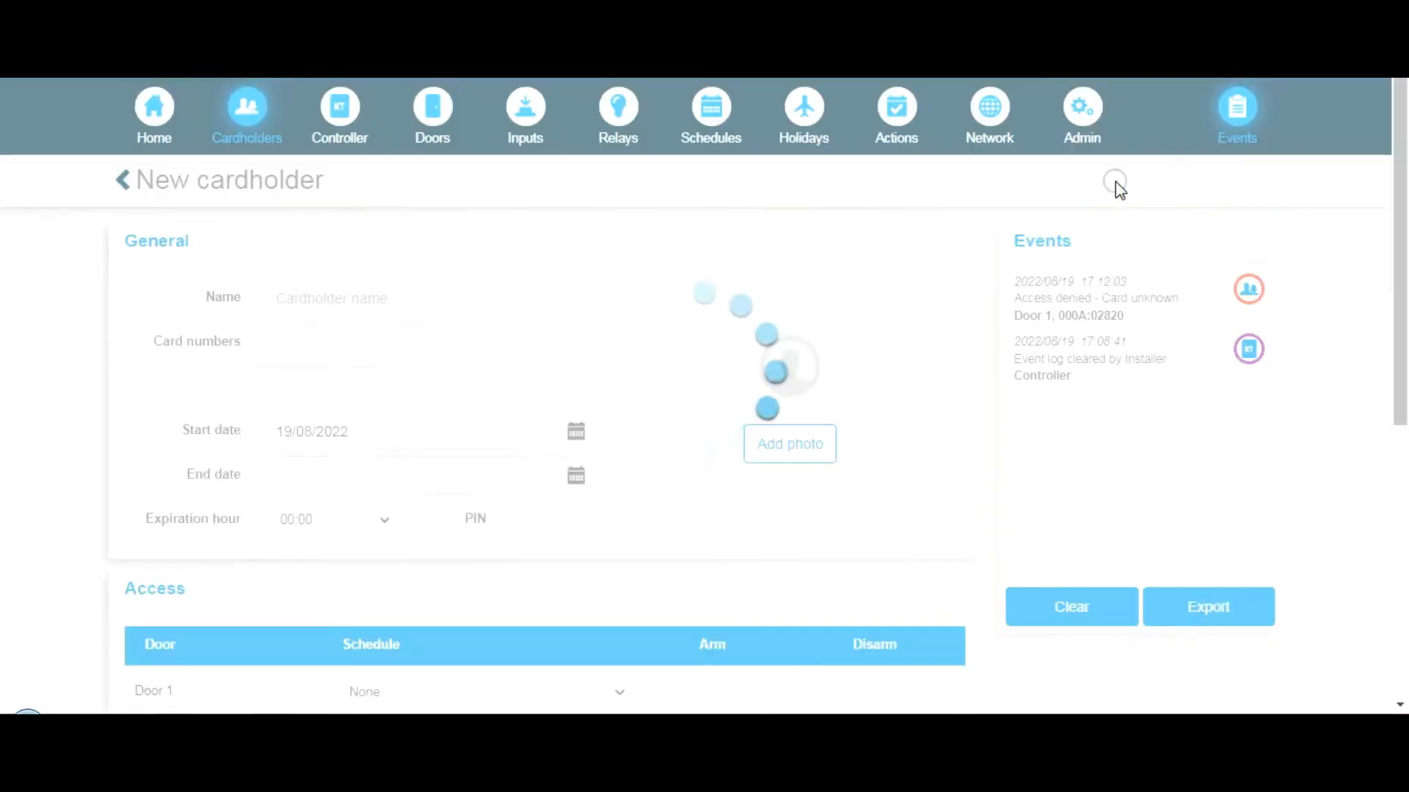
pyautogui.click(429, 298)
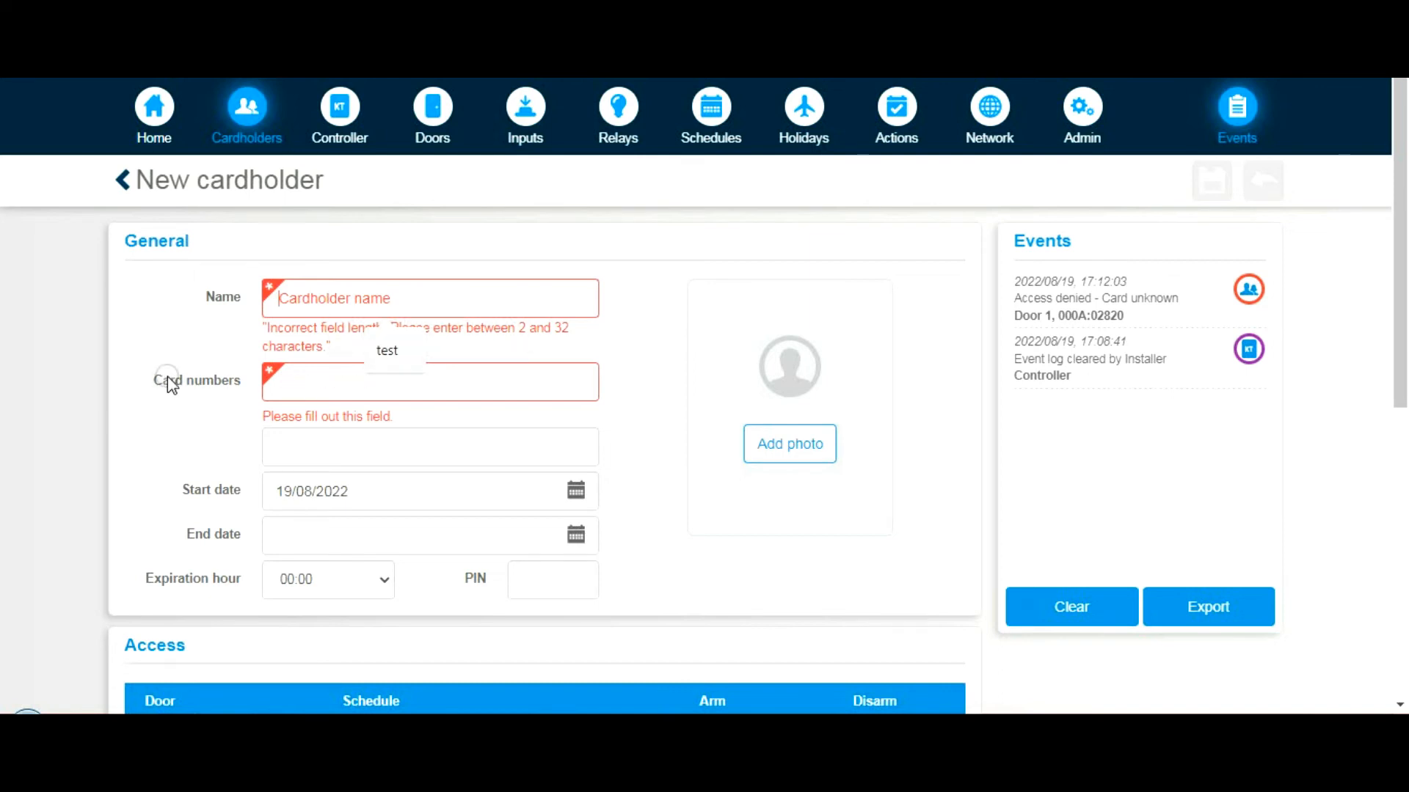
pyautogui.write('FOB 1')
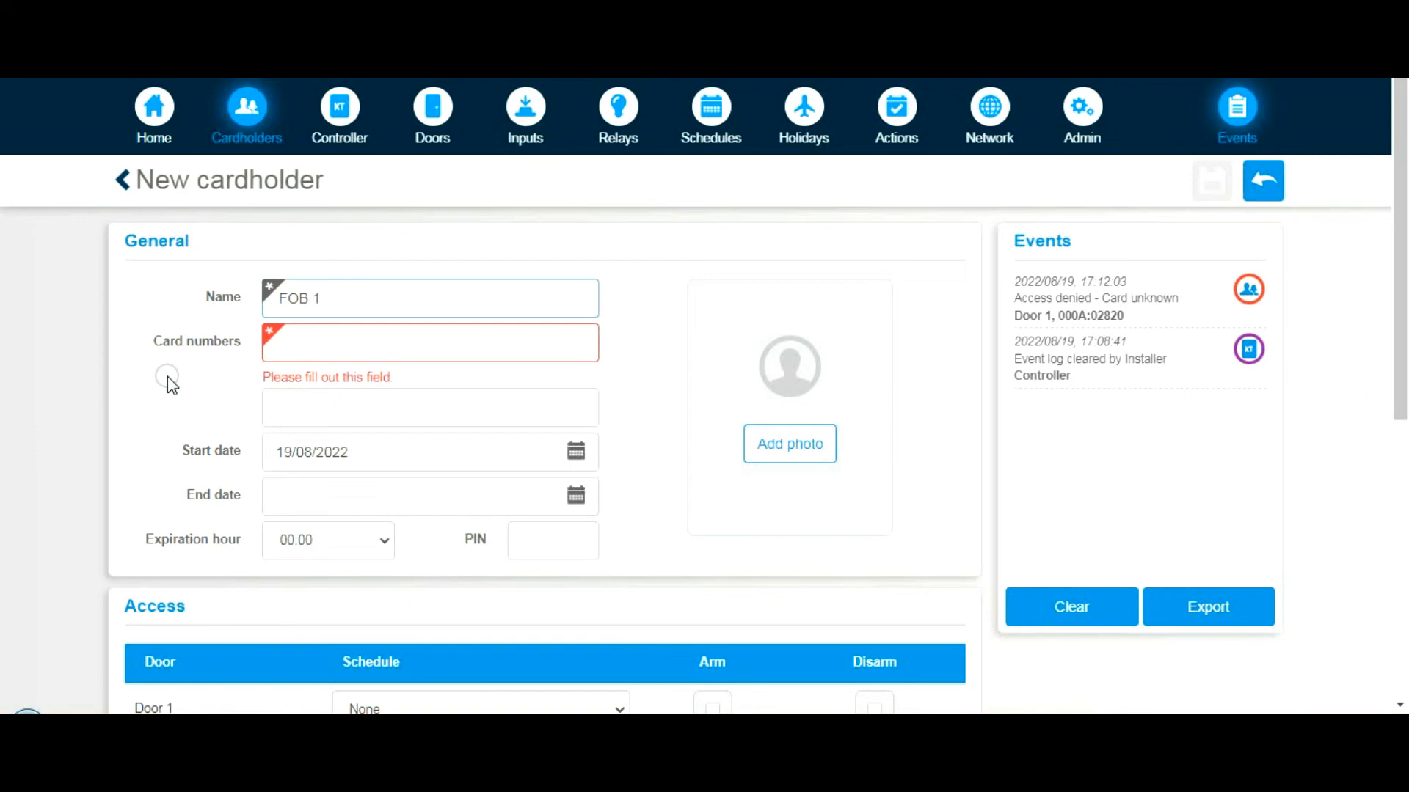
pyautogui.click(429, 343)
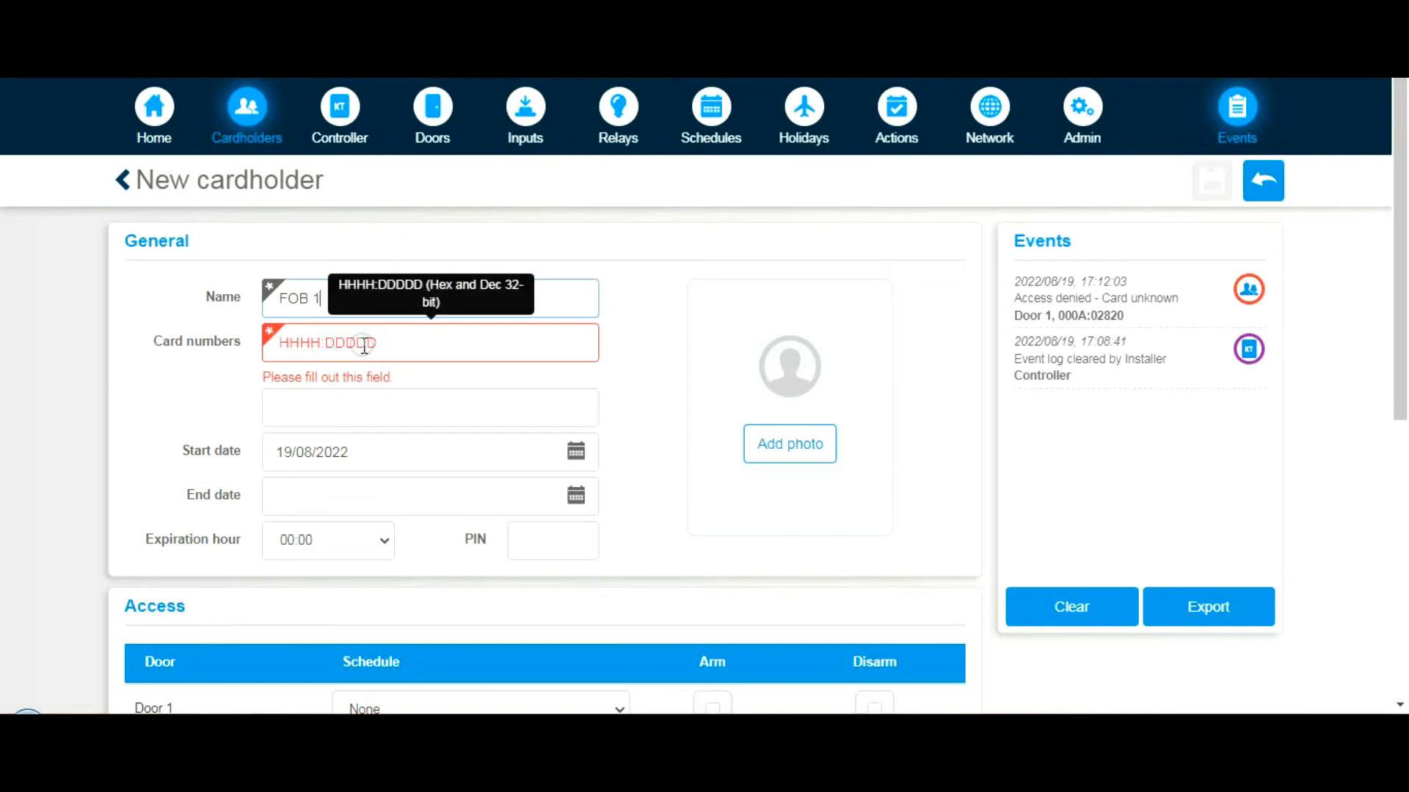
pyautogui.click(364, 343)
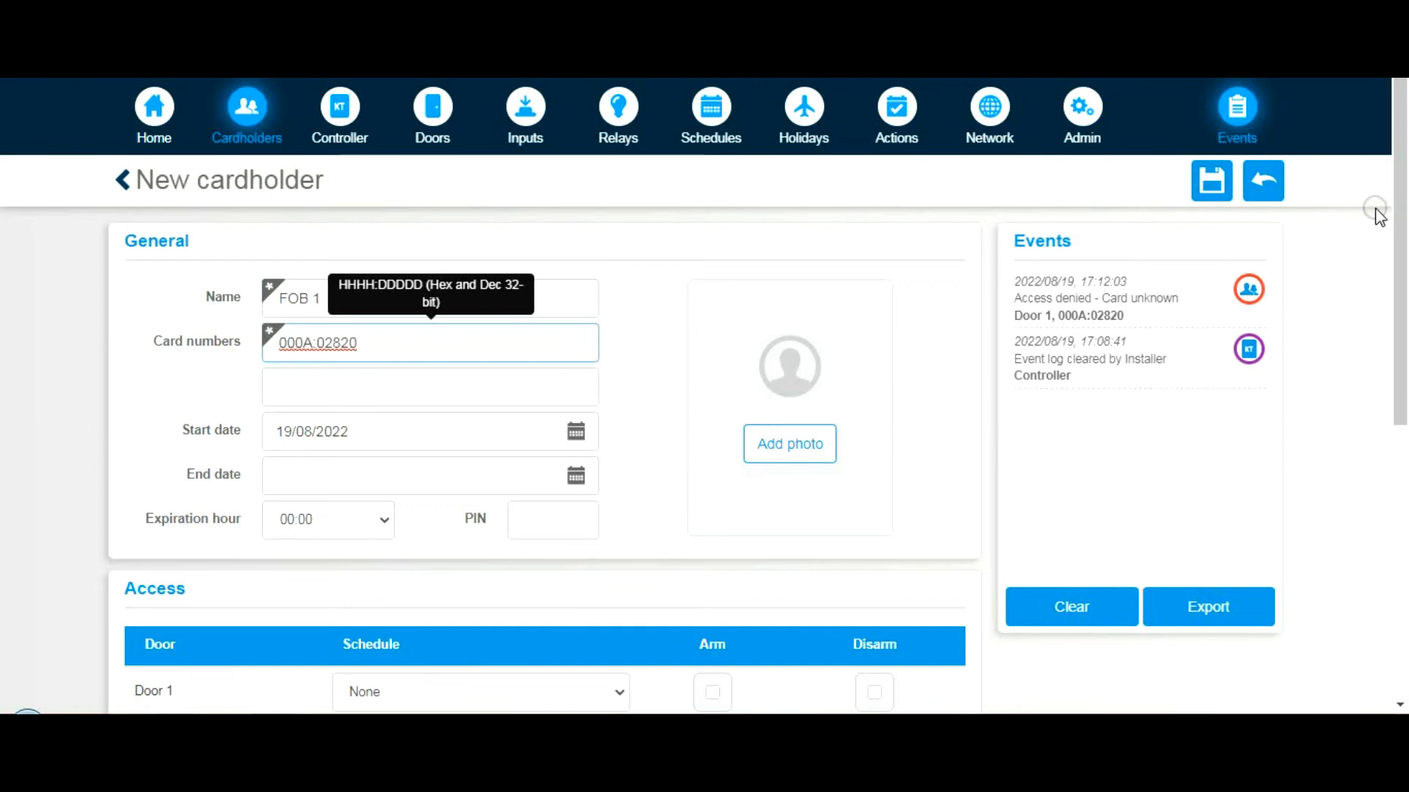
pyautogui.scroll(-3)
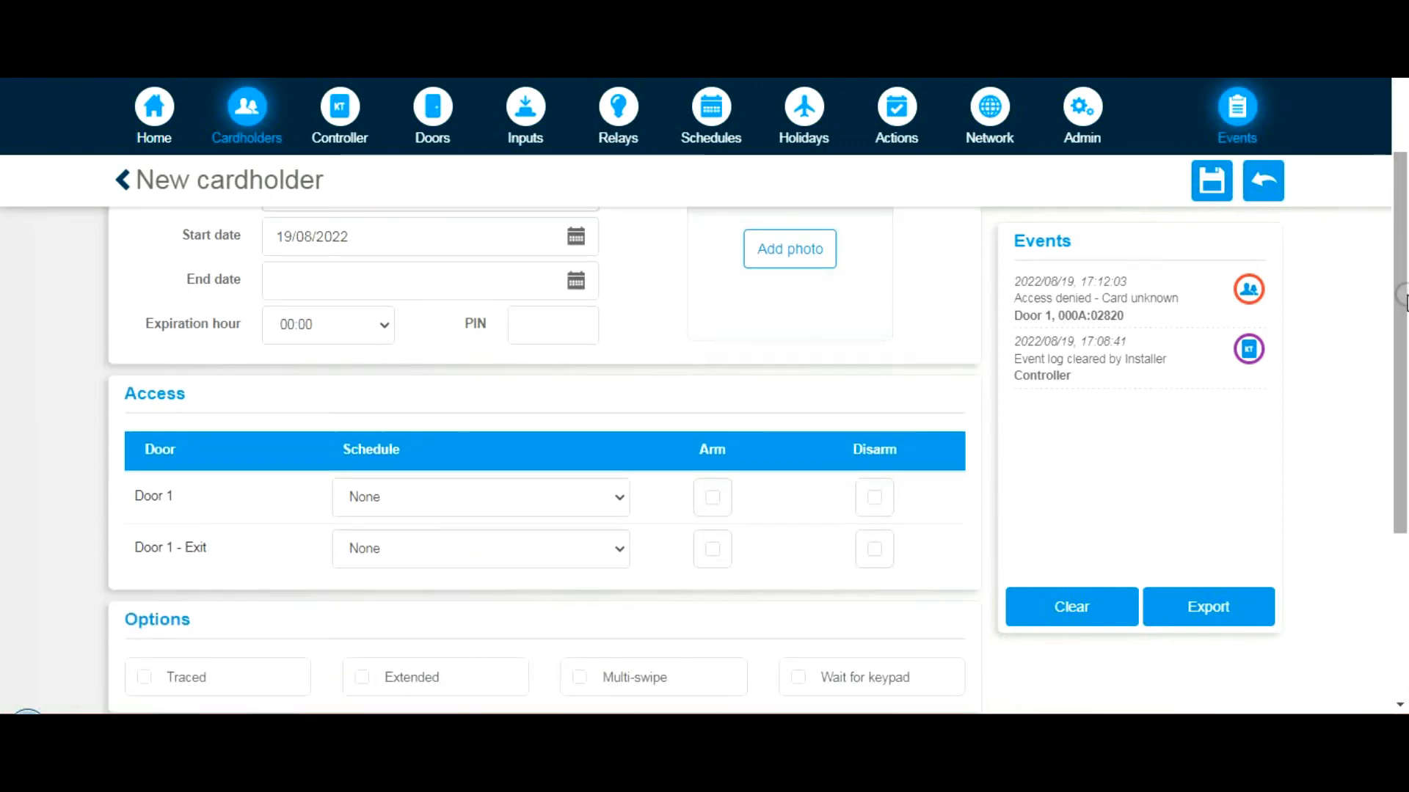
# Give FOB 1 the Always valid schedule for Door 1 and save the cardholder.
pyautogui.scroll(-3)
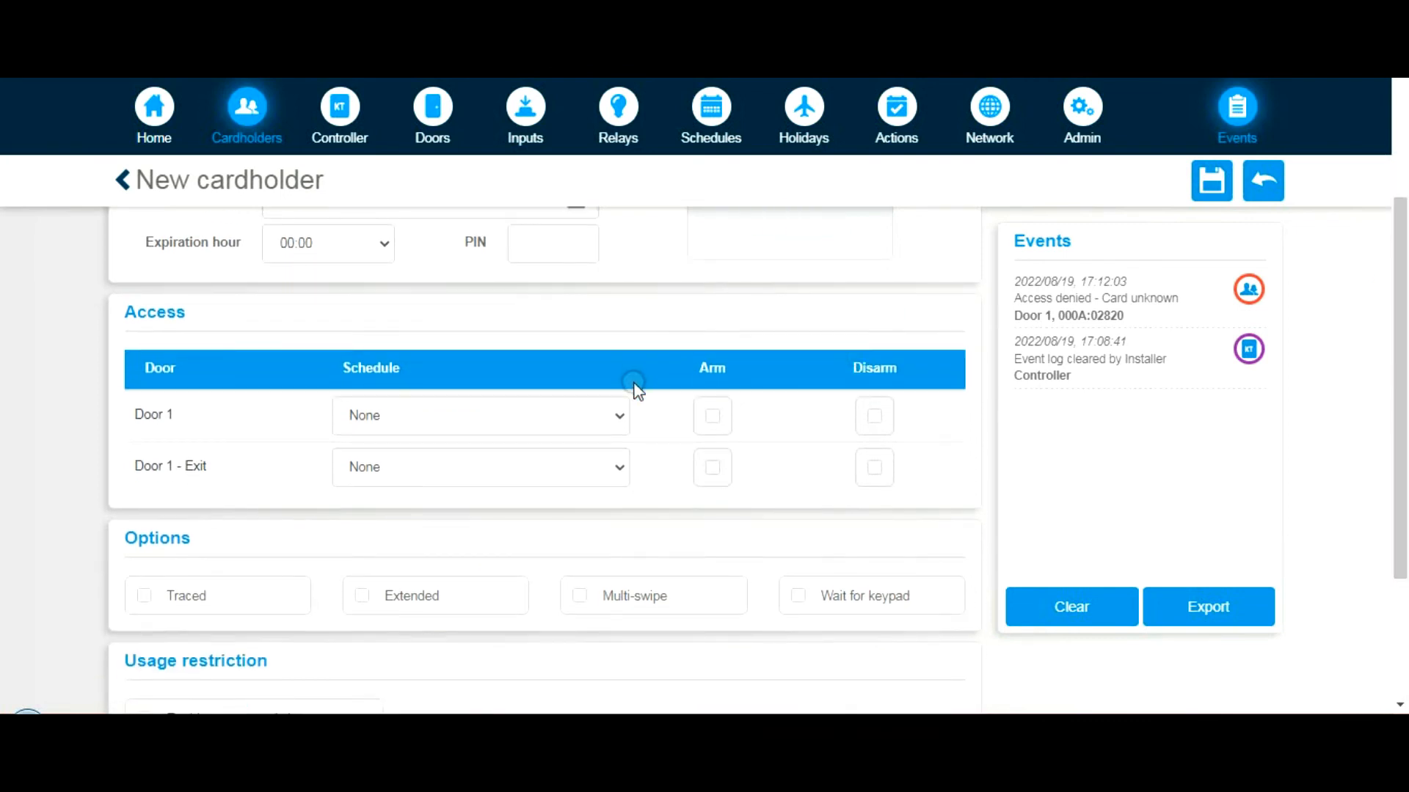
pyautogui.click(479, 415)
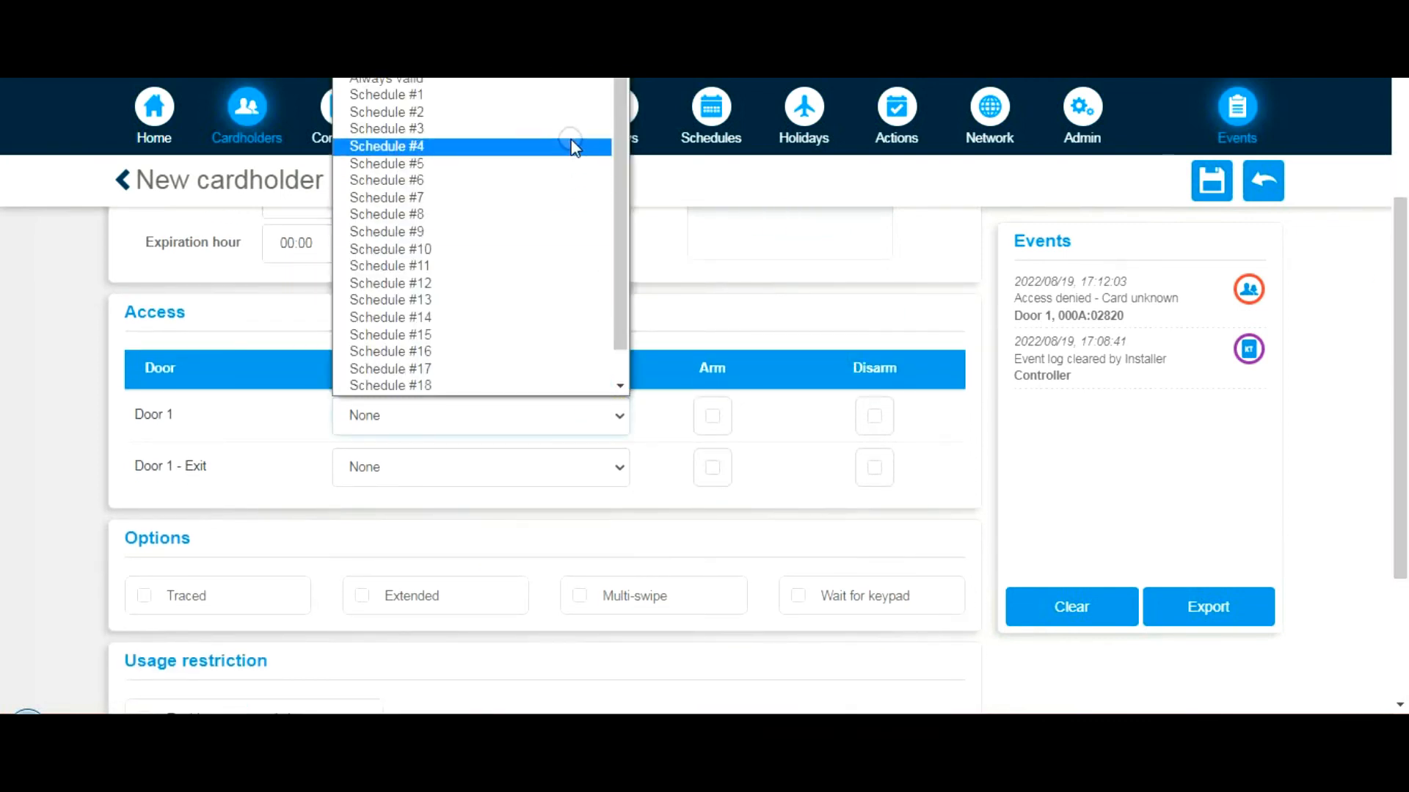
pyautogui.click(385, 80)
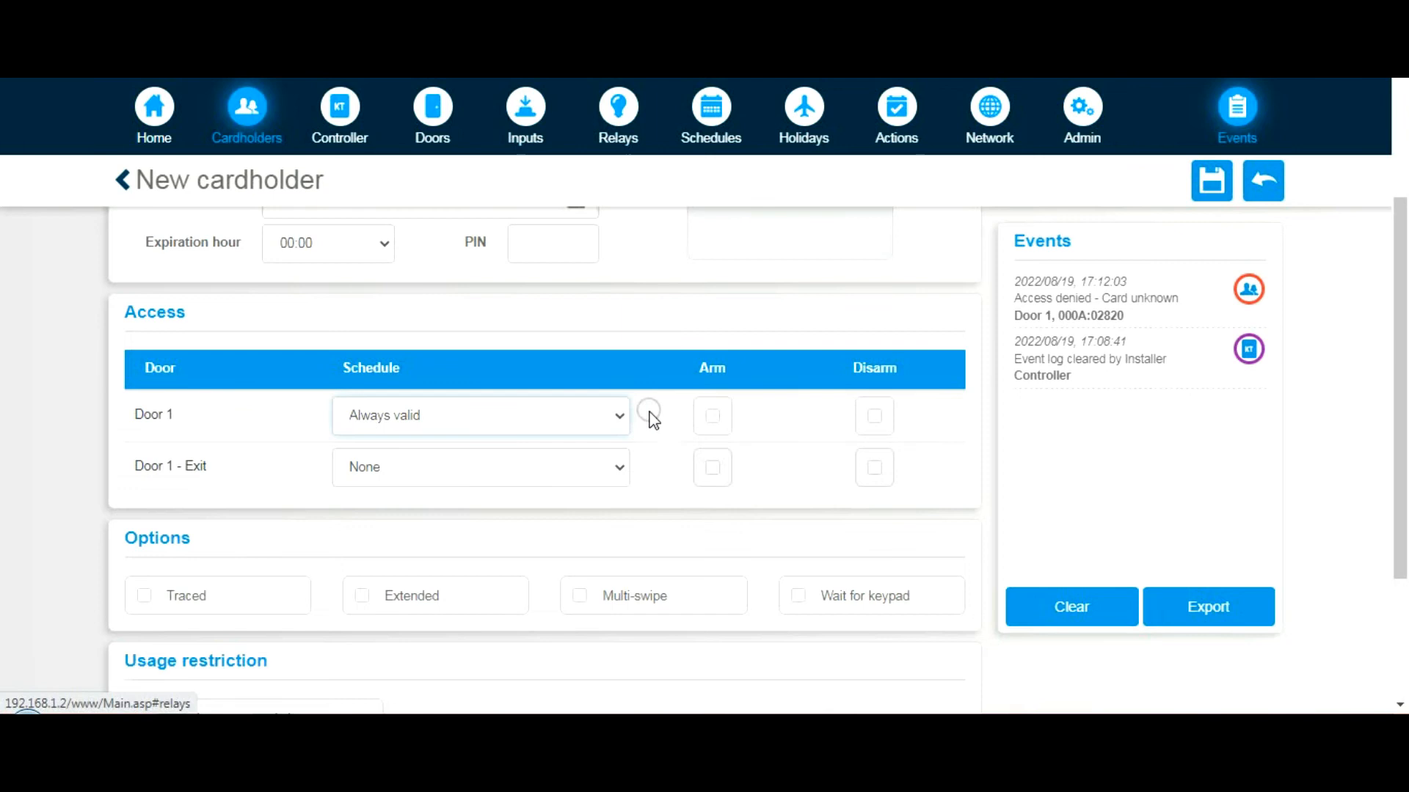
pyautogui.moveTo(624, 473)
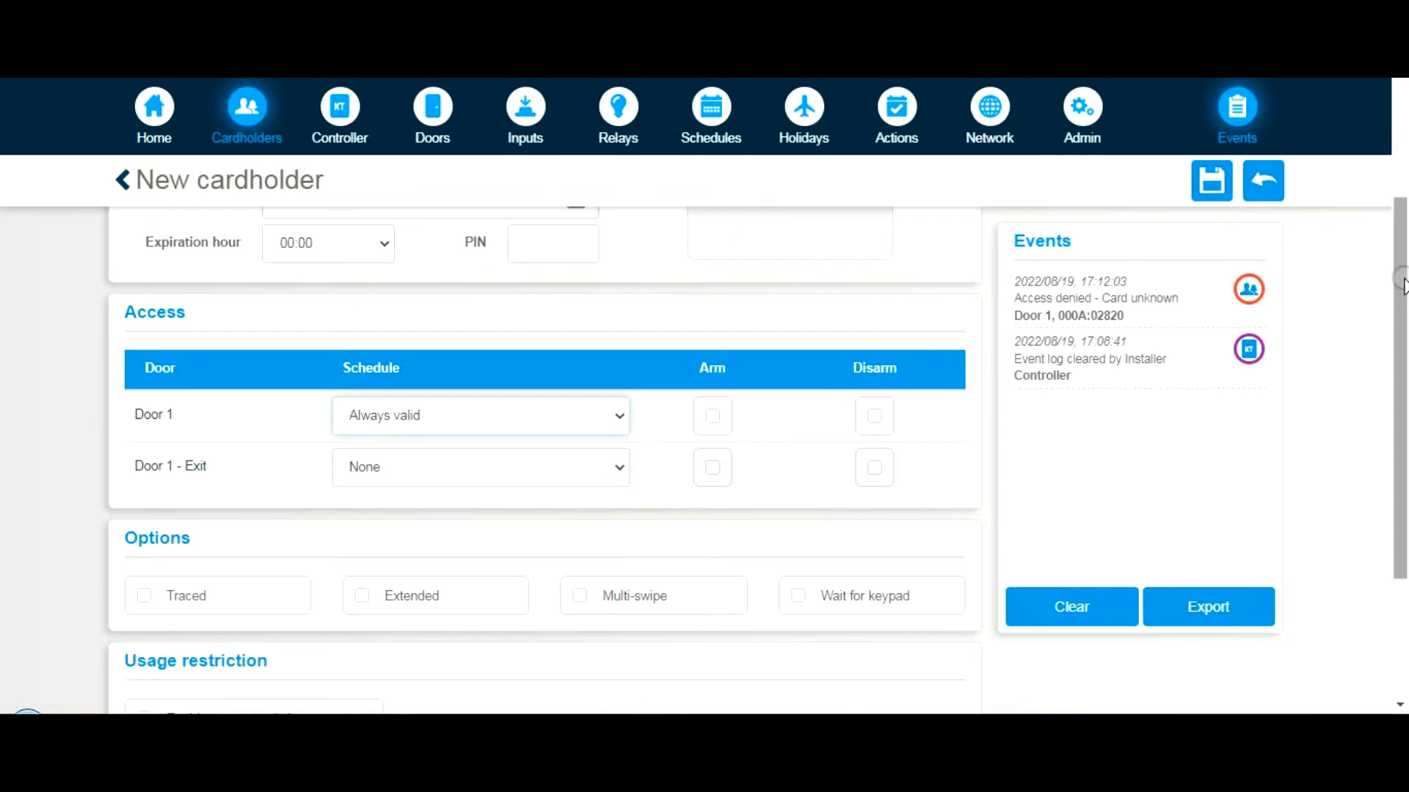
pyautogui.scroll(-3)
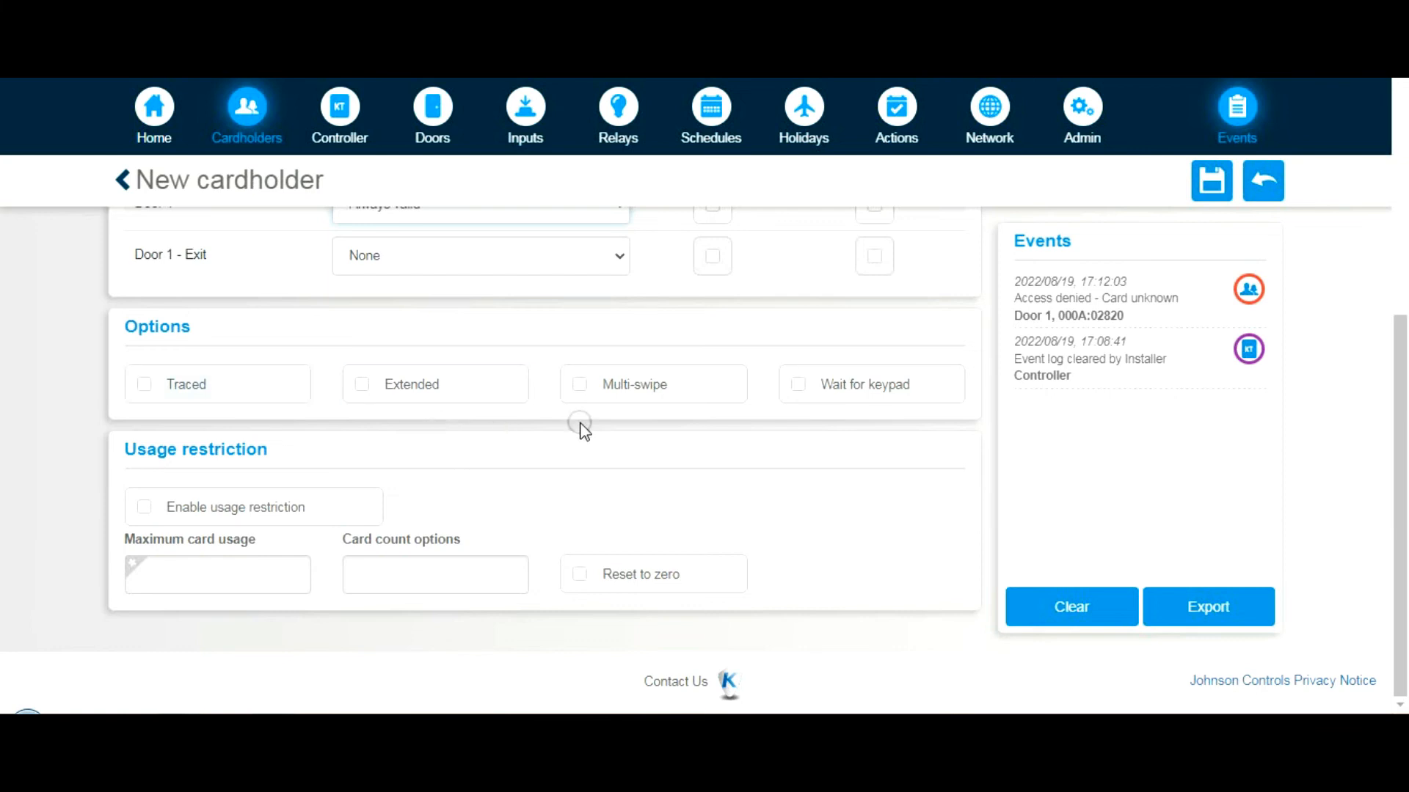
pyautogui.moveTo(479, 423)
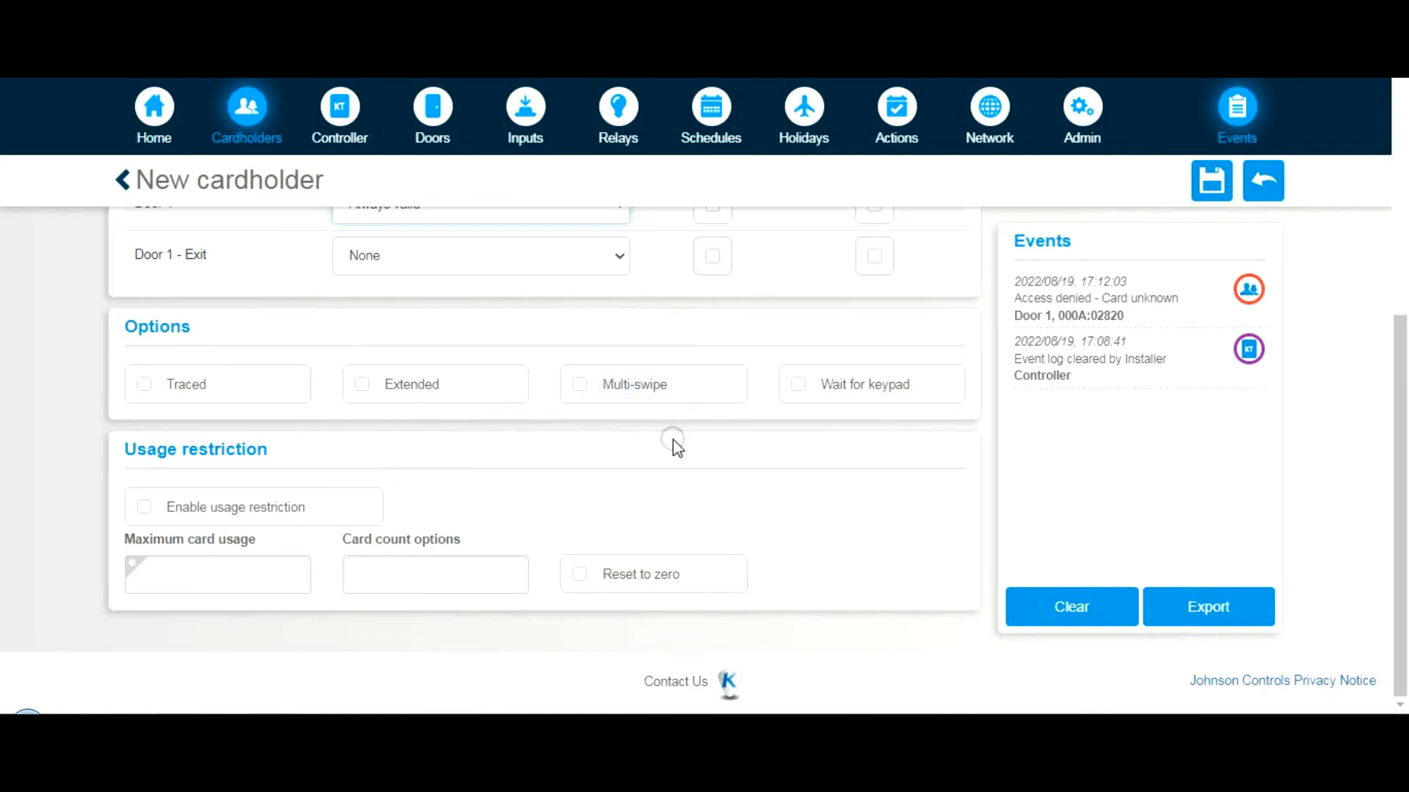
pyautogui.moveTo(375, 464)
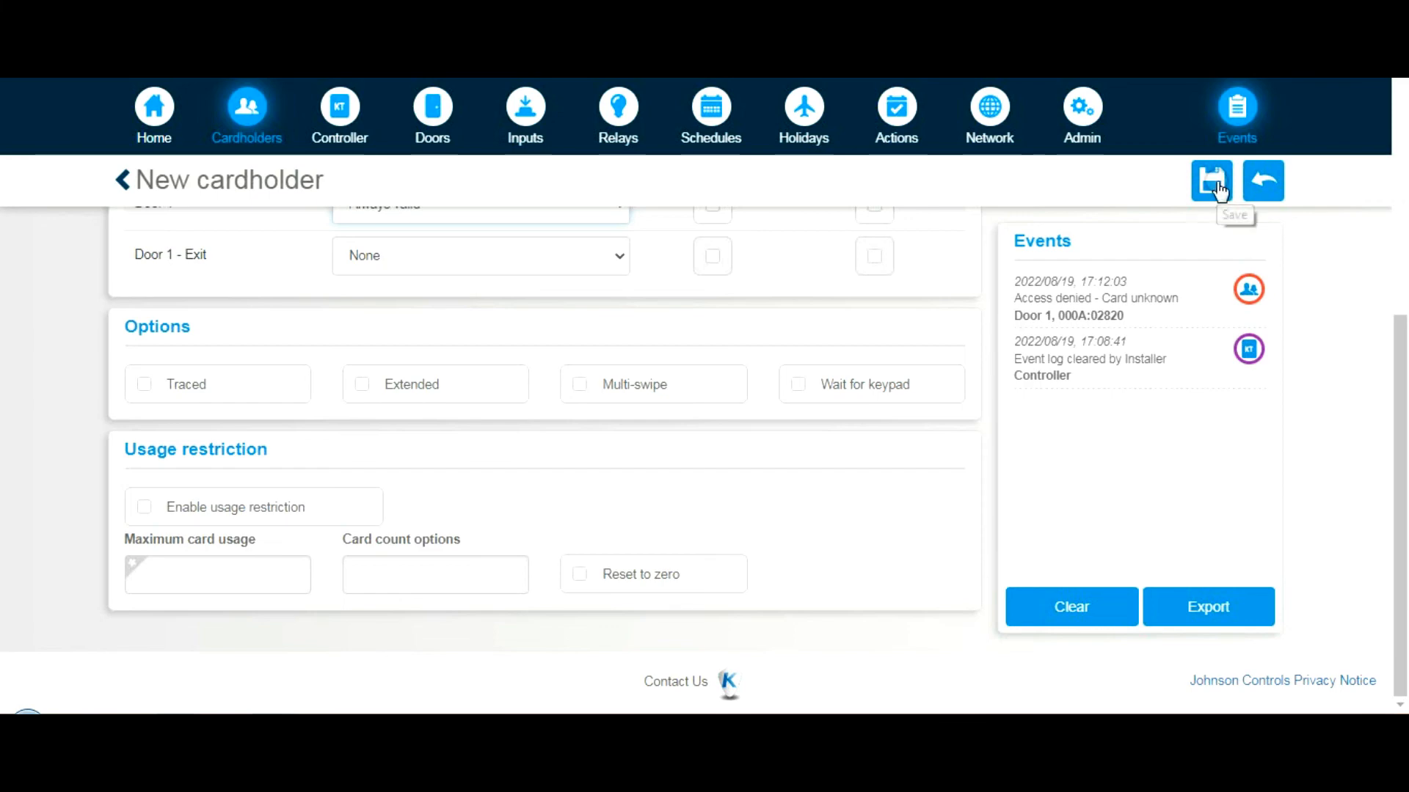
pyautogui.click(1210, 181)
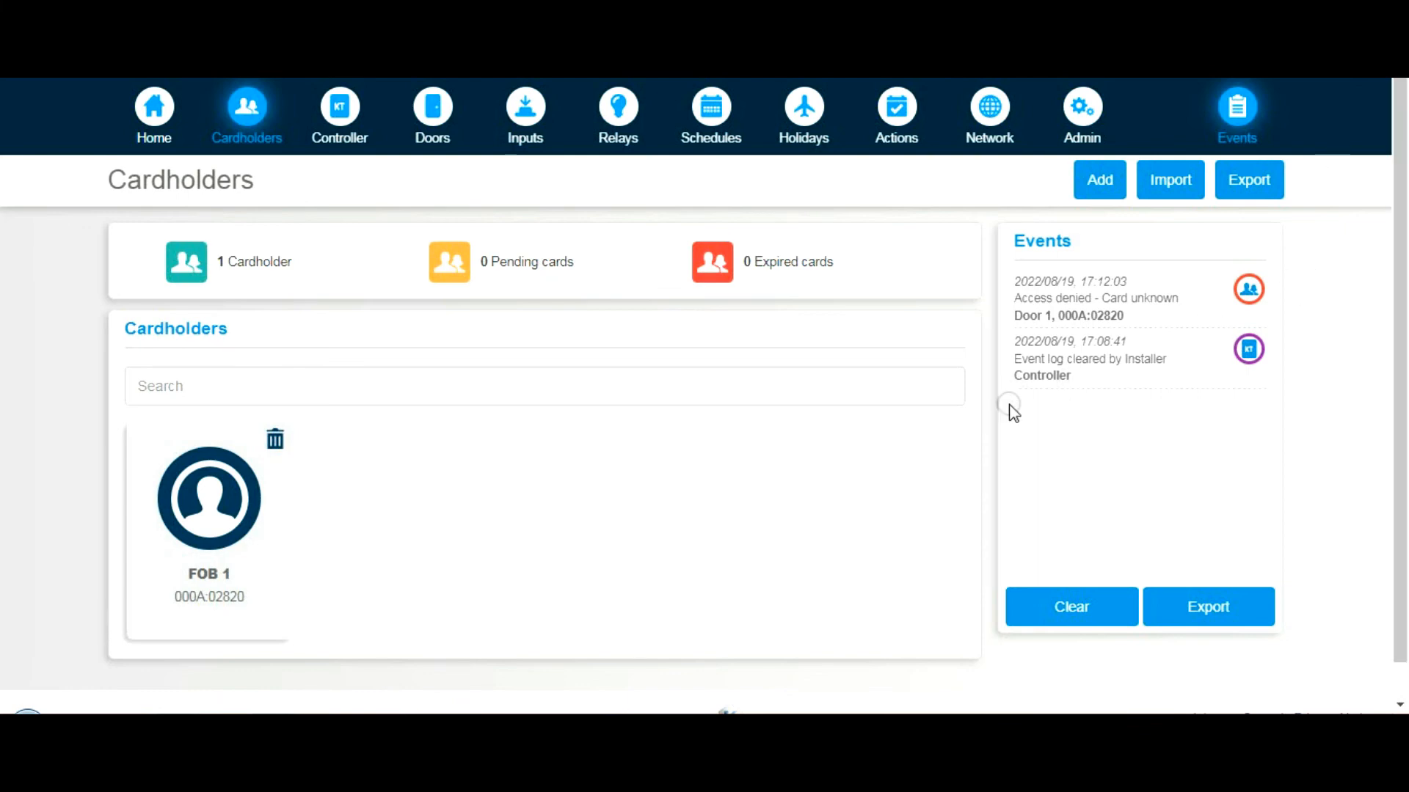
pyautogui.moveTo(1089, 449)
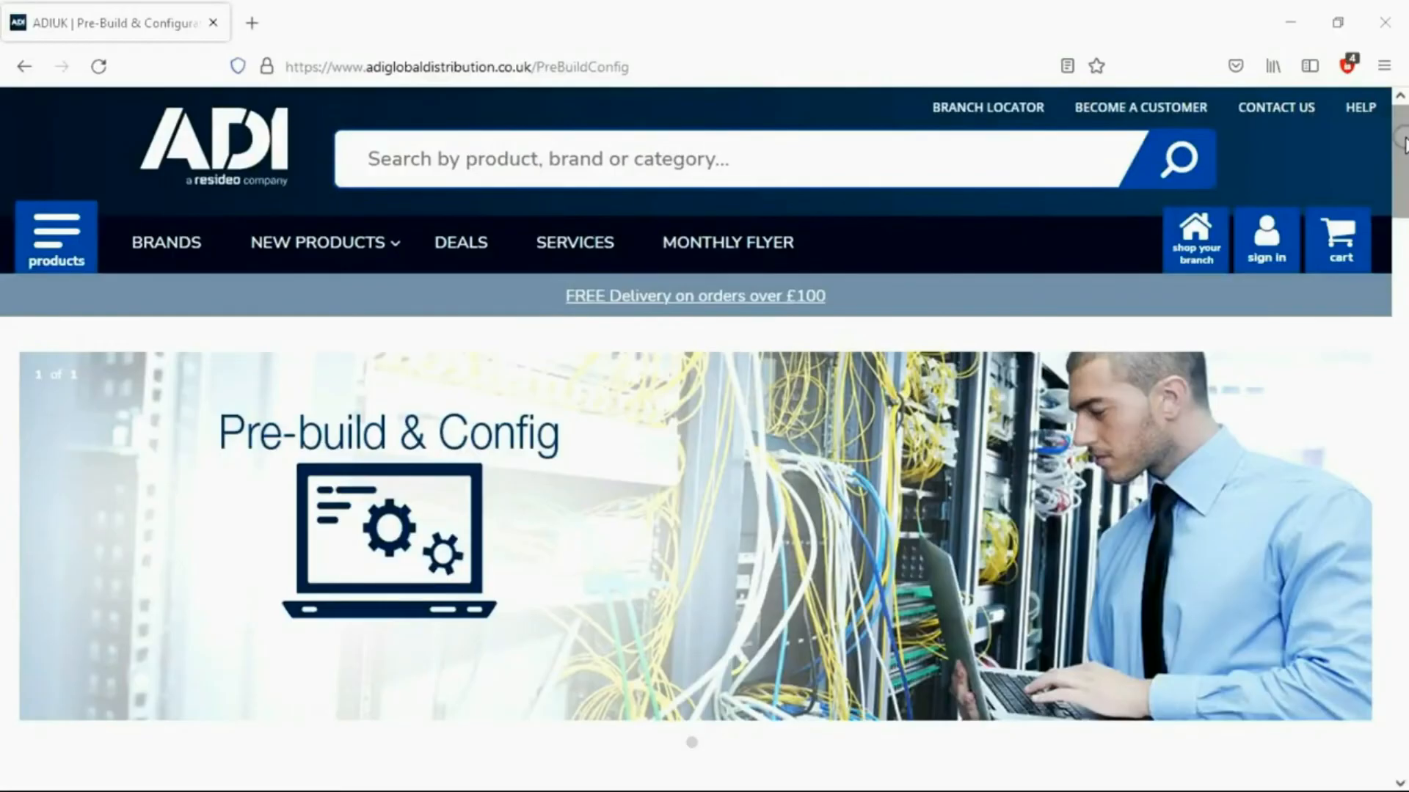
pyautogui.scroll(-3)
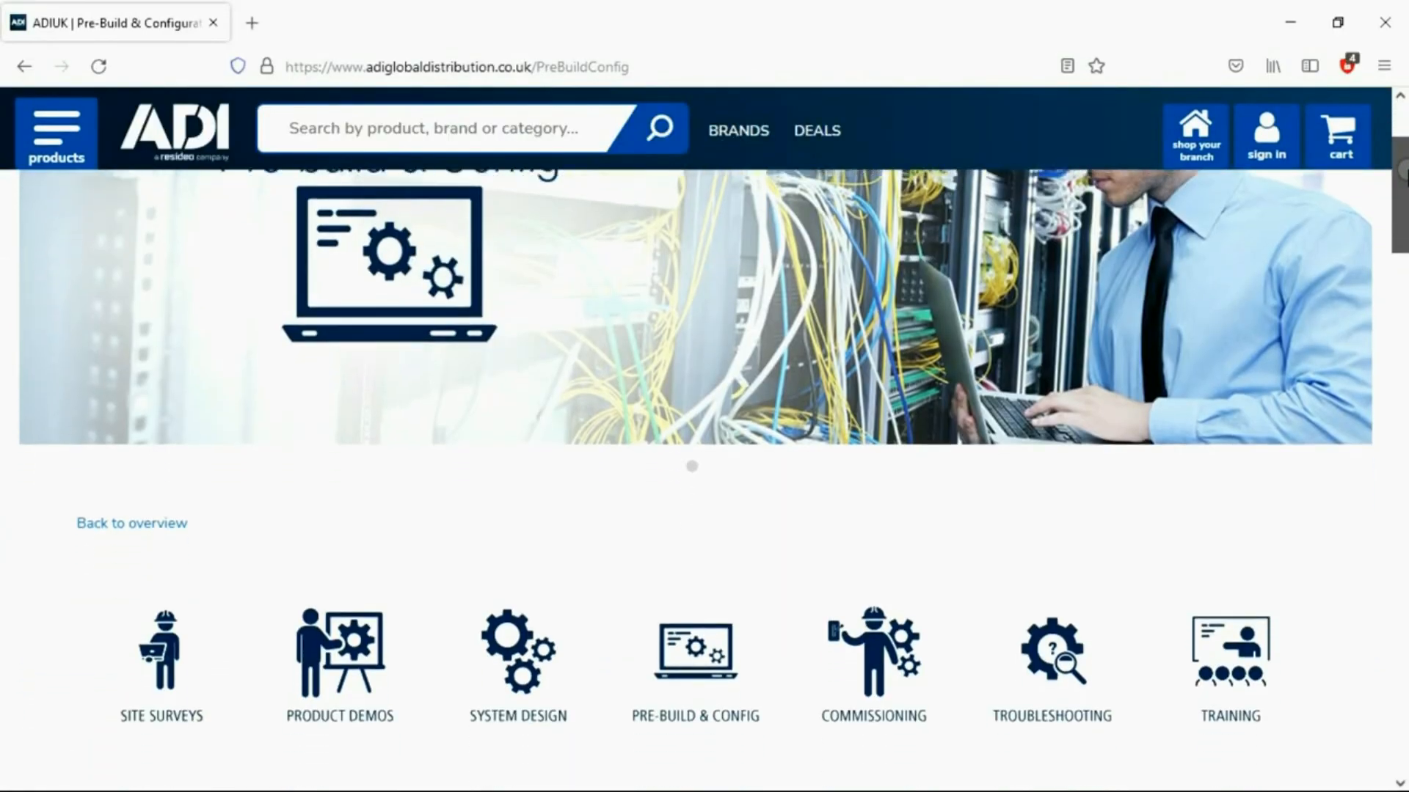
pyautogui.scroll(-3)
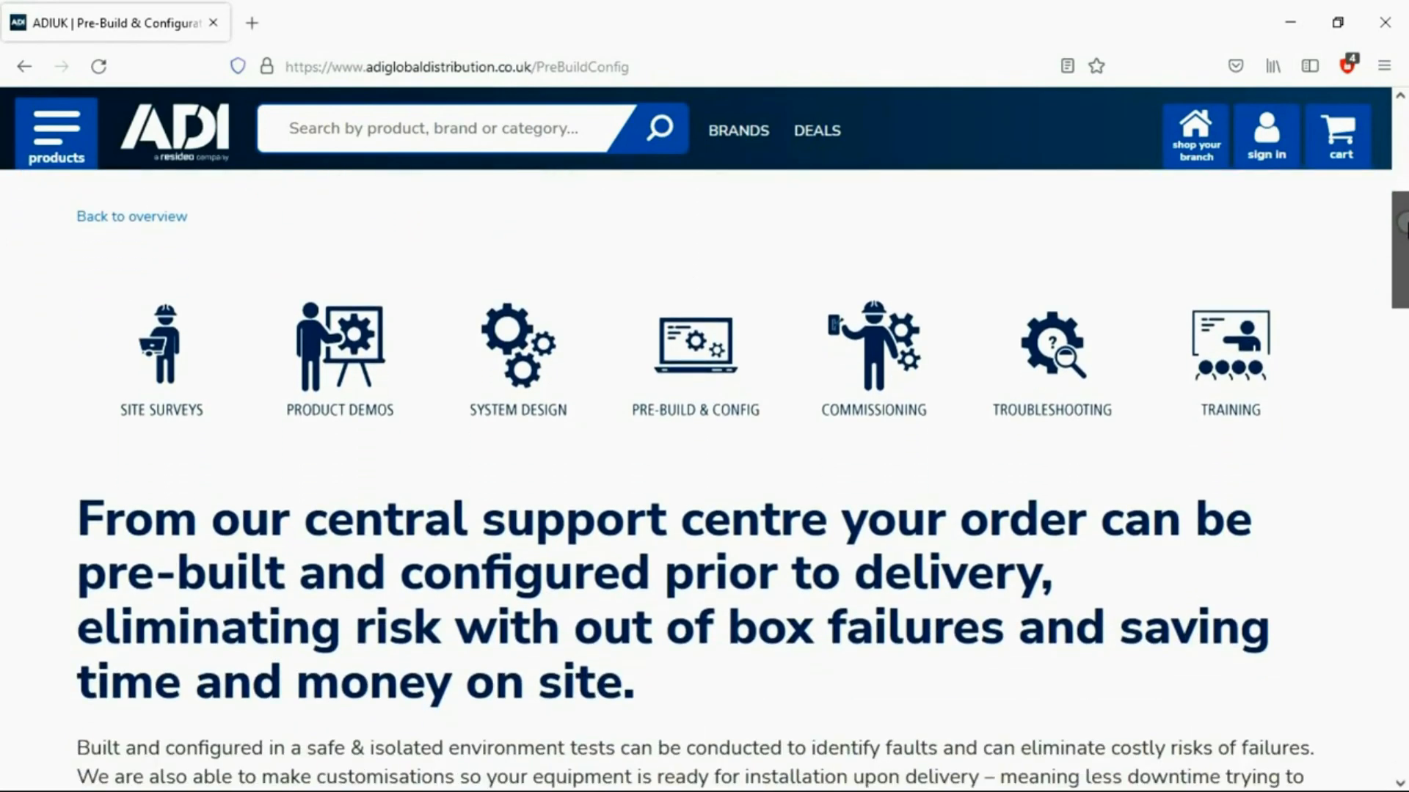
pyautogui.scroll(-3)
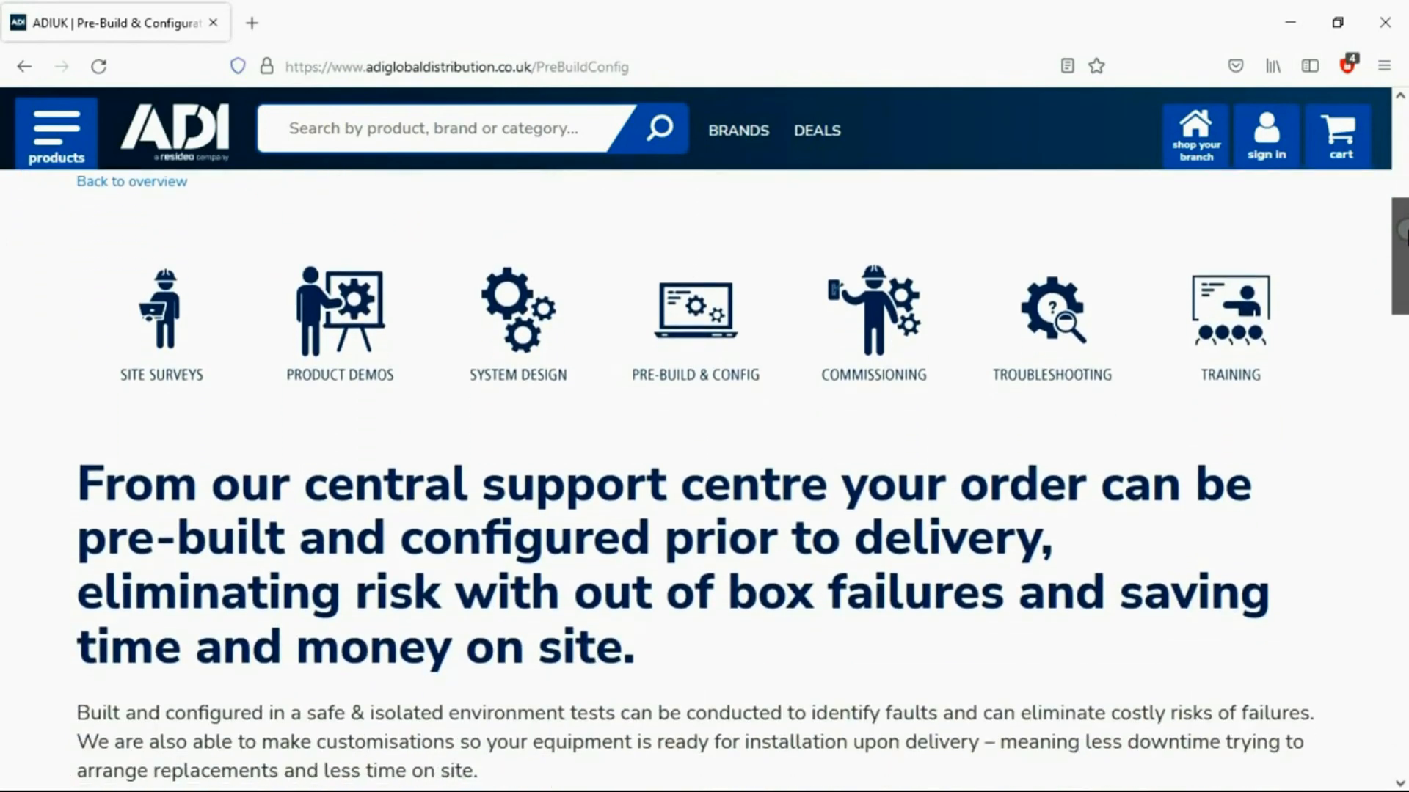
pyautogui.scroll(-3)
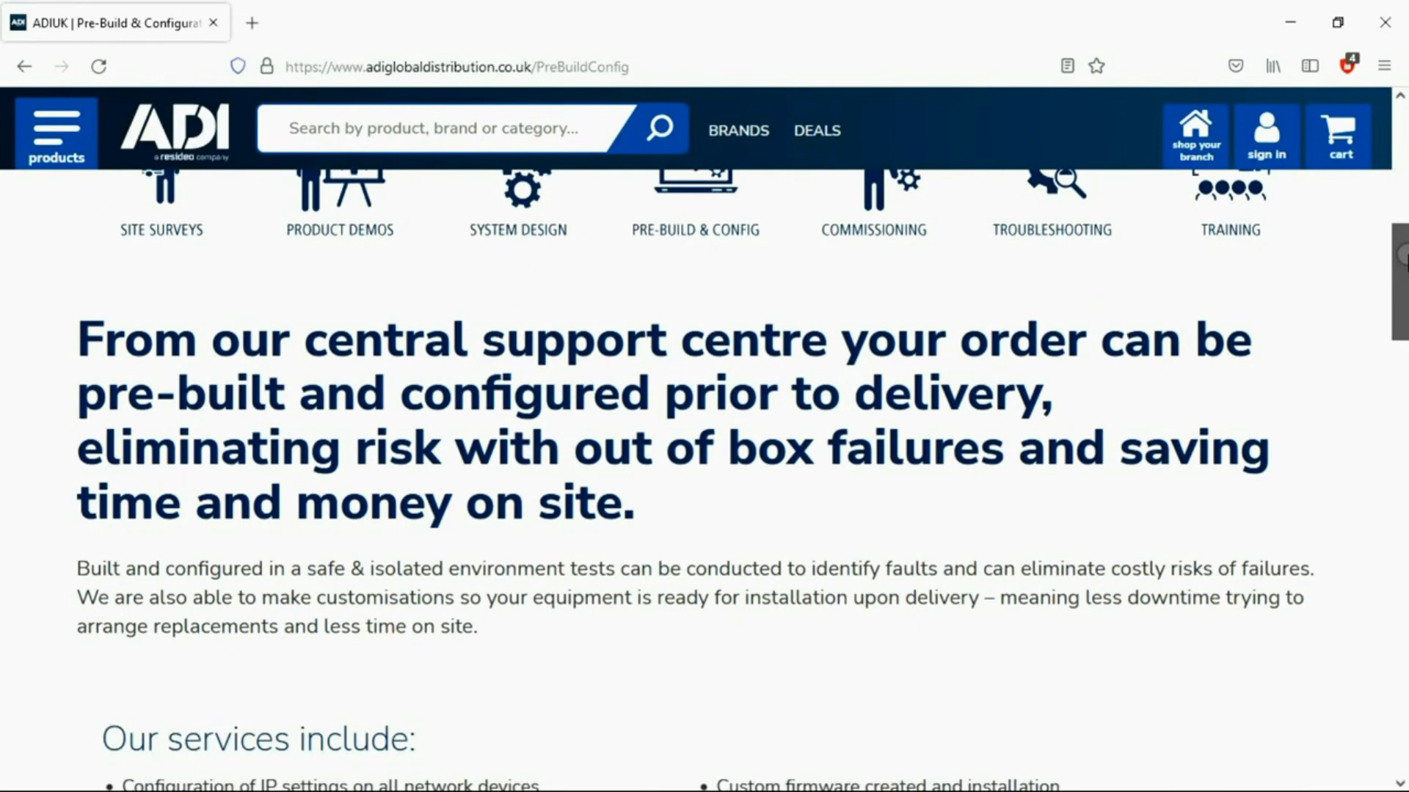
pyautogui.scroll(-3)
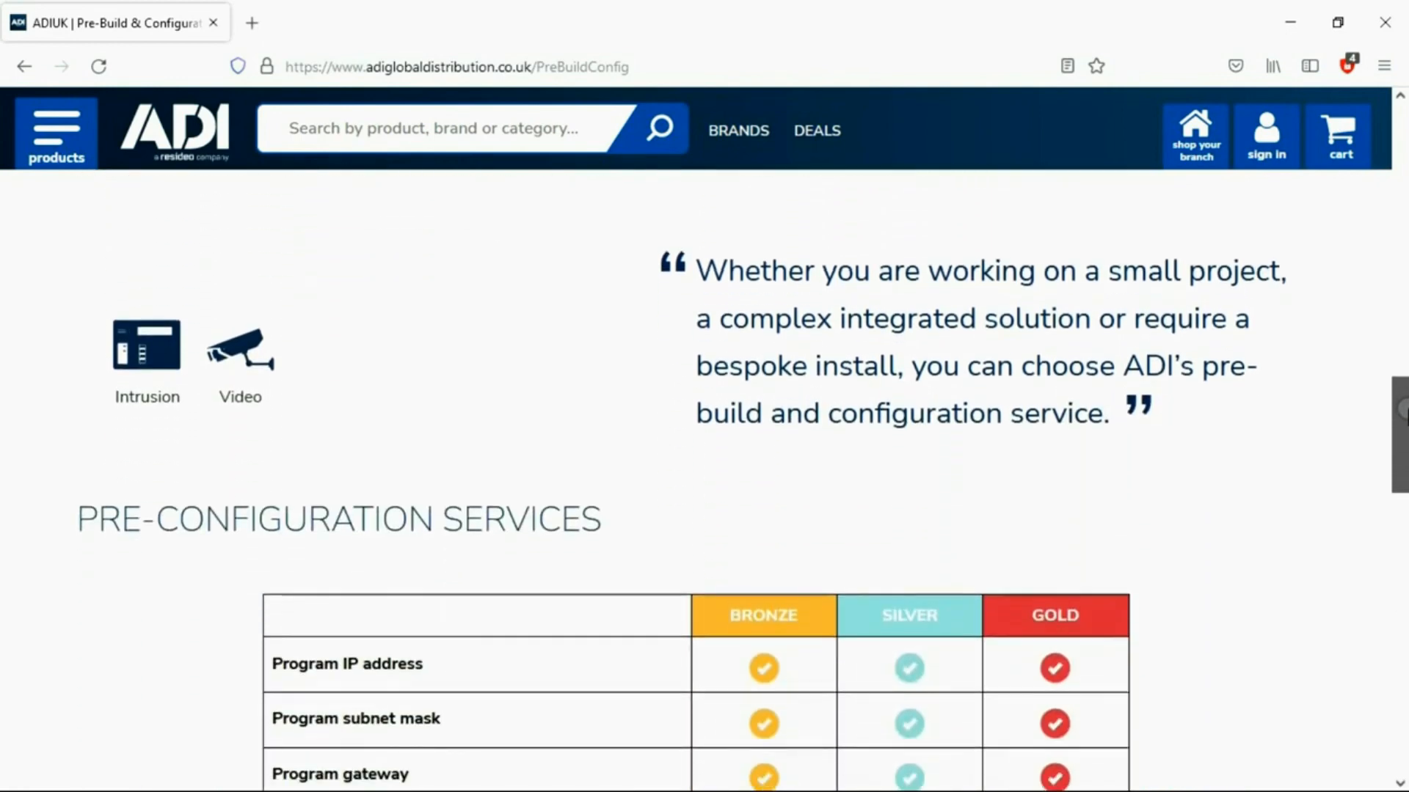
pyautogui.scroll(-3)
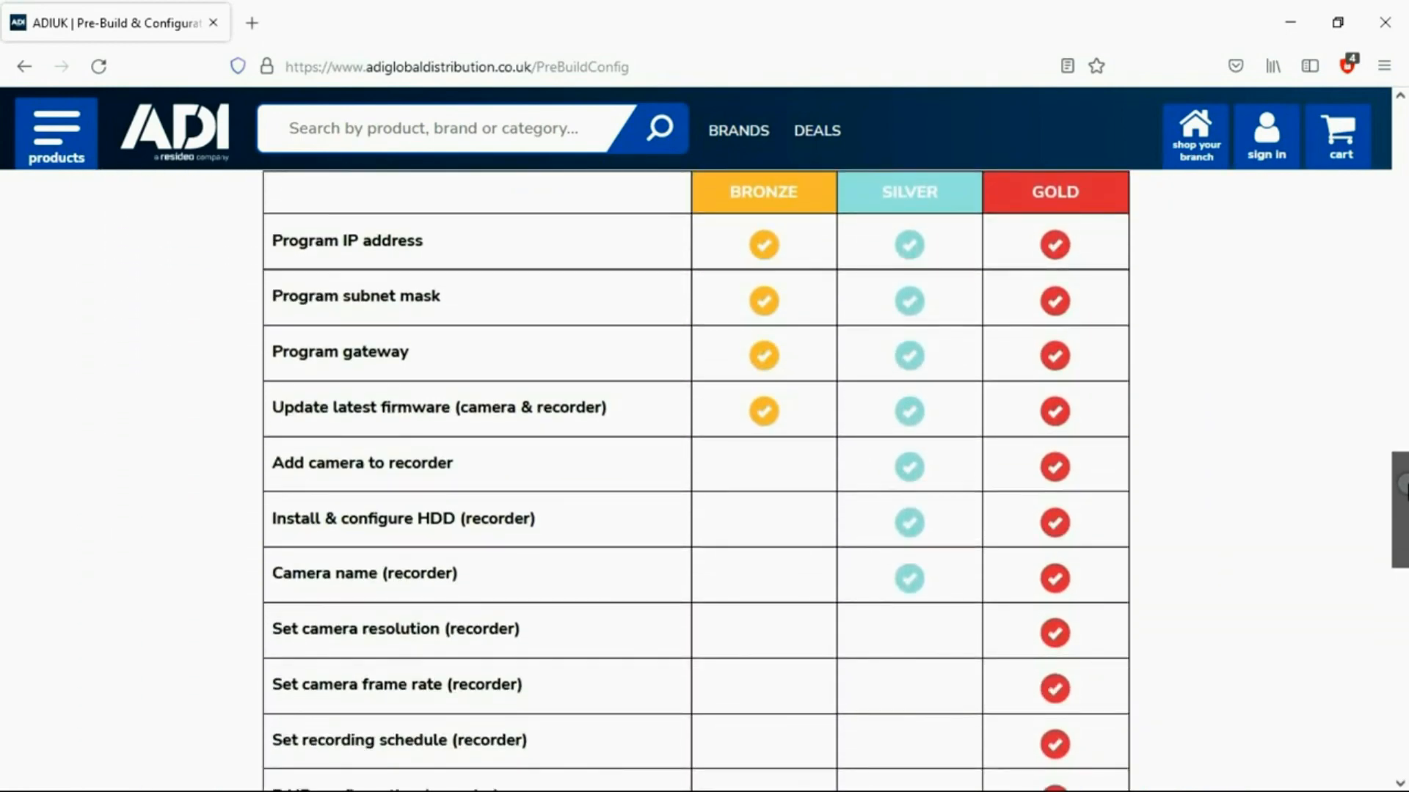
pyautogui.scroll(-3)
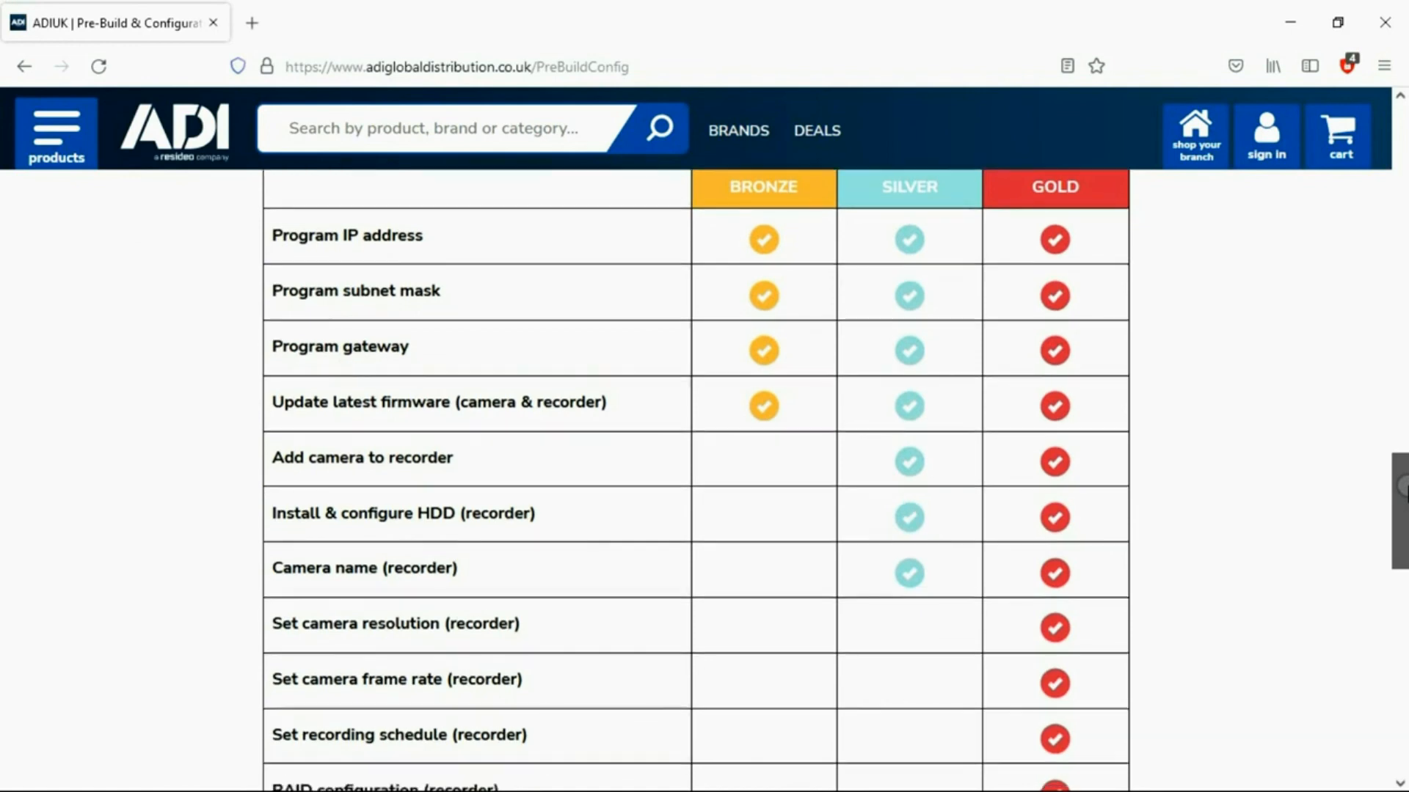
pyautogui.scroll(-3)
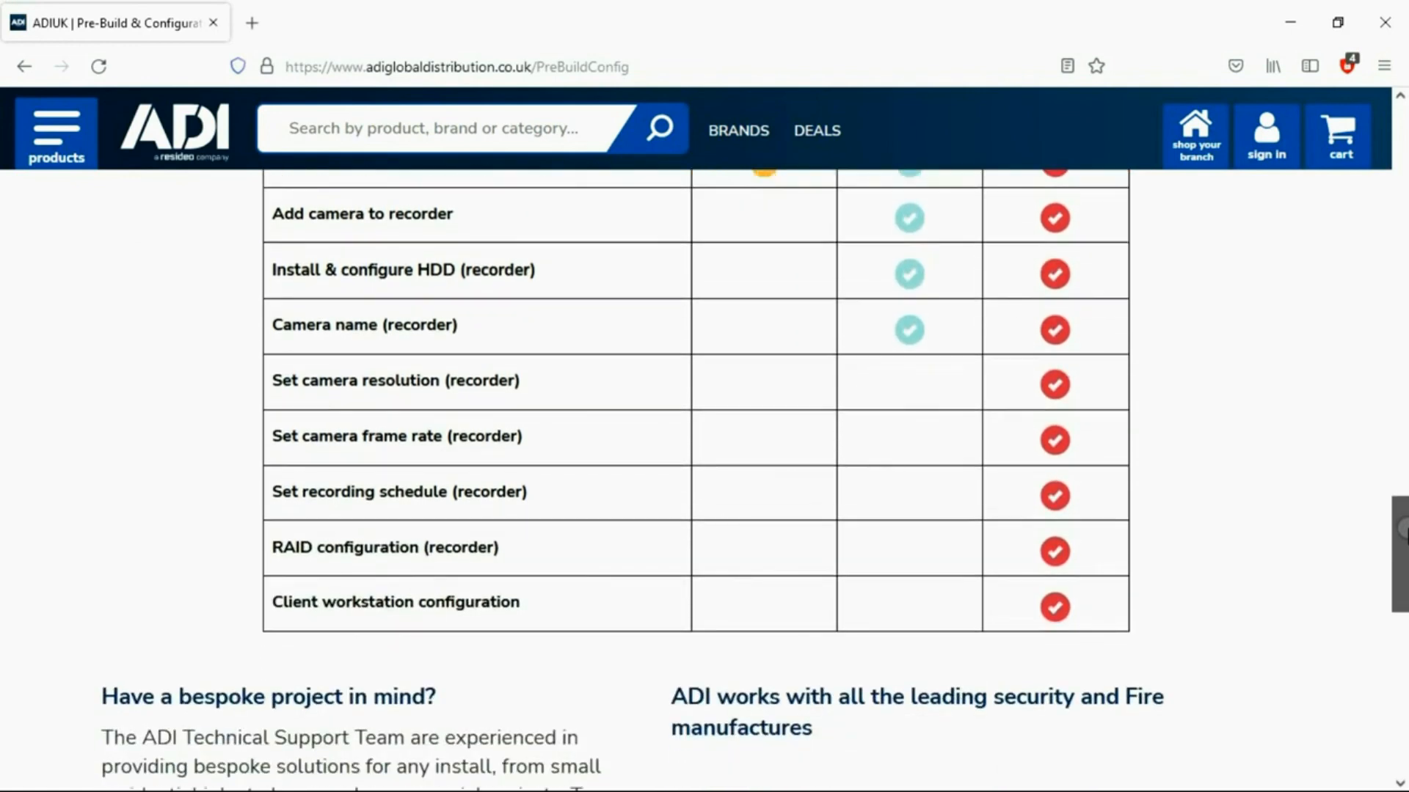
pyautogui.scroll(-3)
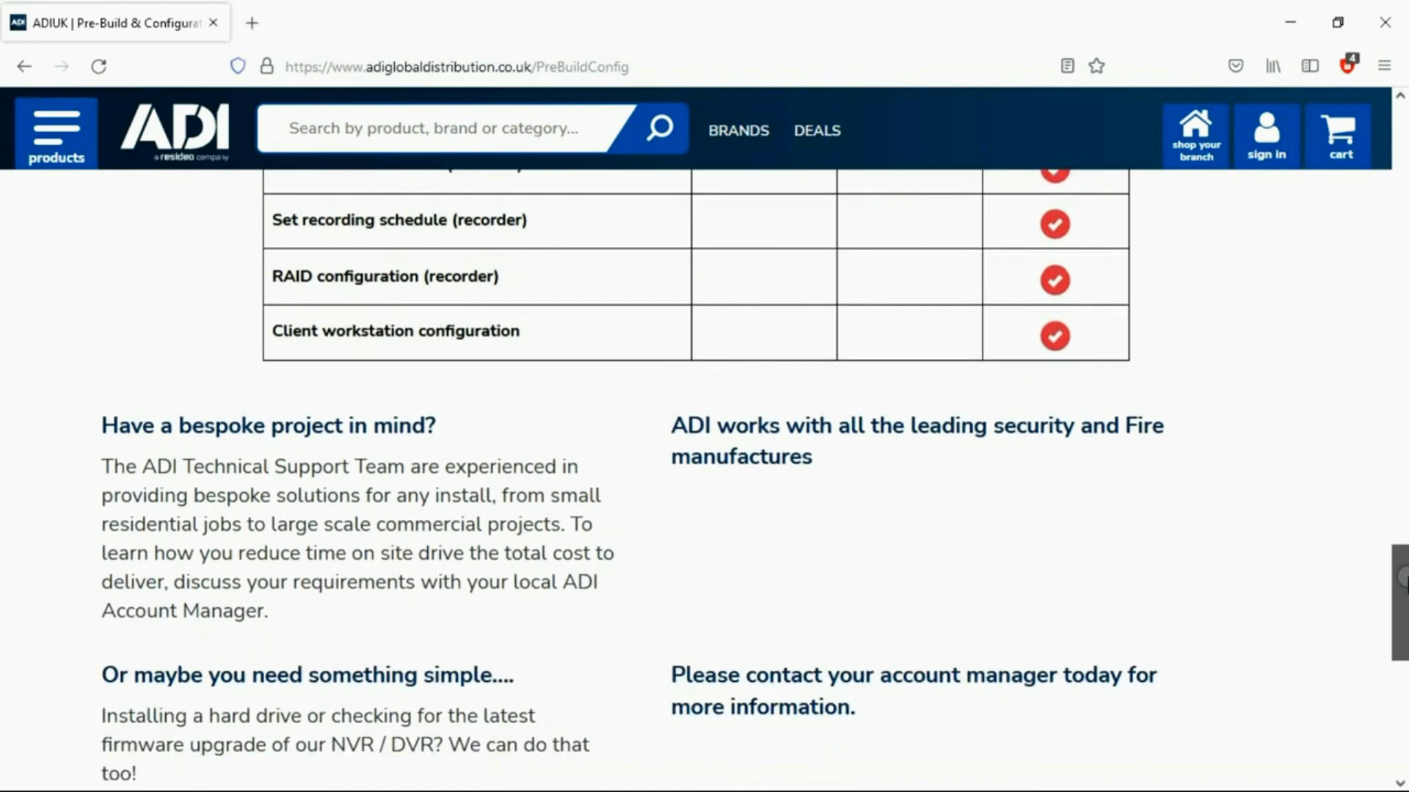
pyautogui.scroll(-3)
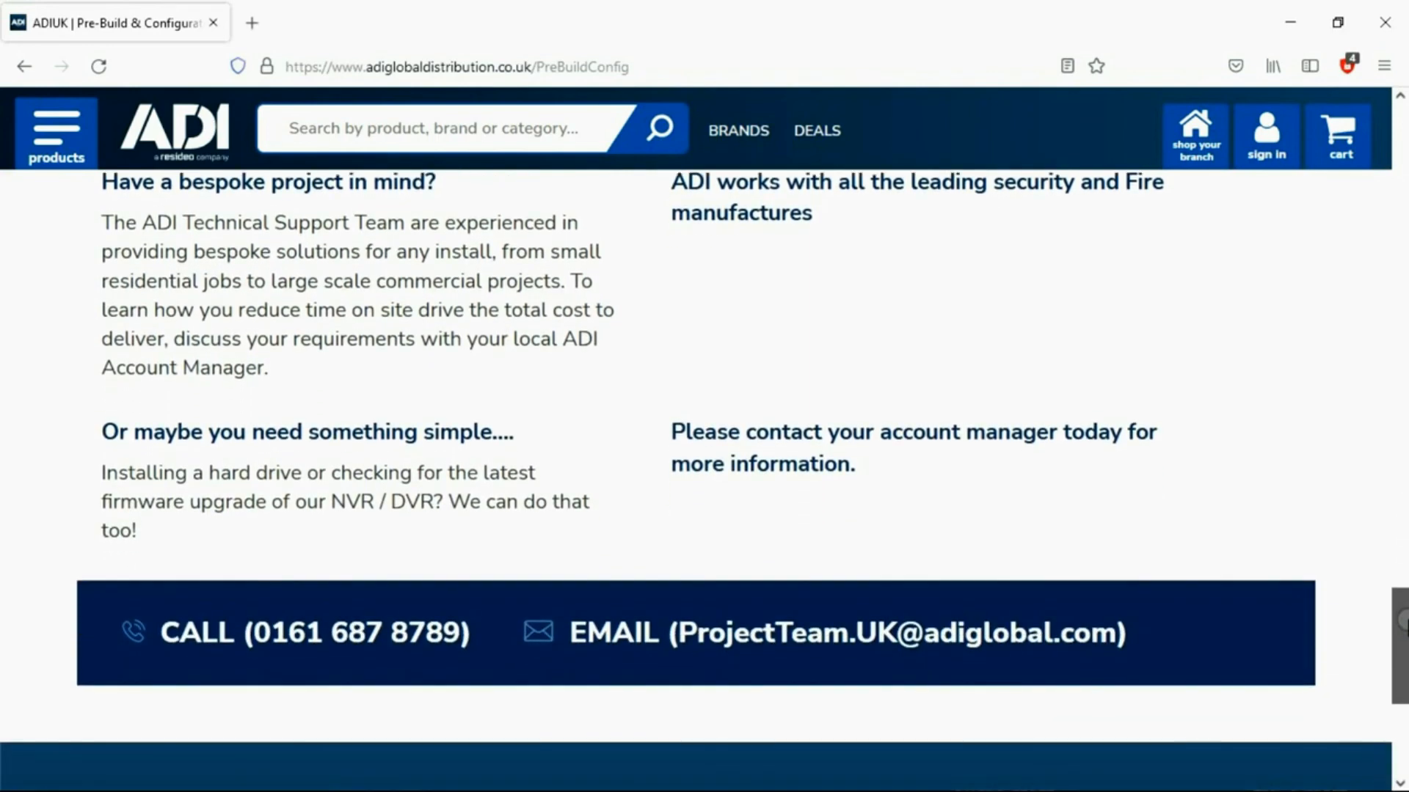